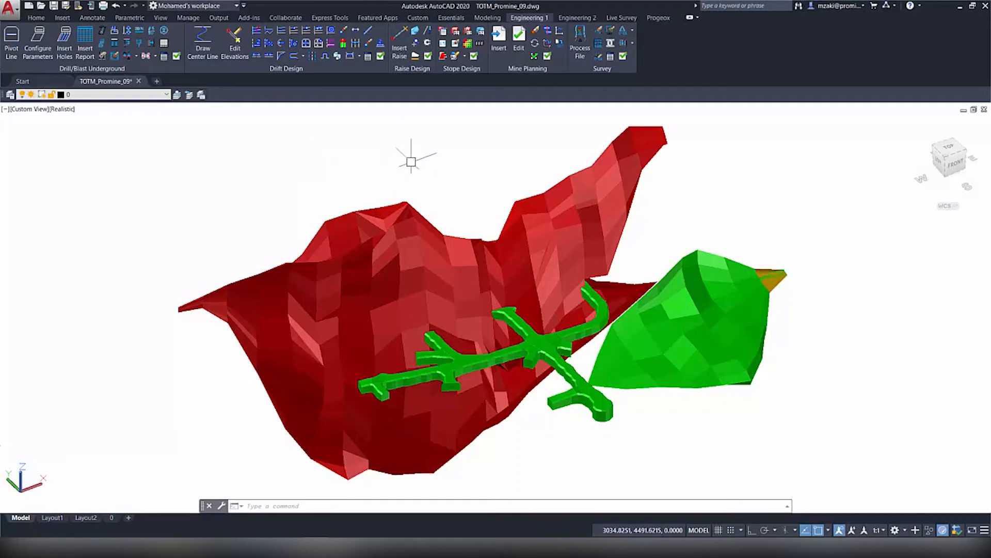
mouse_move(392, 177)
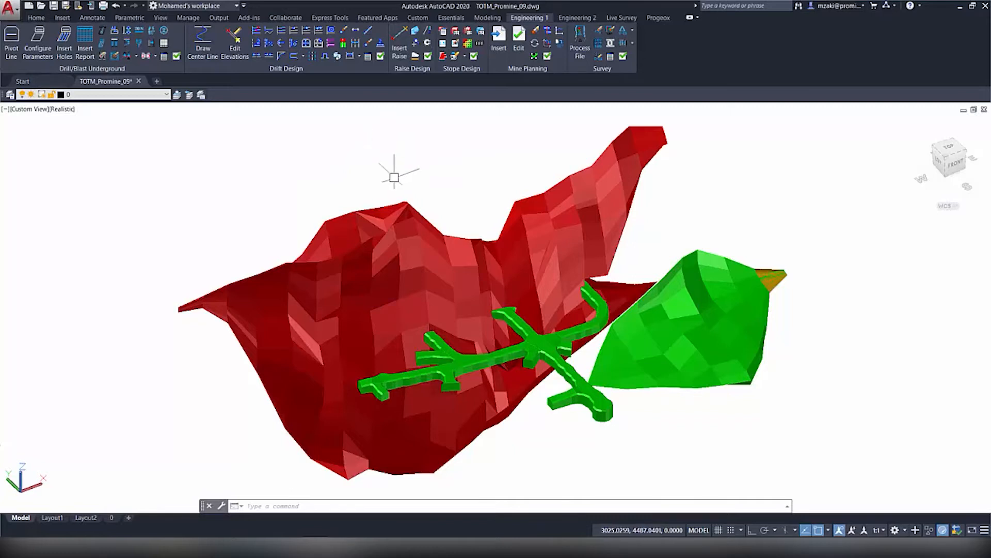
mouse_move(581, 445)
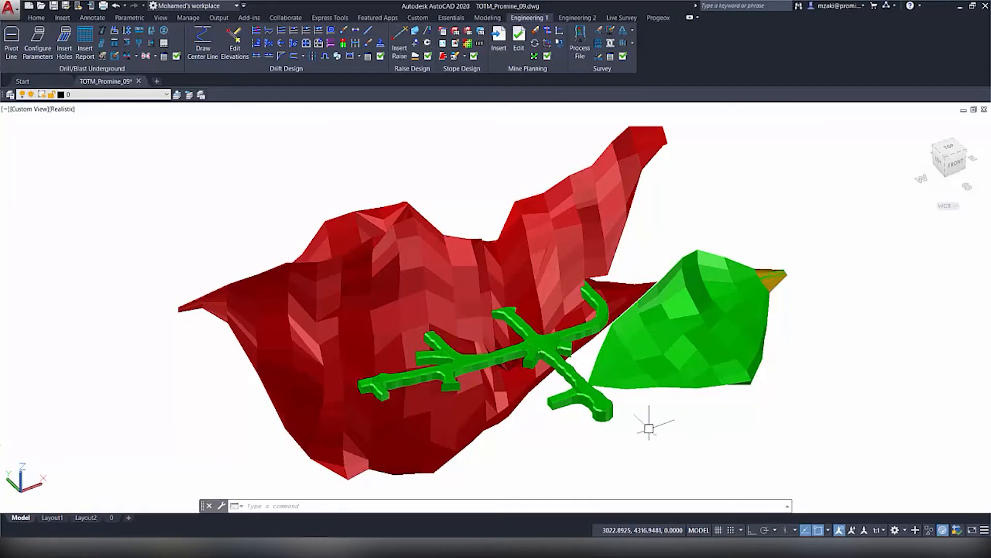
mouse_move(256, 225)
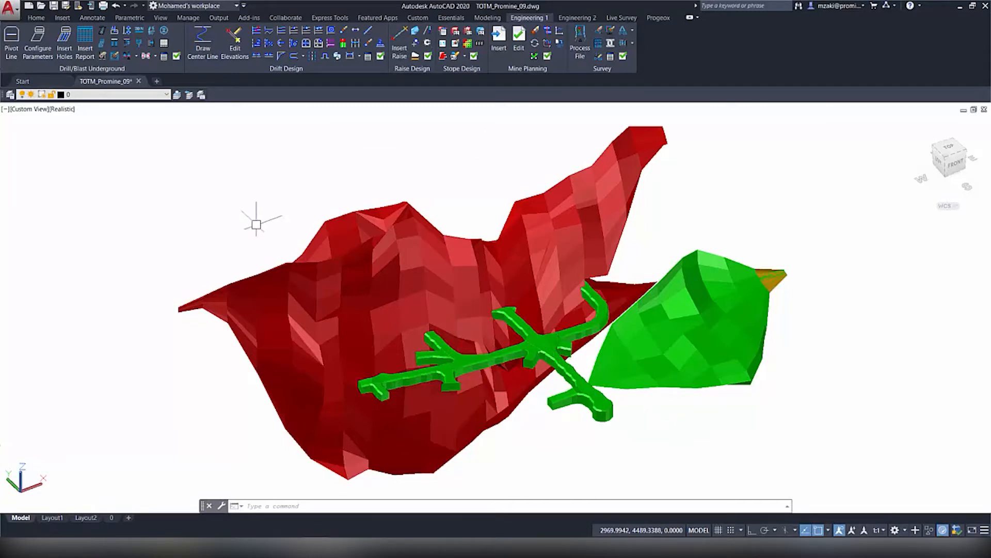
Step: Switch the viewport visual style from realistic shading to 2D Wireframe
left_click(61, 109)
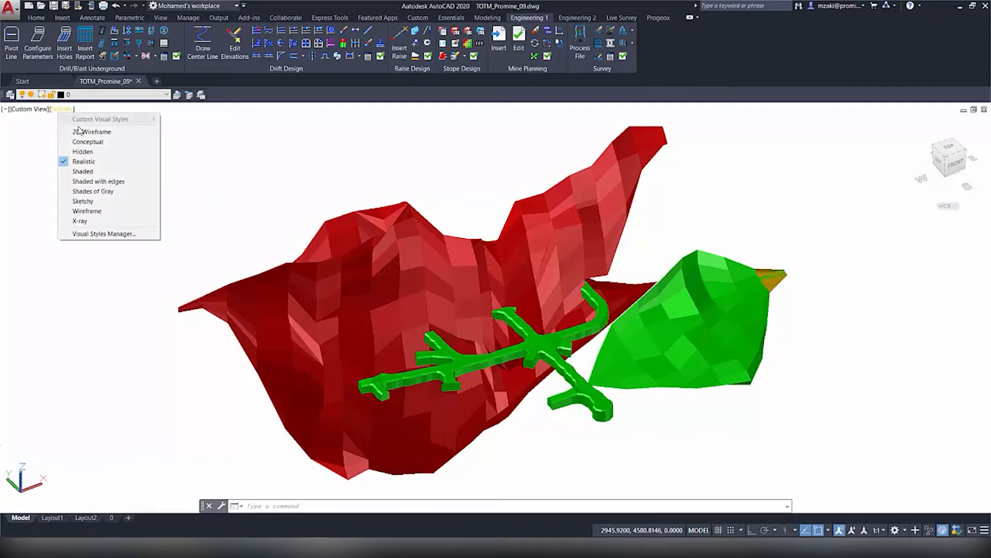
left_click(92, 132)
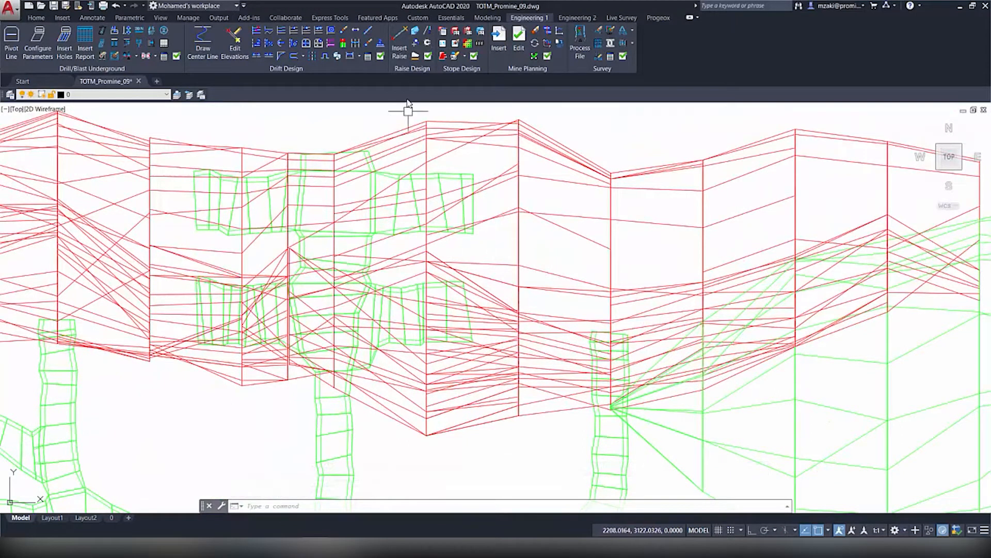
Step: Define point-azimuth section 'Section1' at azimuth 180, keeping other layers visible
left_click(451, 18)
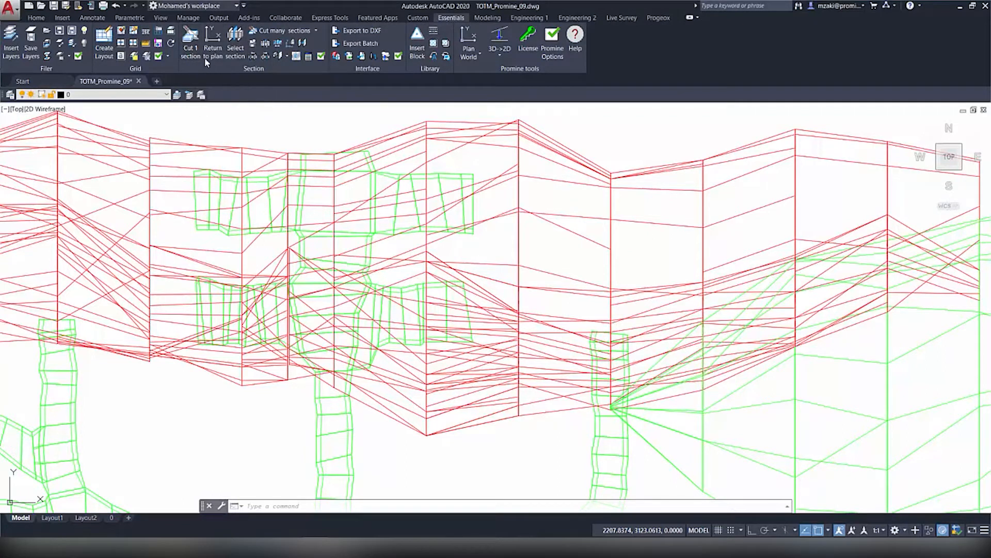
left_click(191, 51)
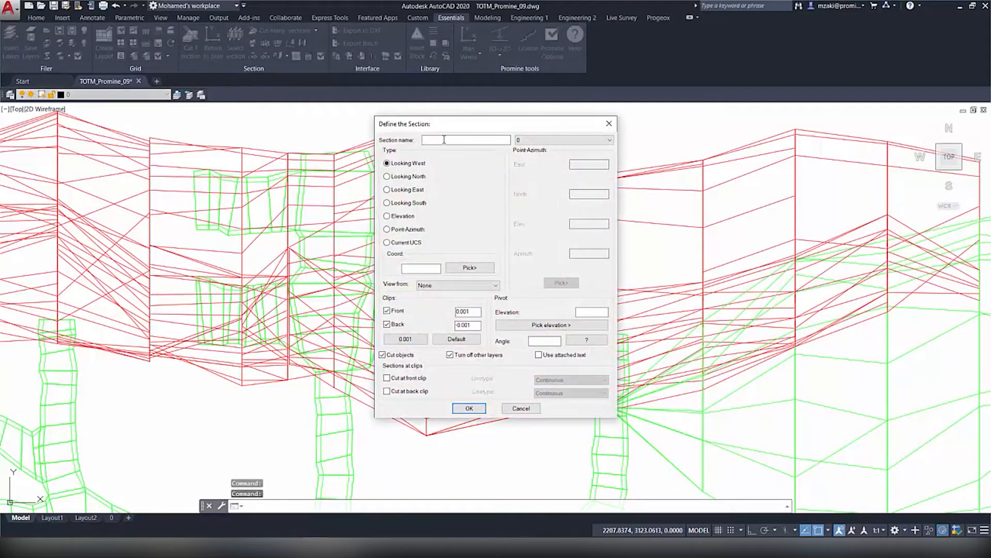
type("Section1")
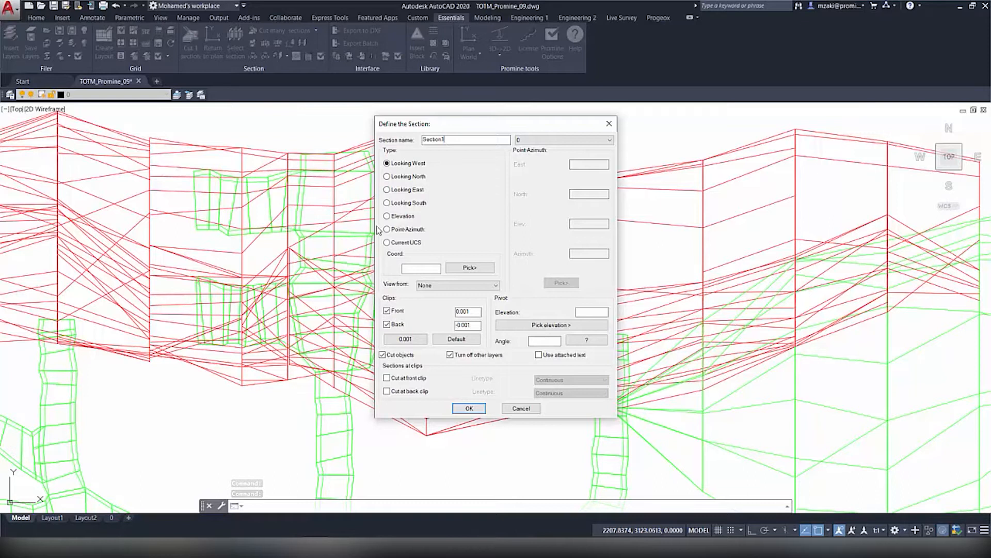
left_click(387, 228)
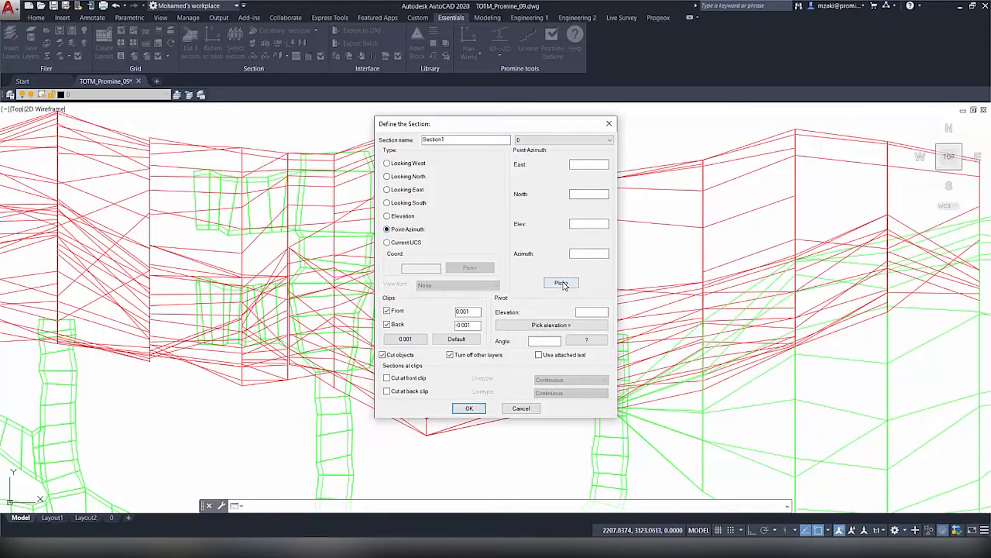
left_click(560, 283)
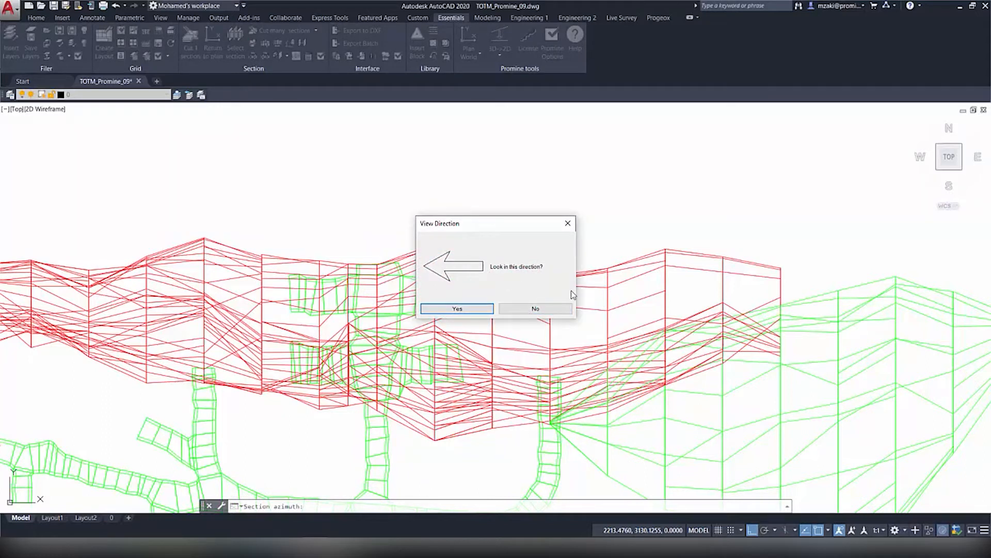
mouse_move(632, 265)
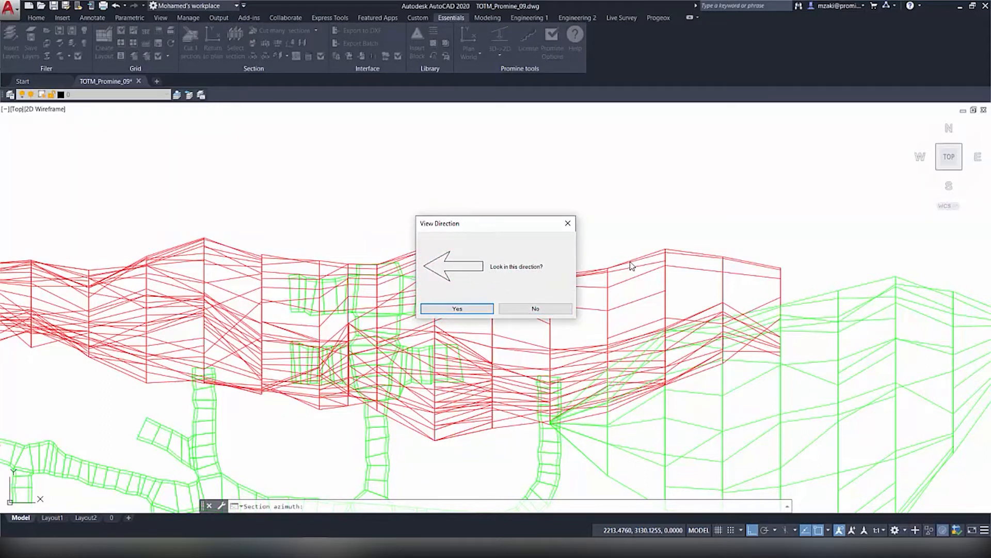
left_click(456, 309)
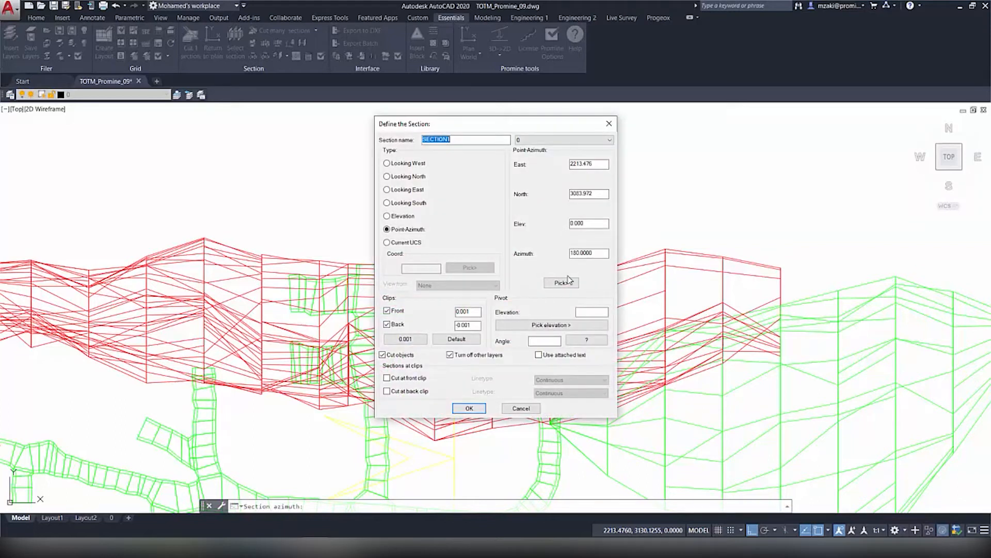
mouse_move(530, 178)
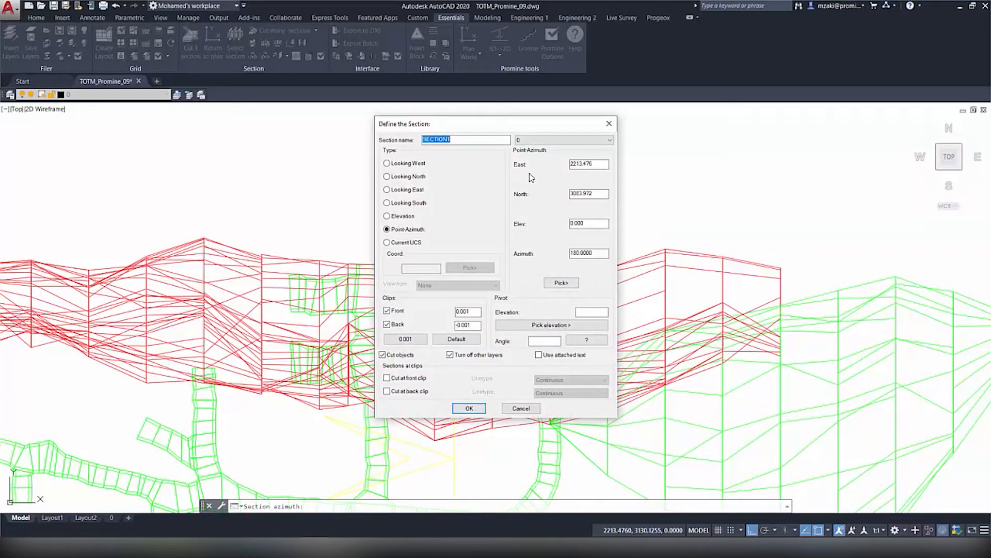
mouse_move(521, 219)
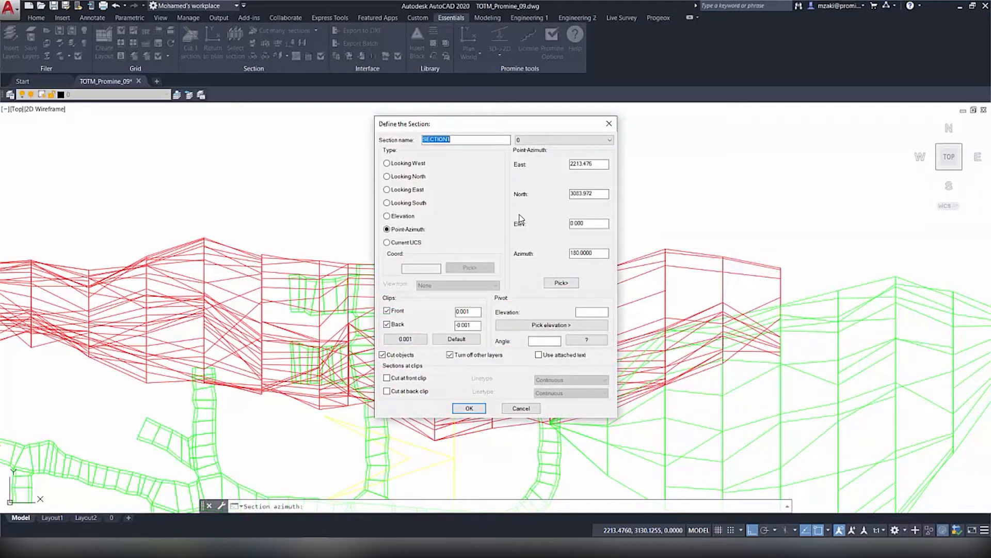
mouse_move(557, 264)
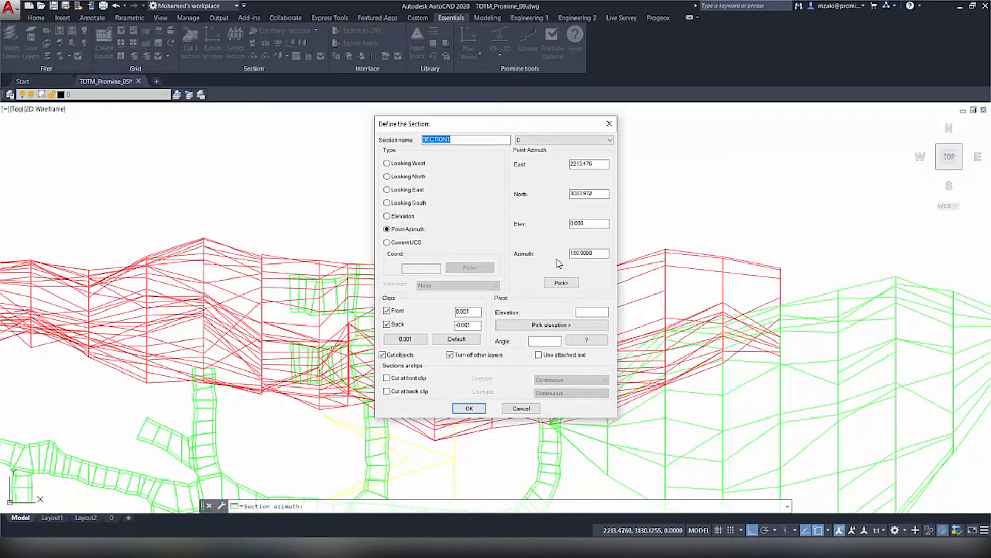
mouse_move(382, 321)
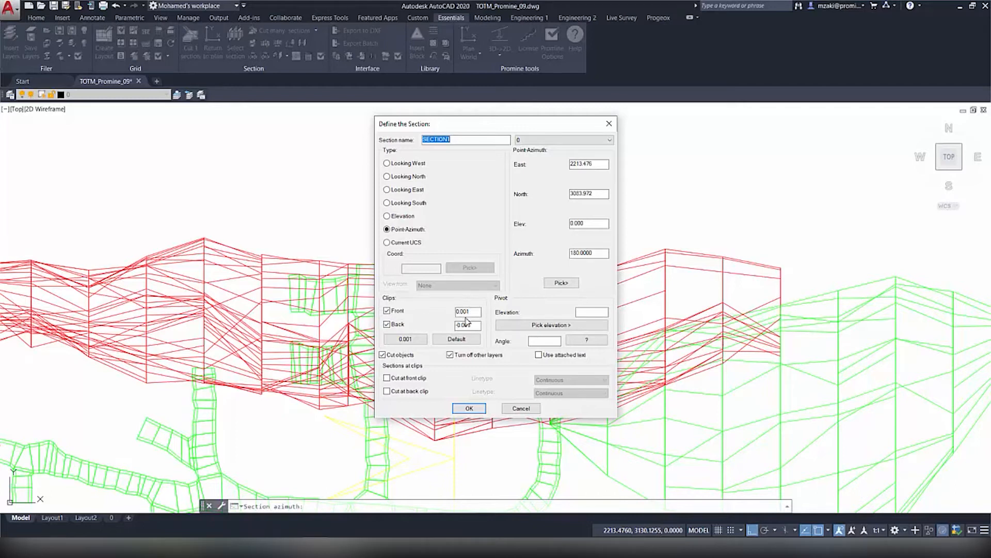
left_click(467, 324)
type("-0.001")
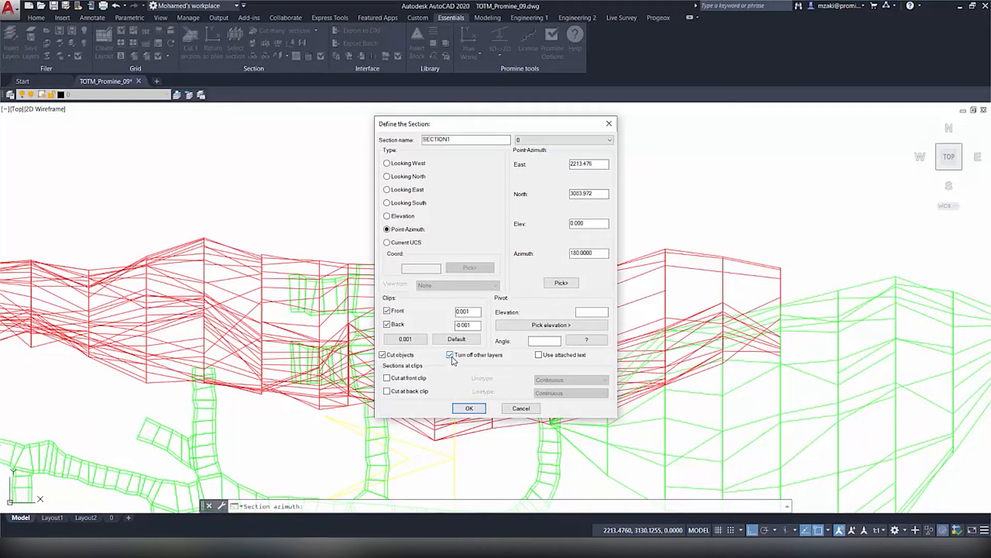
left_click(450, 355)
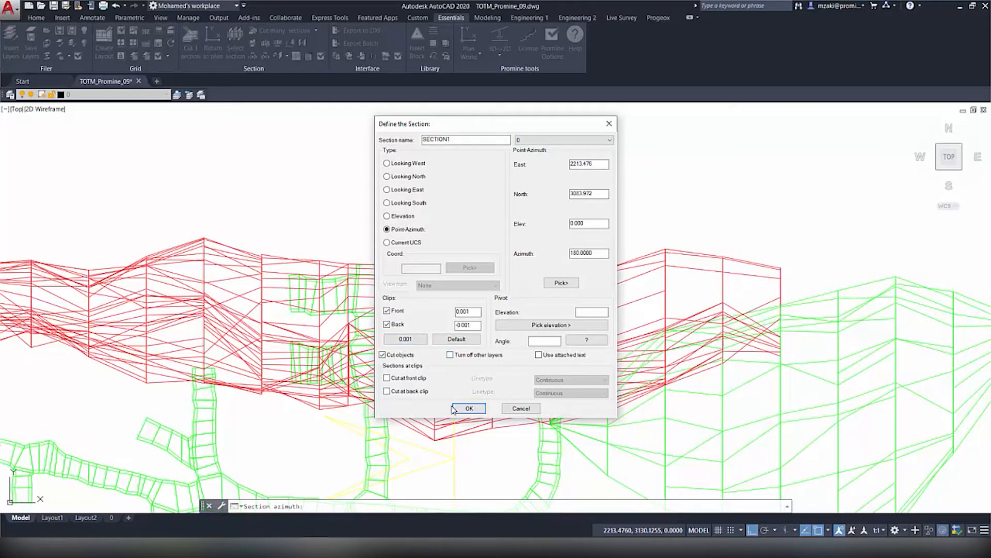
Step: Cut the section and trace a polyline around the stope, starting at the drift wall
left_click(468, 408)
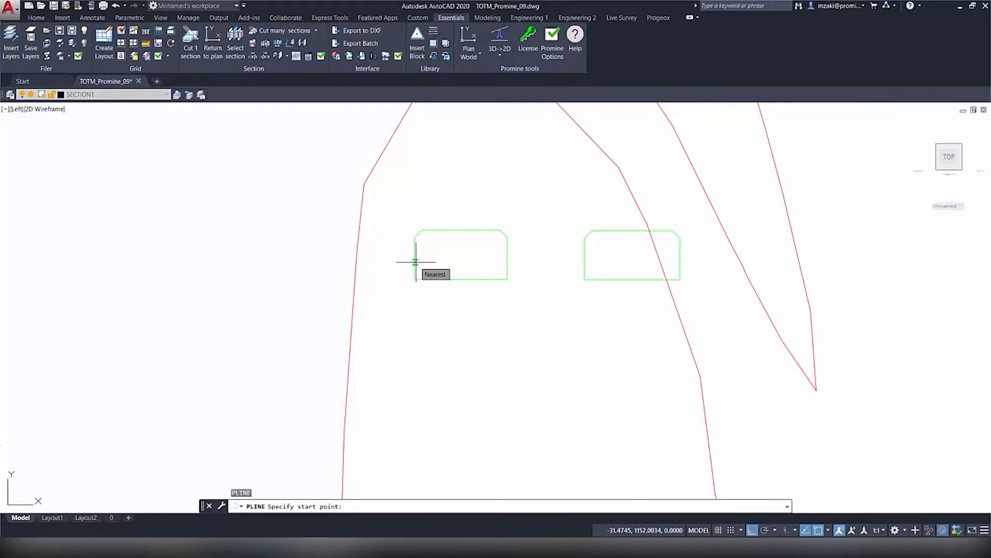
left_click(416, 262)
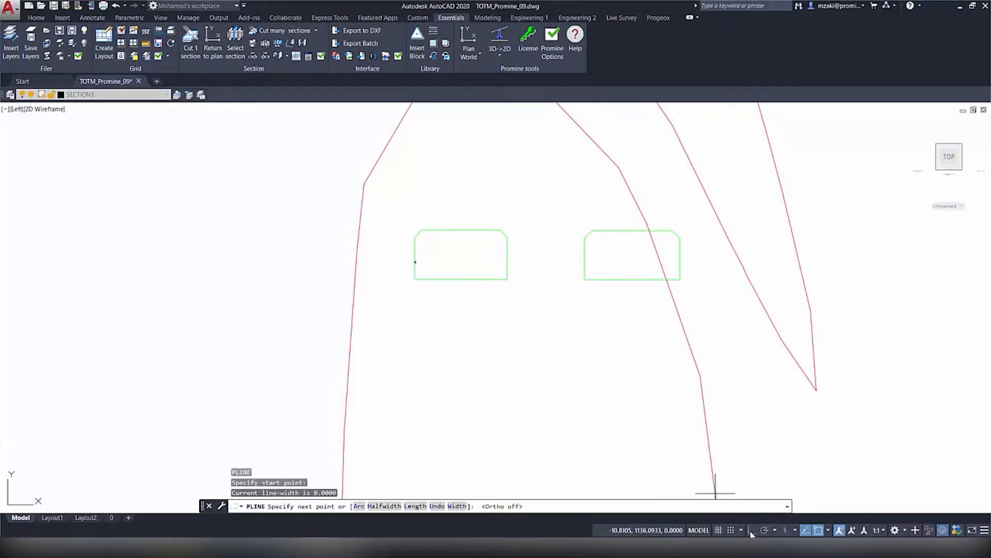
mouse_move(751, 530)
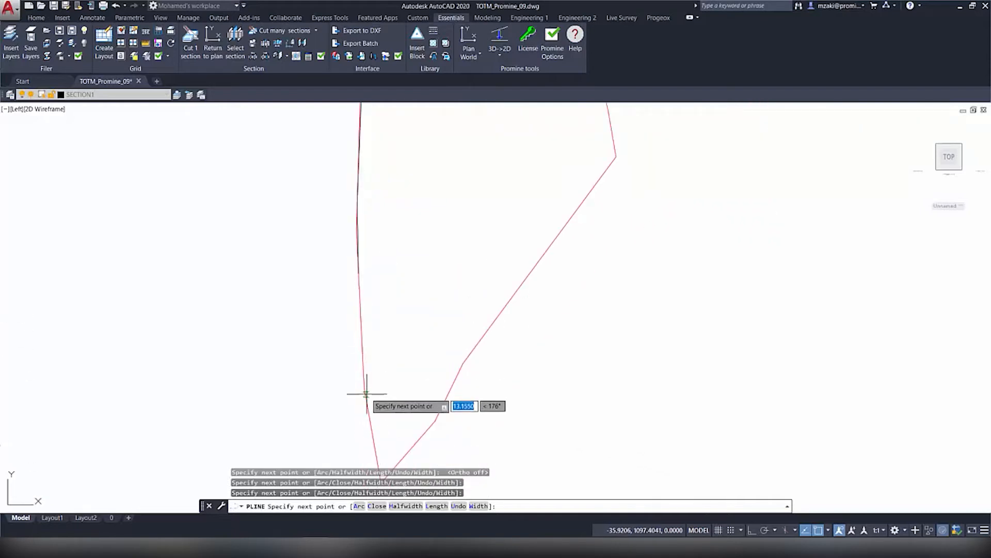
left_click(366, 394)
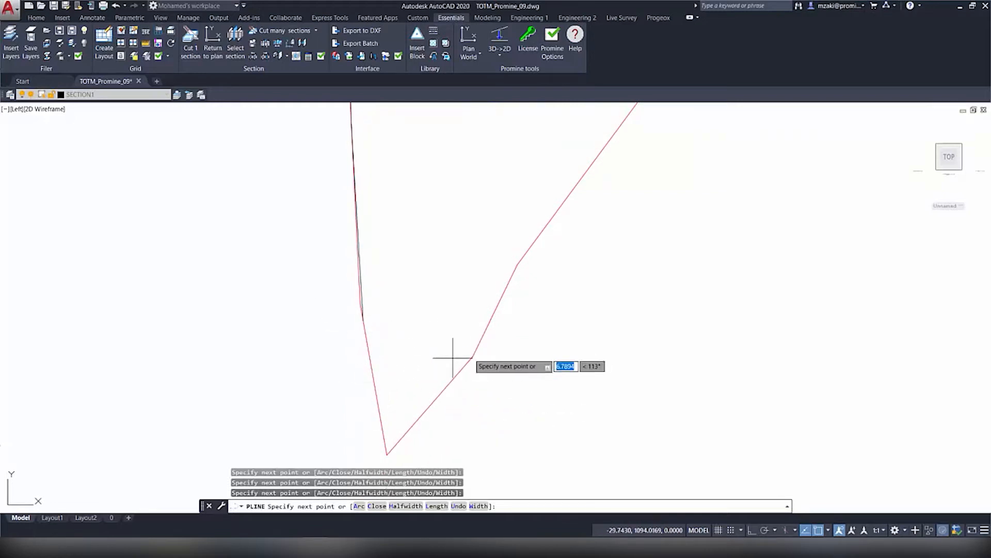
left_click(453, 358)
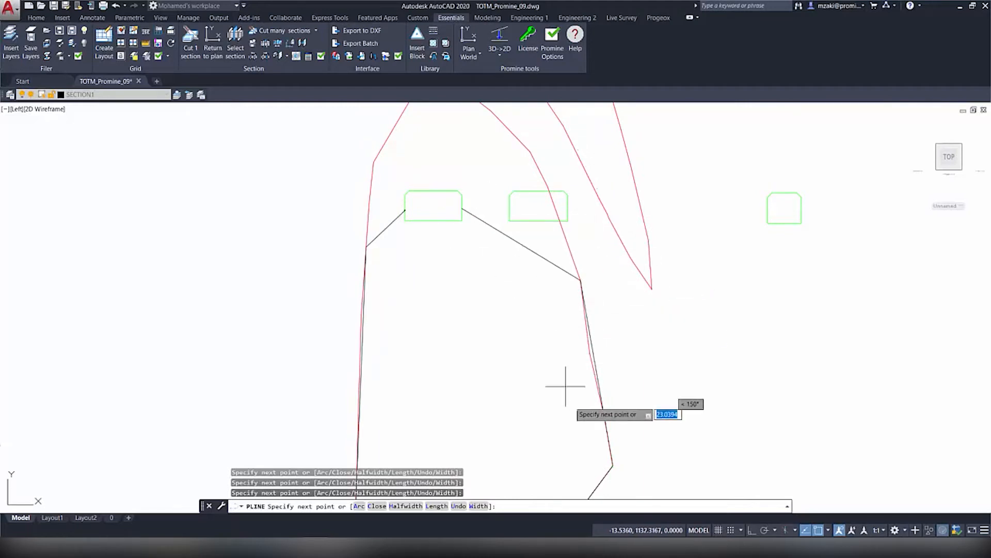
mouse_move(319, 336)
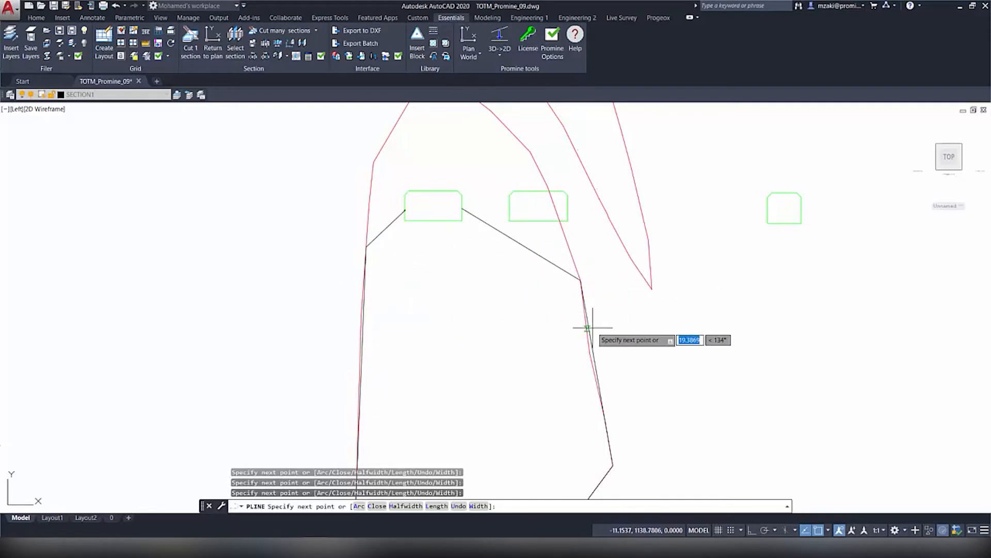
left_click(575, 327)
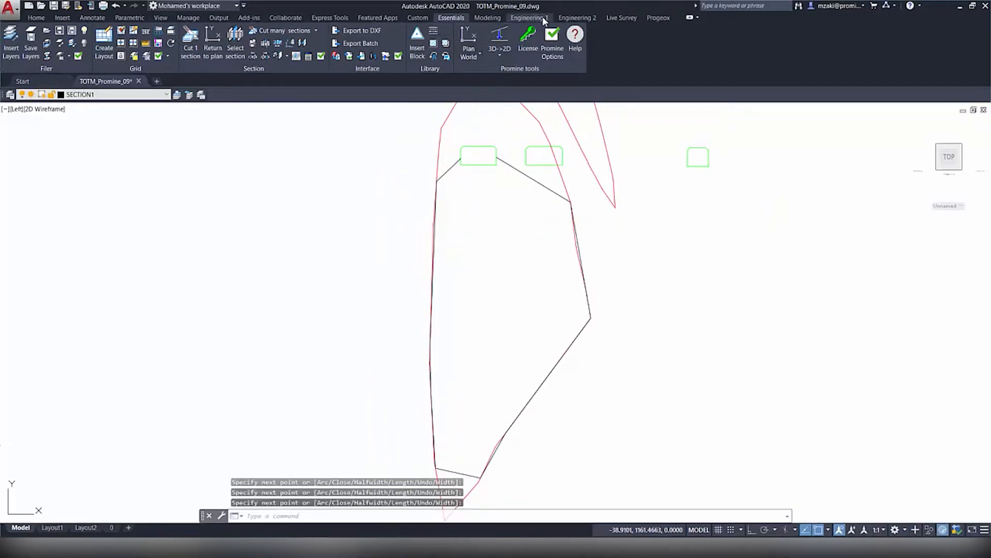
Step: Place the CUBEX (TEMP) drill in the left drift and rotate its boom
left_click(529, 17)
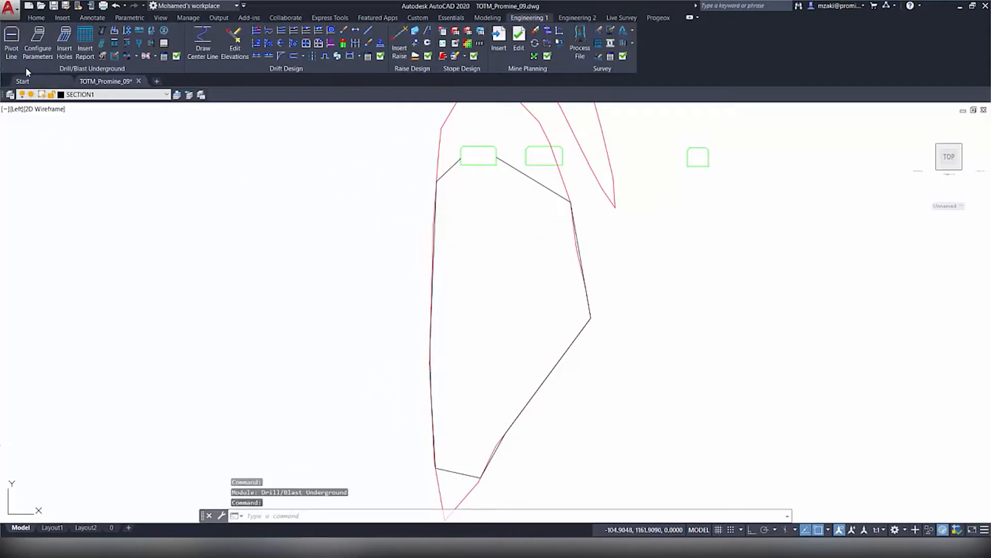
mouse_move(11, 38)
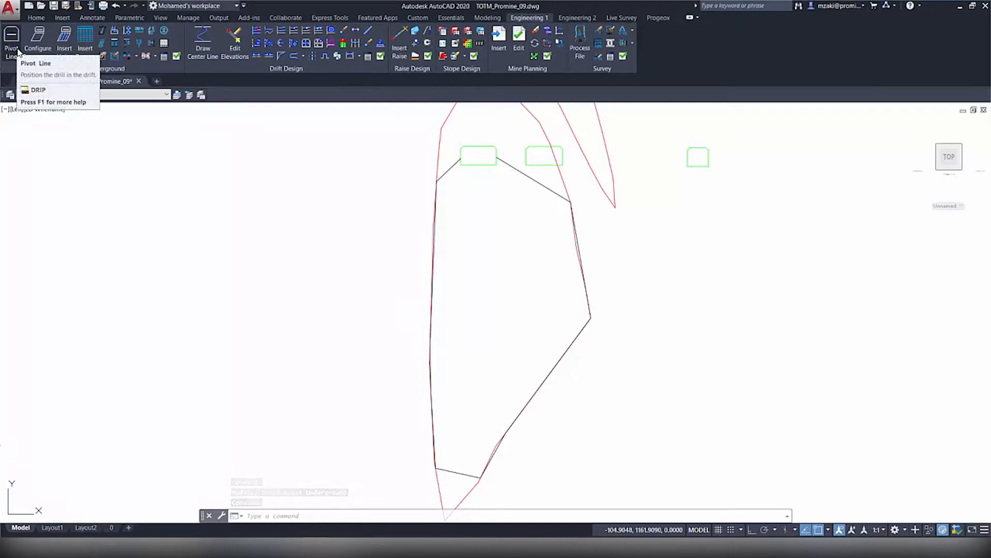
left_click(10, 41)
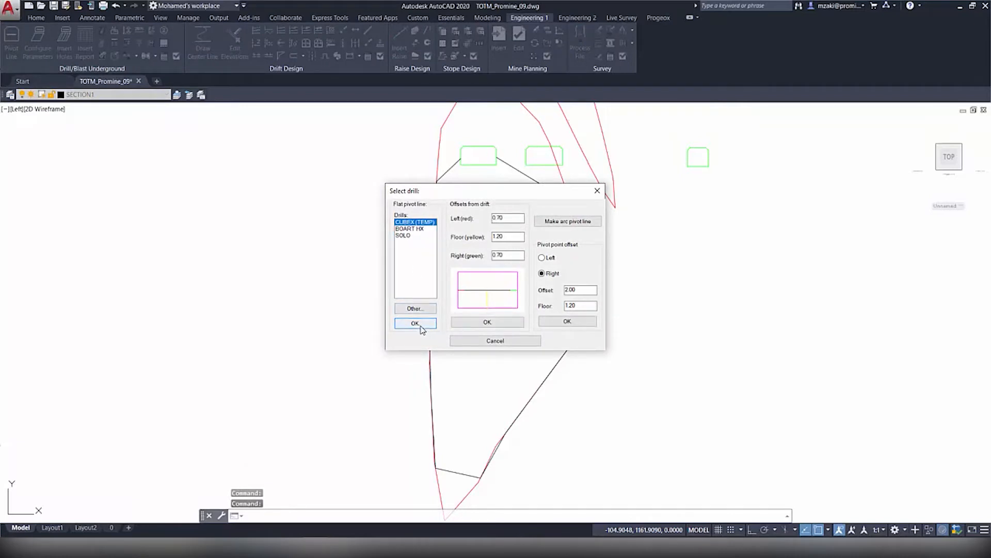
left_click(415, 323)
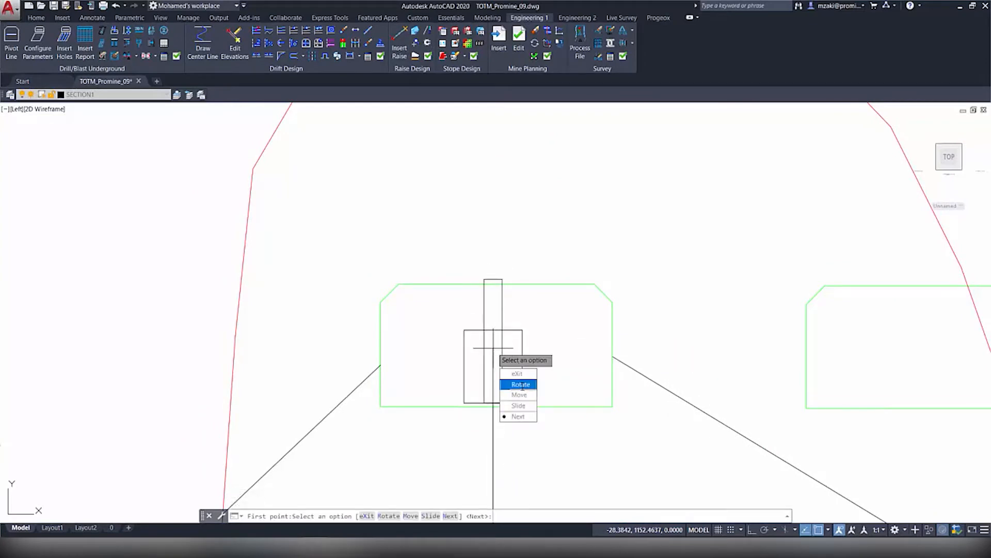
left_click(520, 384)
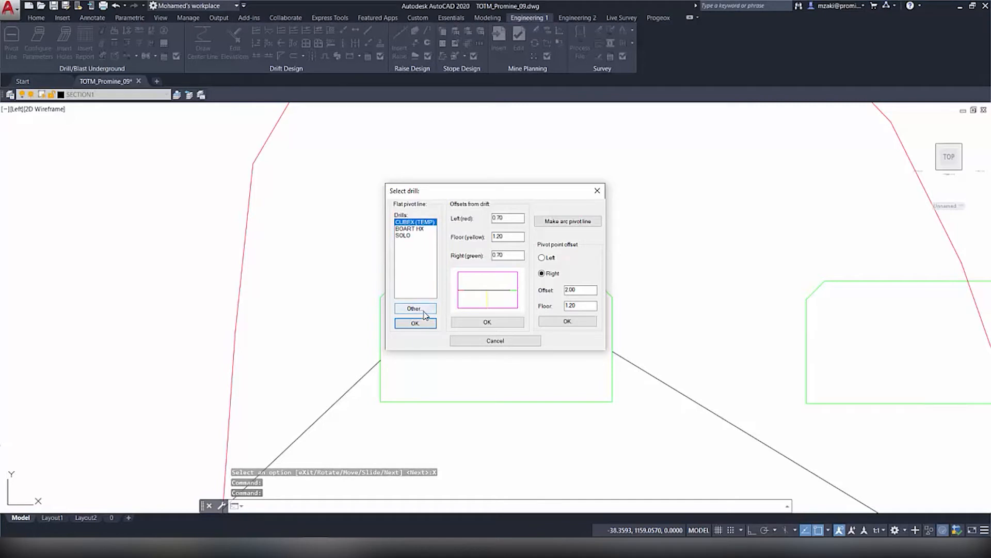
Step: Check drill specs, then create a flat pivot line offset 0.70 from walls, 1.20 above floor
left_click(414, 309)
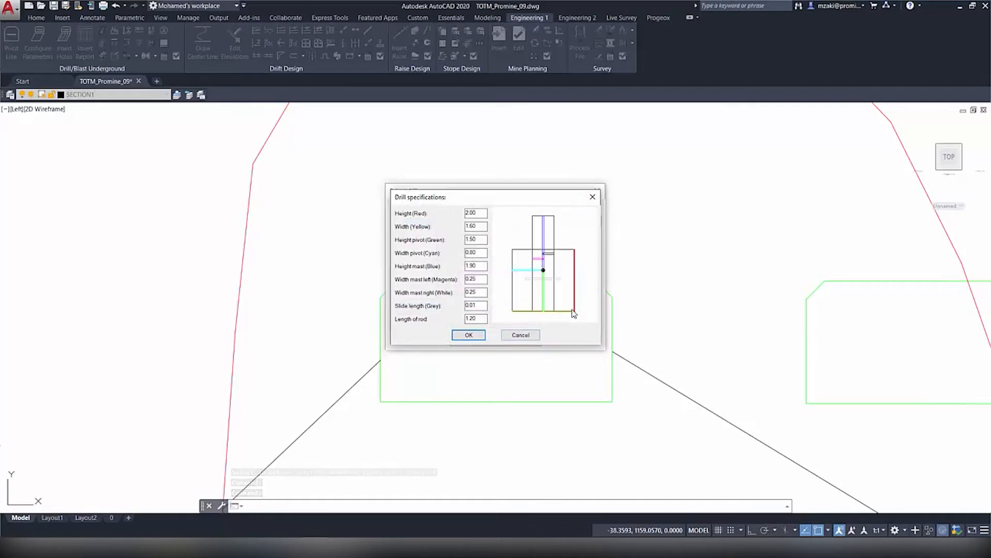
mouse_move(520, 335)
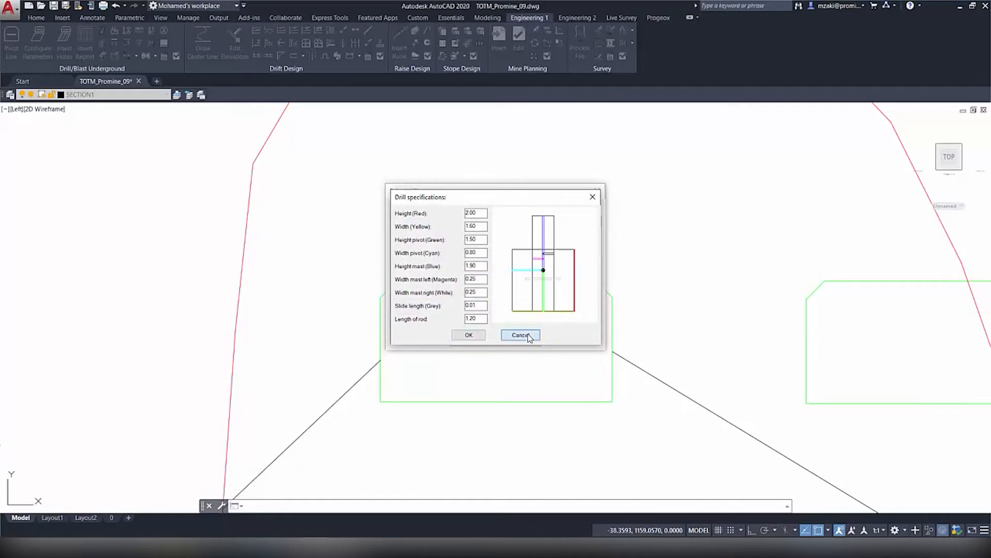
left_click(520, 334)
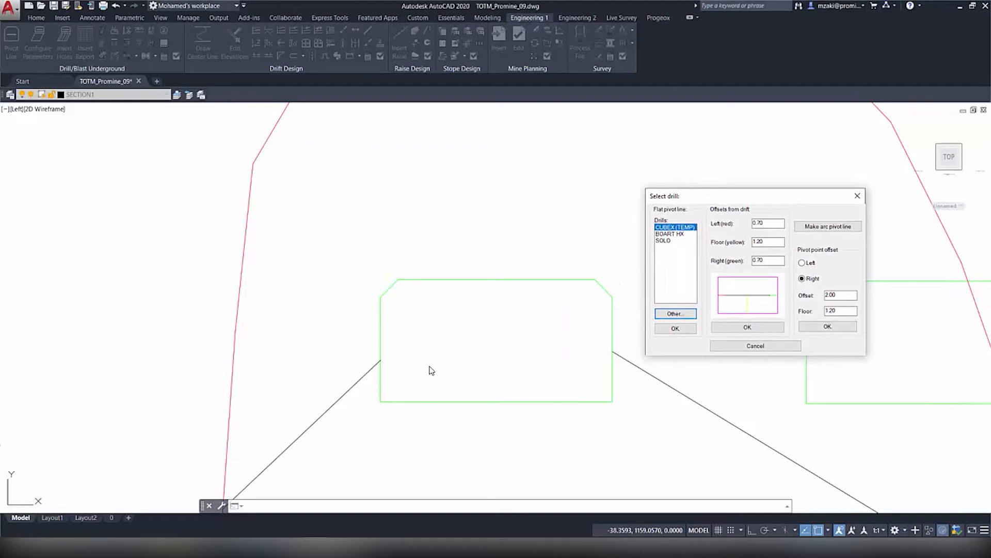
mouse_move(462, 364)
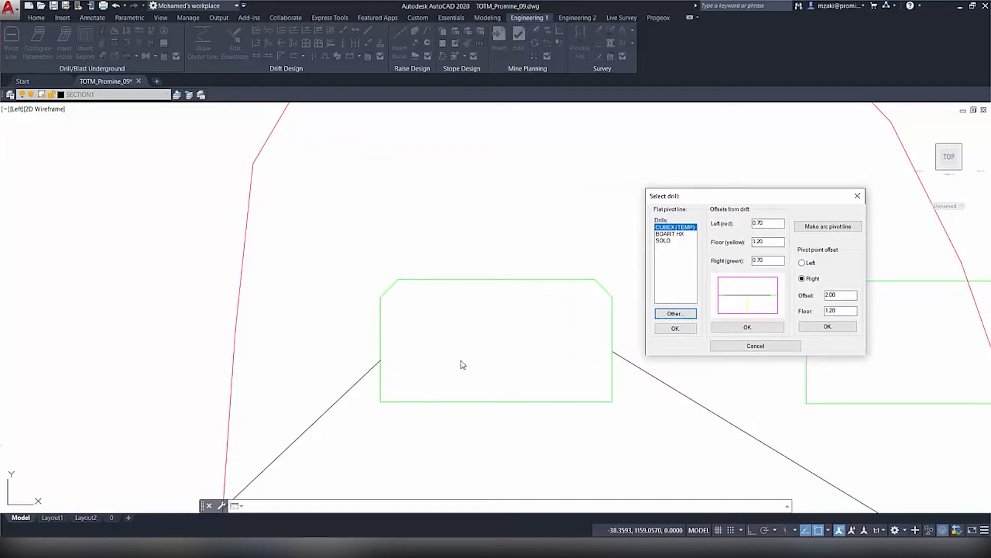
left_click_drag(753, 195, 707, 173)
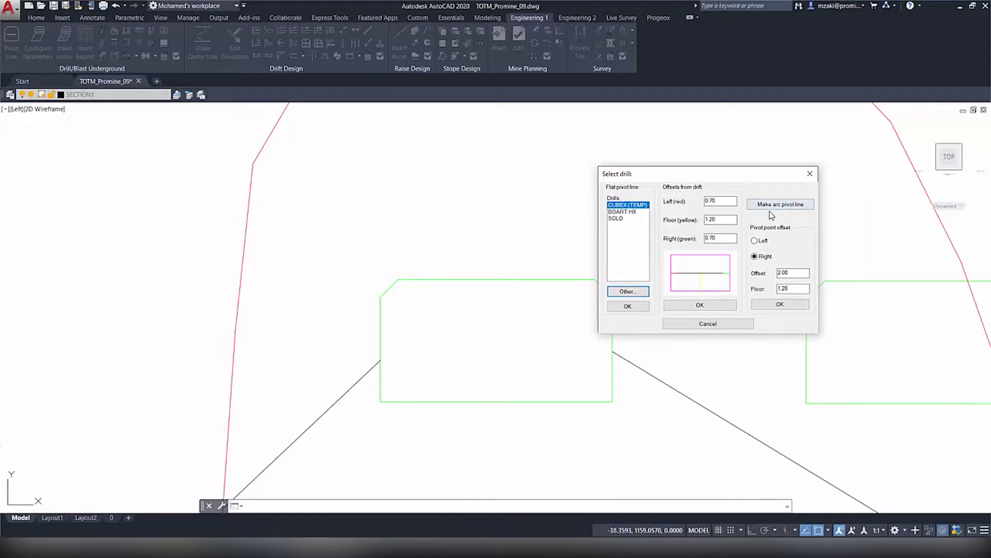
mouse_move(735, 247)
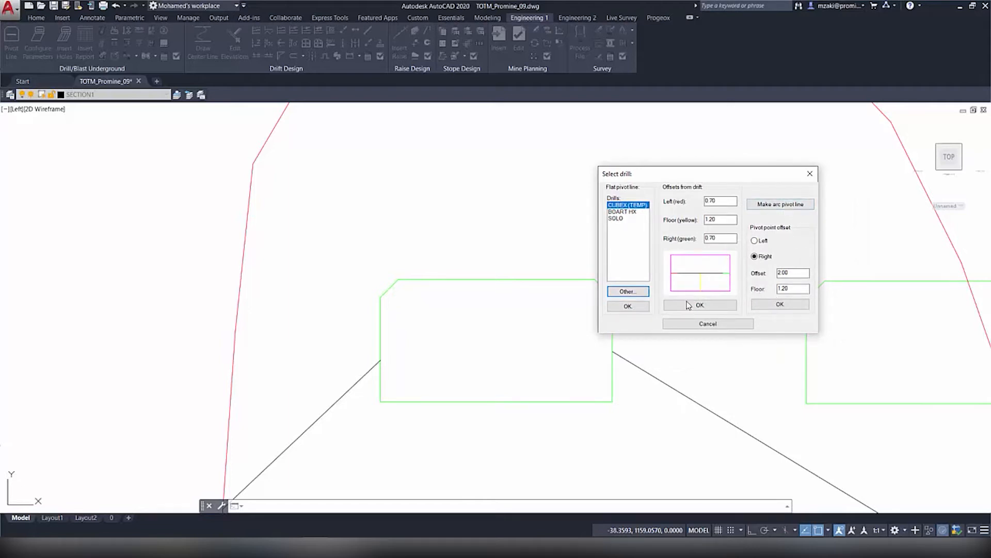
mouse_move(671, 303)
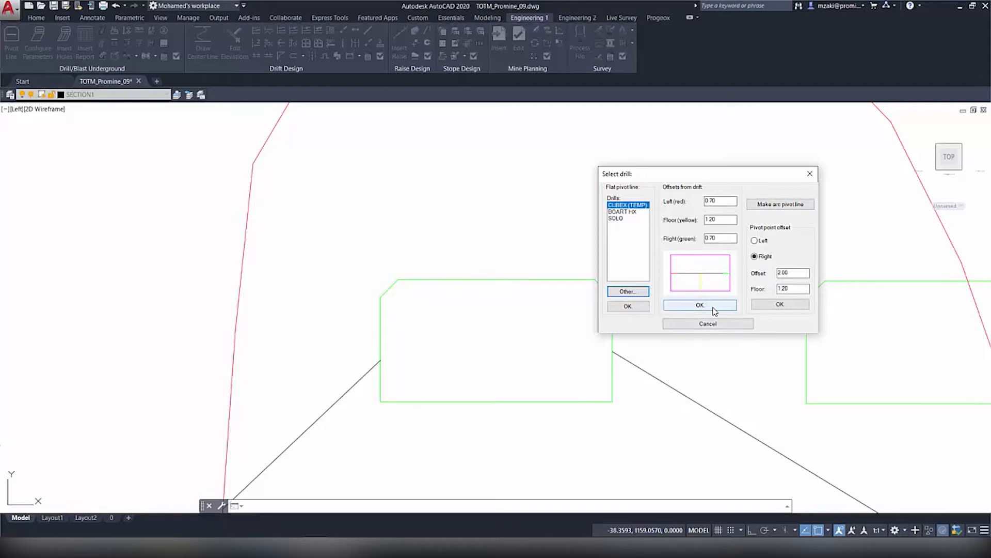
left_click(699, 305)
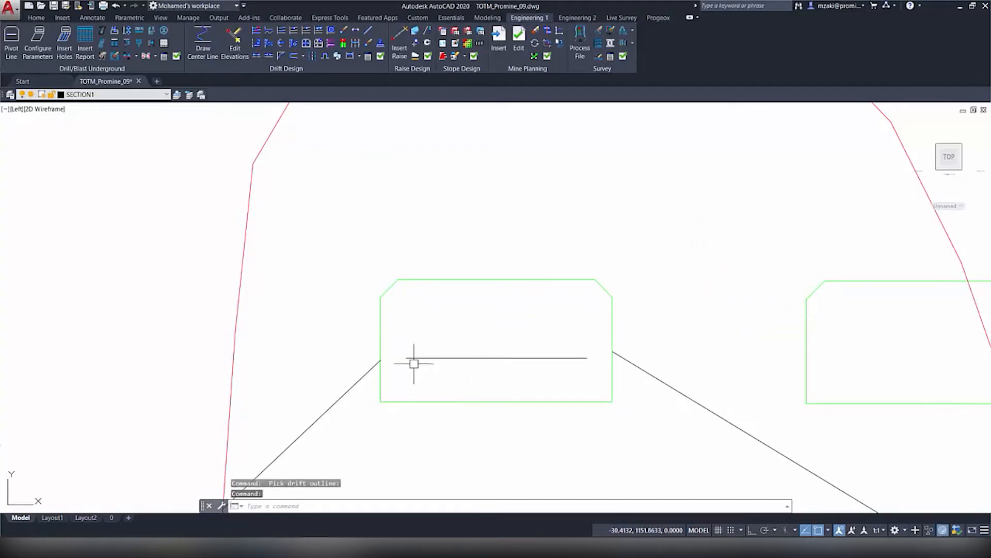
mouse_move(409, 349)
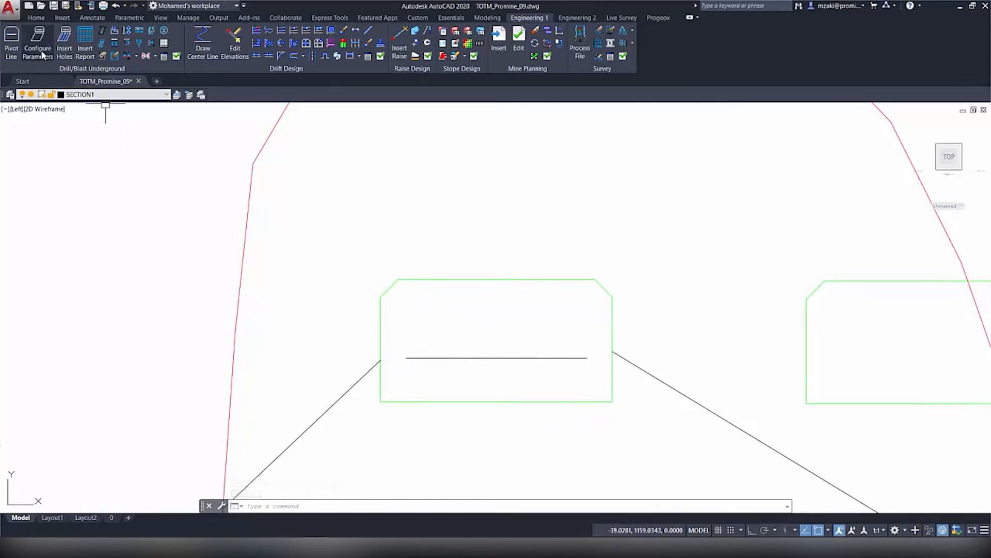
Step: Assign the pivot line, drift outline and blasting outline in Configure Parameters
left_click(10, 44)
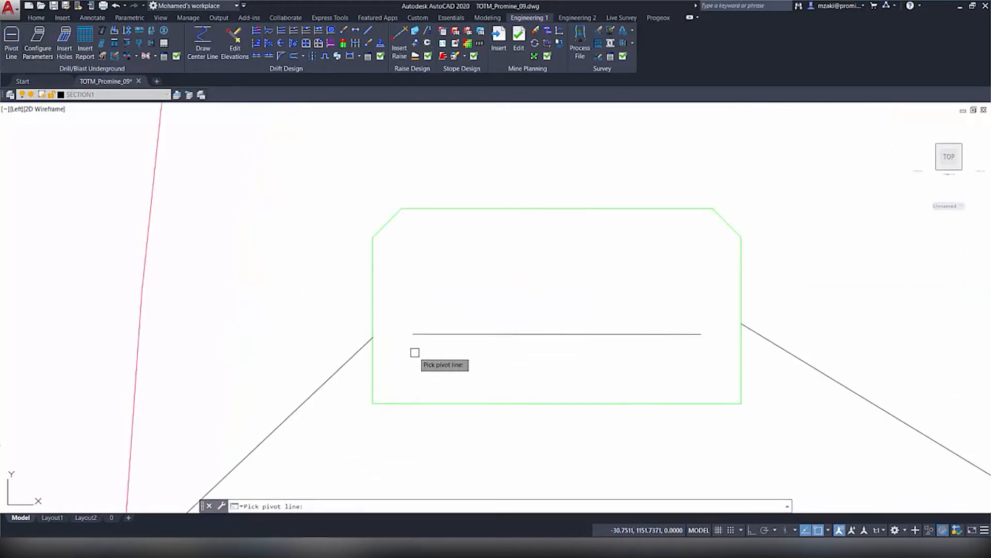
mouse_move(657, 340)
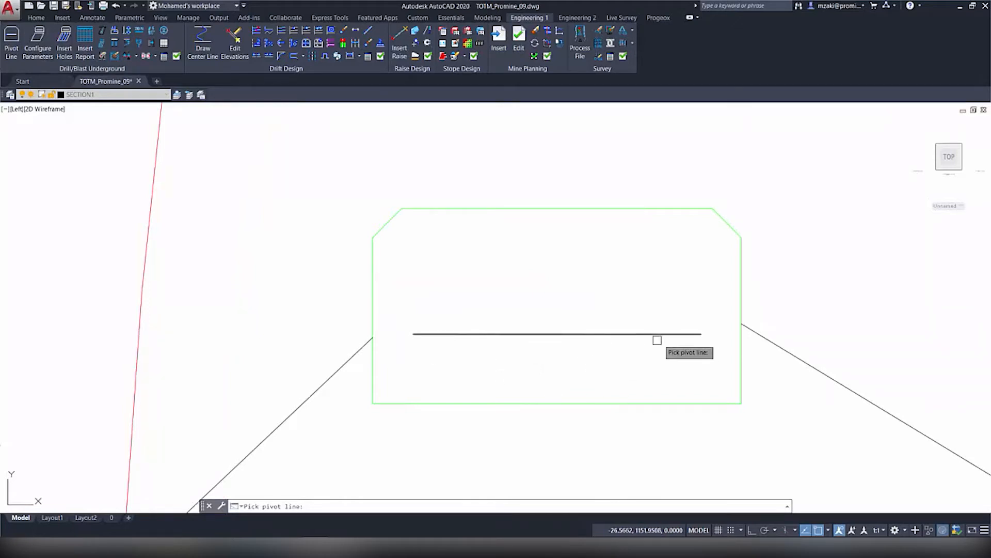
mouse_move(649, 378)
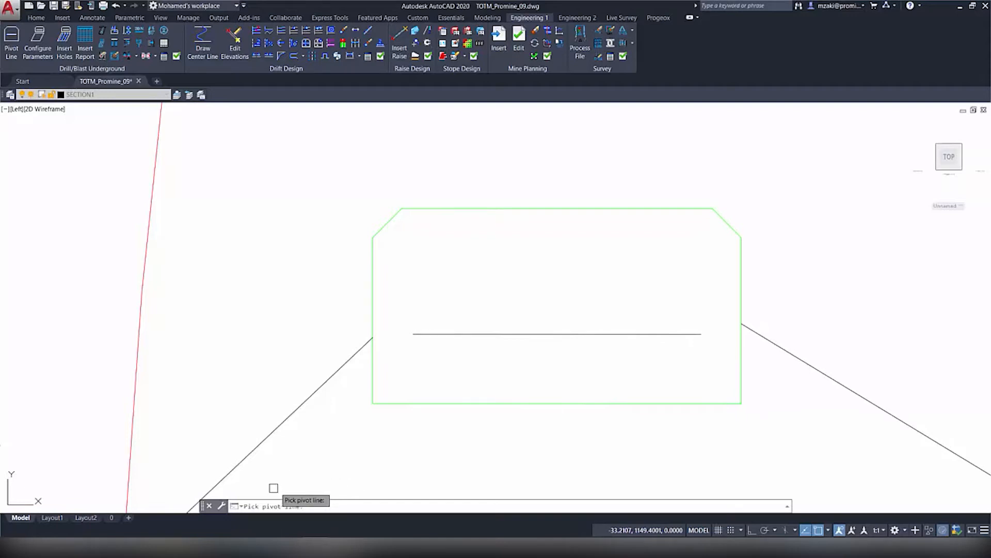
left_click(557, 333)
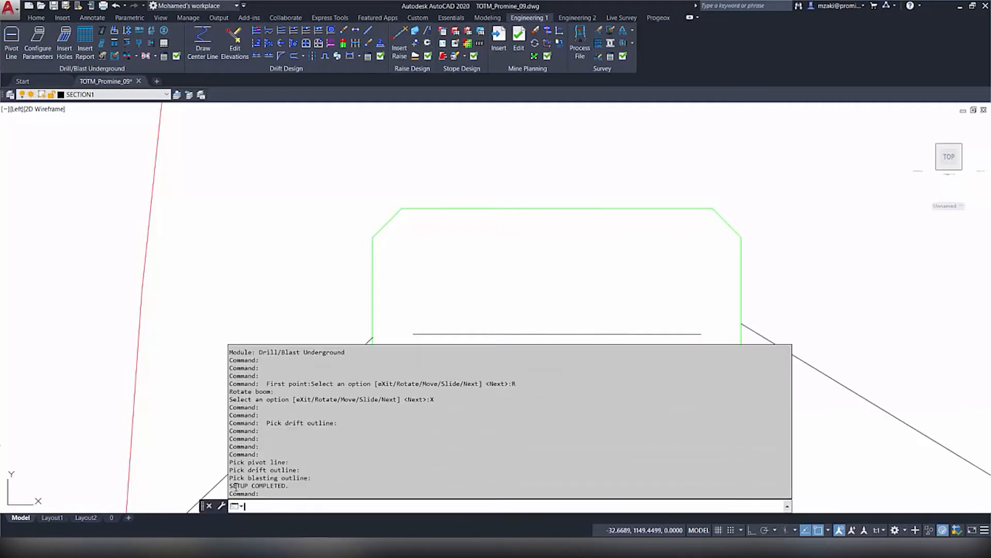
double_click(257, 485)
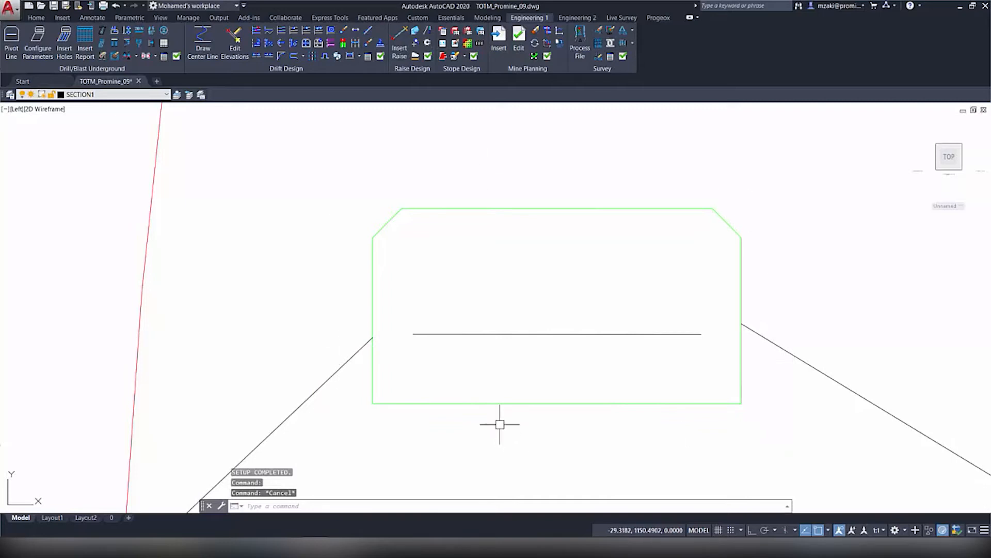
mouse_move(251, 238)
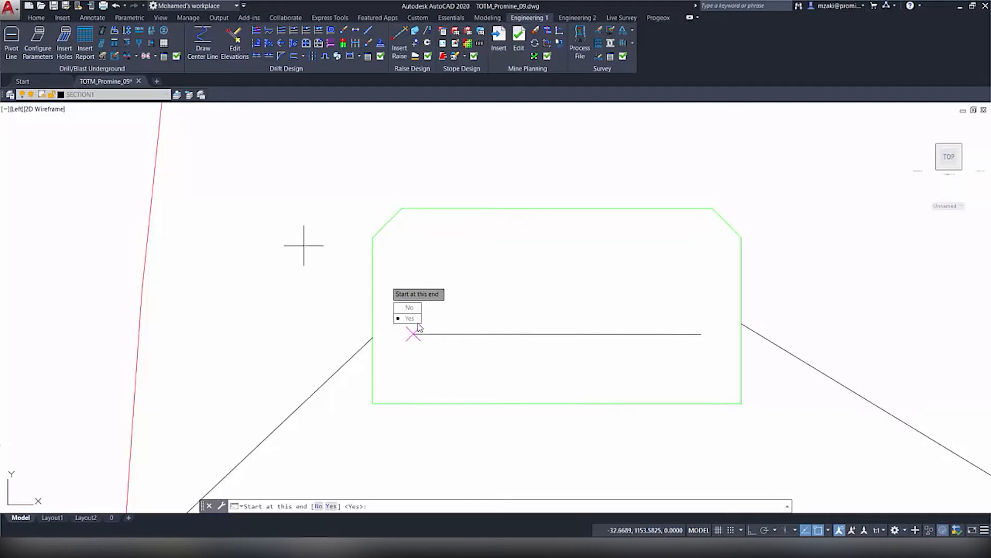
mouse_move(614, 362)
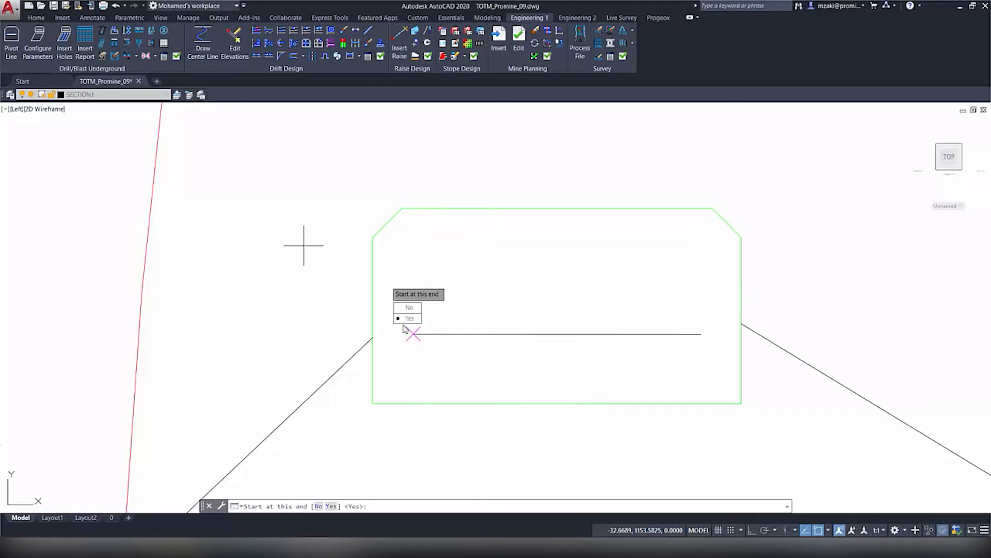
Step: Start holes at the left pivot-line end and choose even distribution
left_click(409, 319)
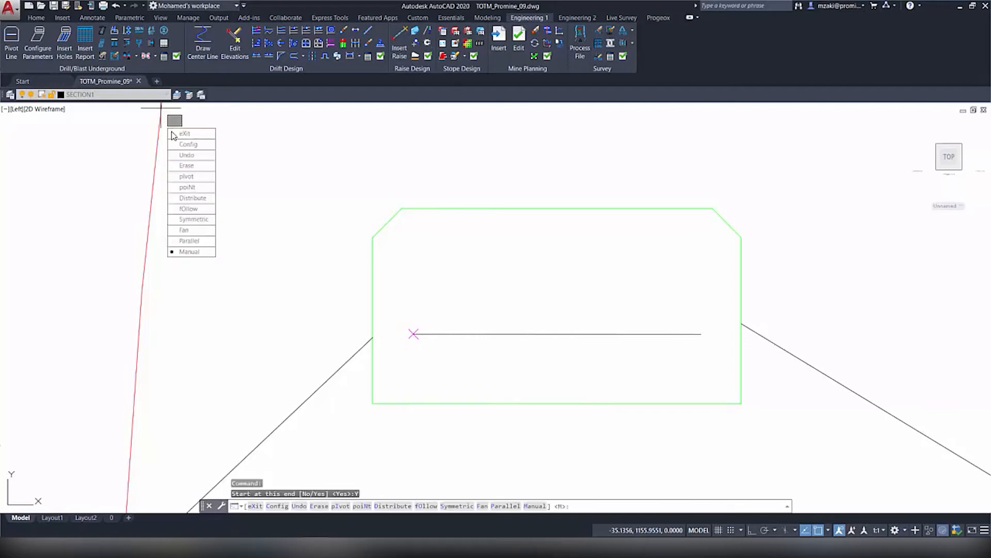
mouse_move(190, 165)
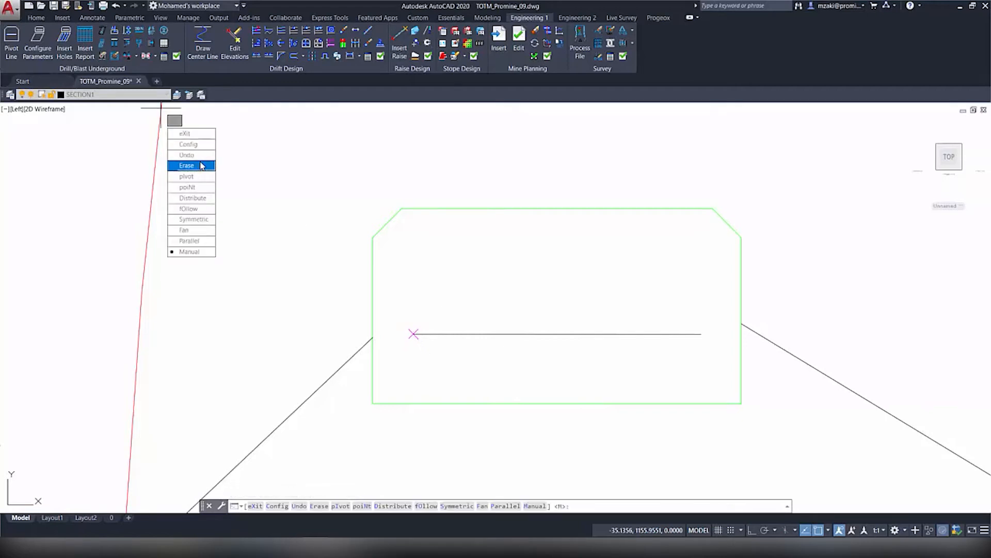
mouse_move(183, 229)
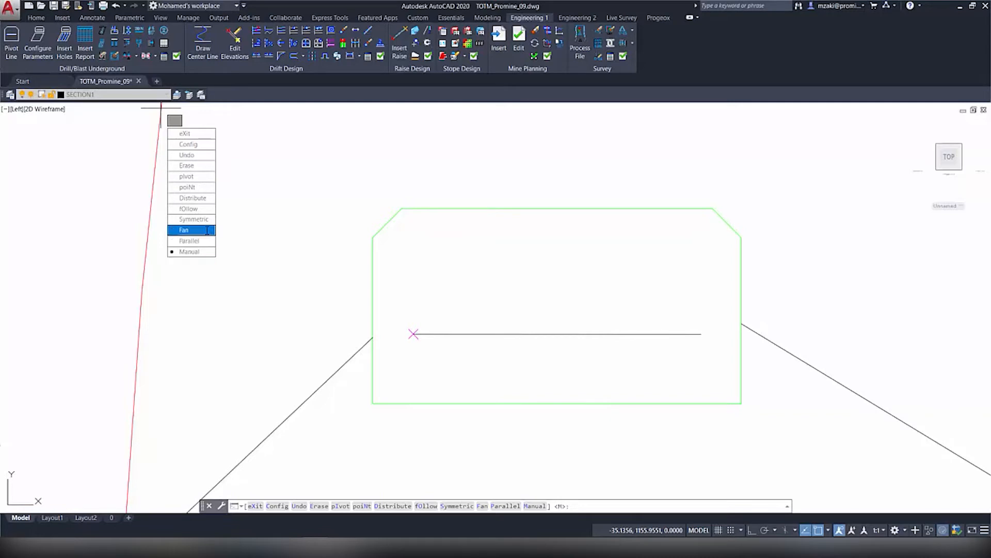
mouse_move(193, 197)
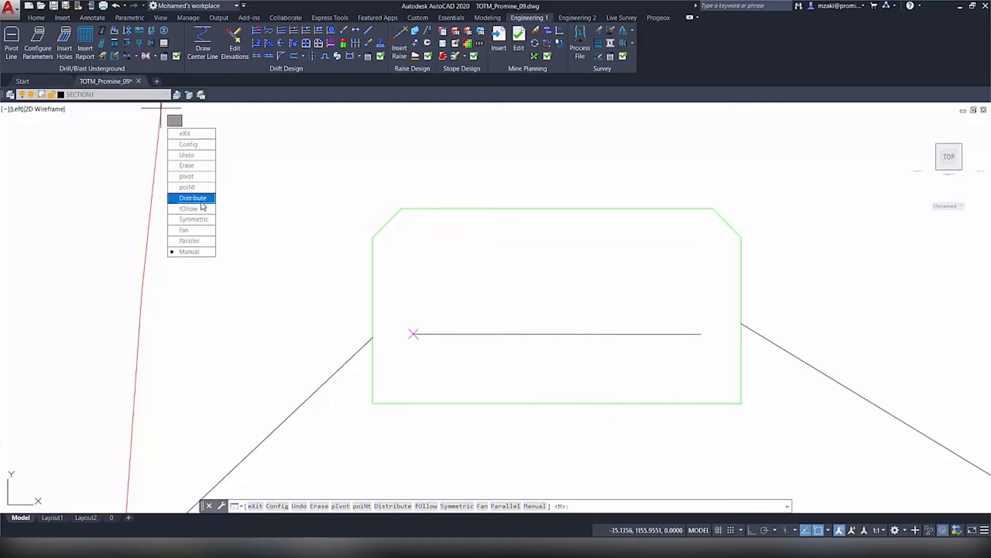
left_click(193, 198)
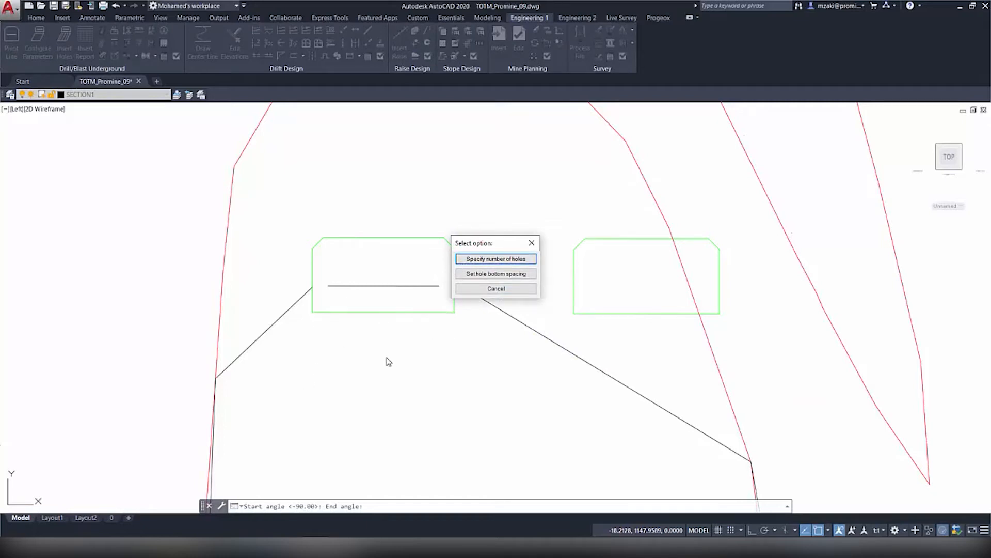
mouse_move(493, 436)
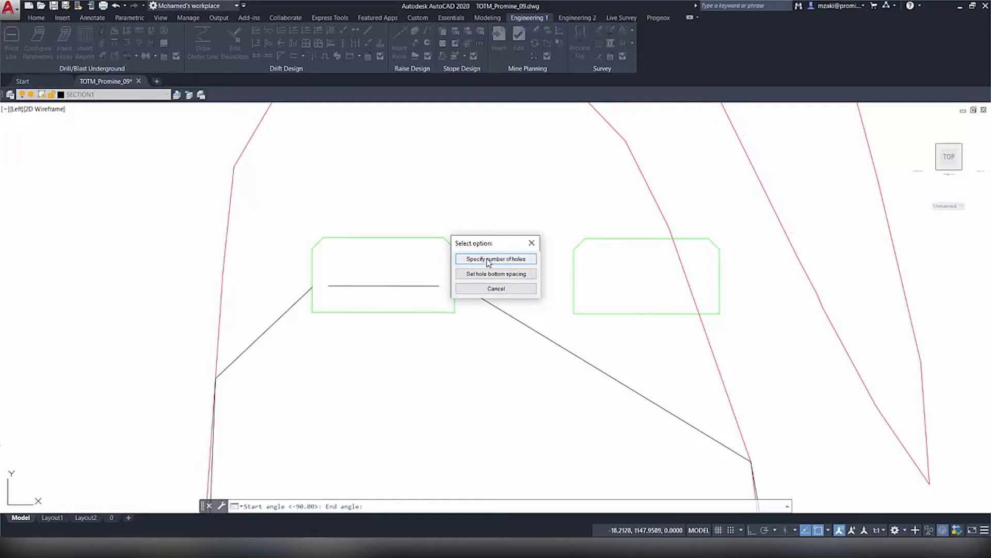
Step: Lay out the fan by number of holes, entering 20 holes
left_click(496, 259)
type("10")
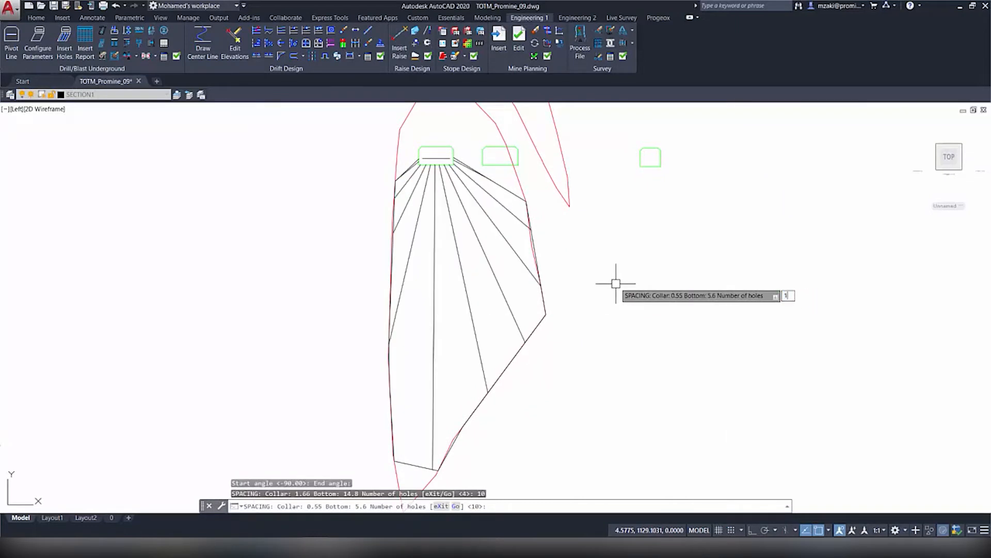
type("20")
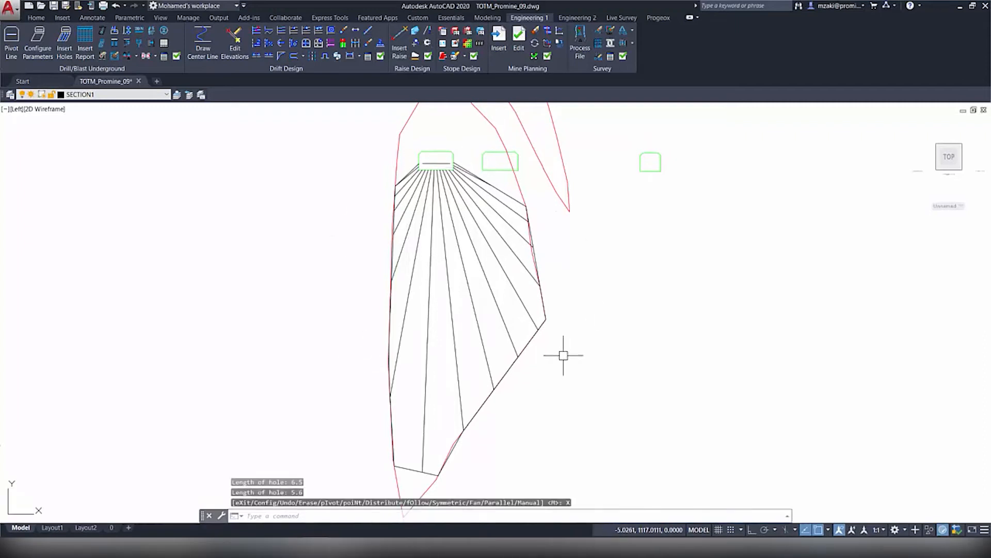
mouse_move(503, 188)
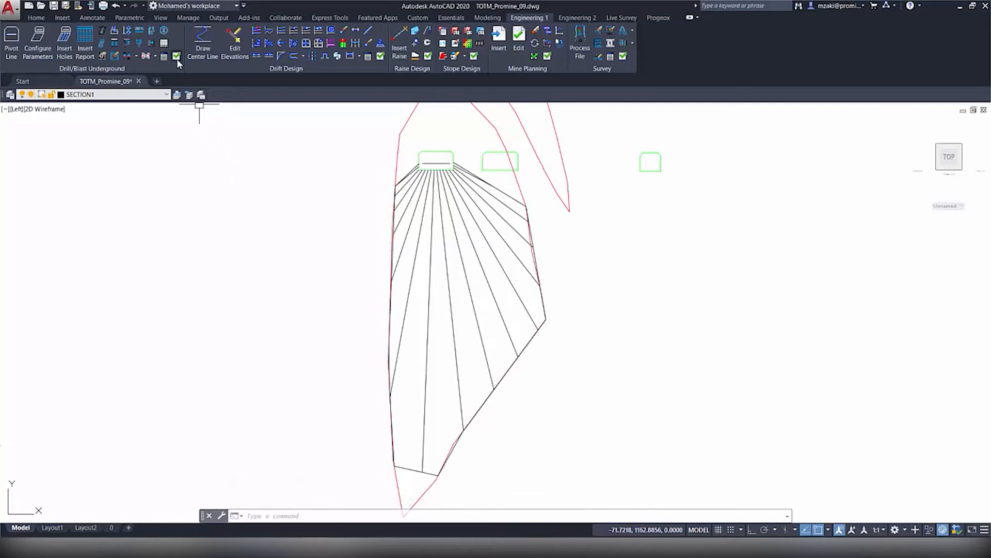
Step: Open Customize reports in Drill/Blast options and edit the Drilling report format
left_click(175, 56)
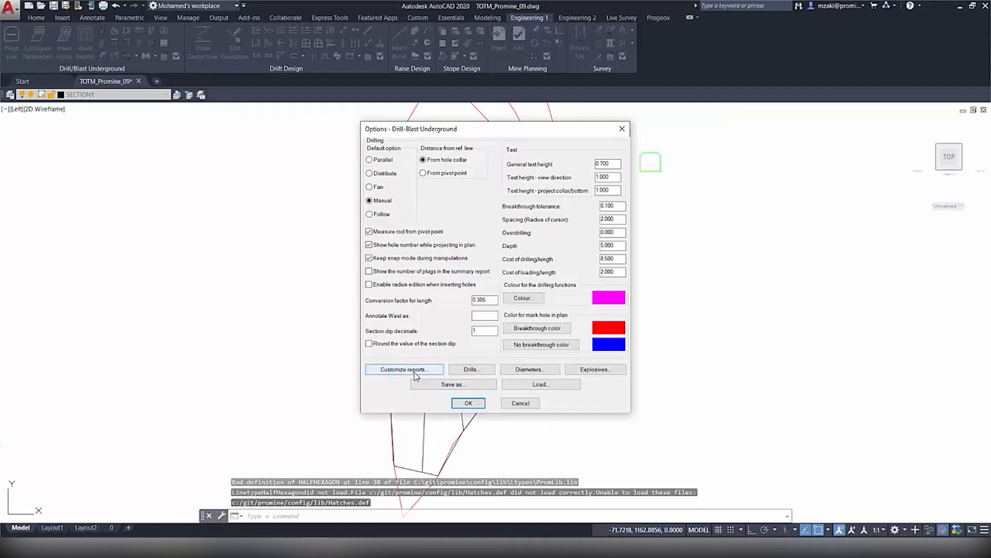
left_click(404, 369)
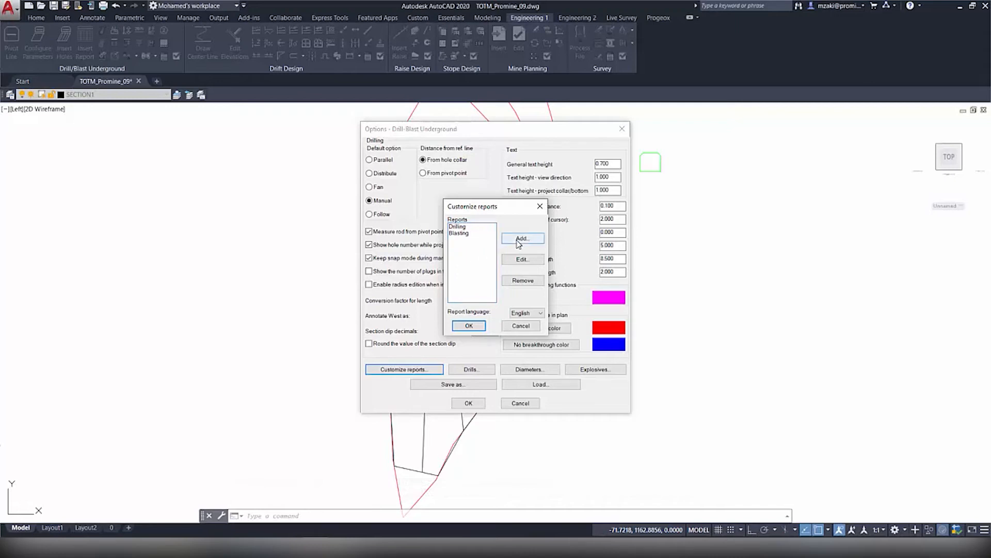
left_click(522, 239)
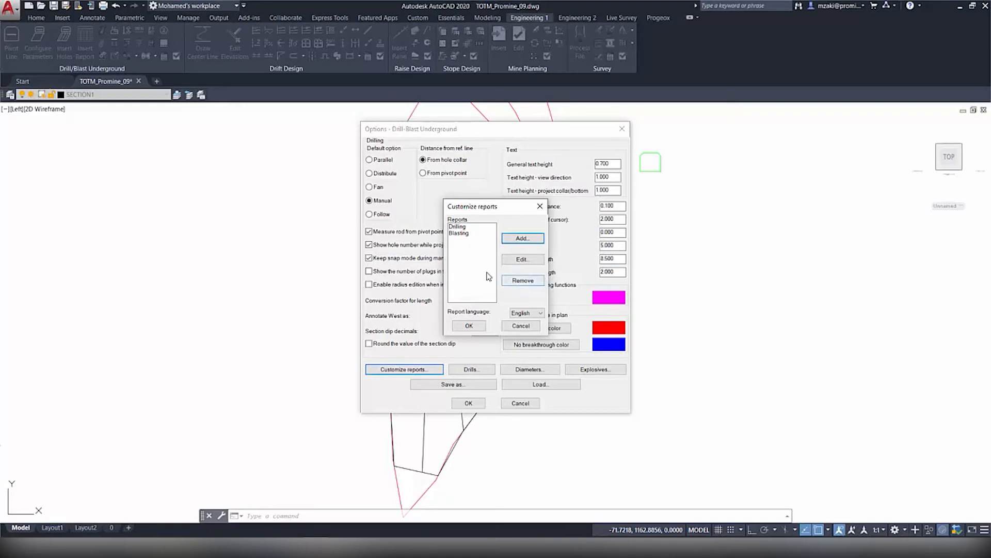
left_click(457, 225)
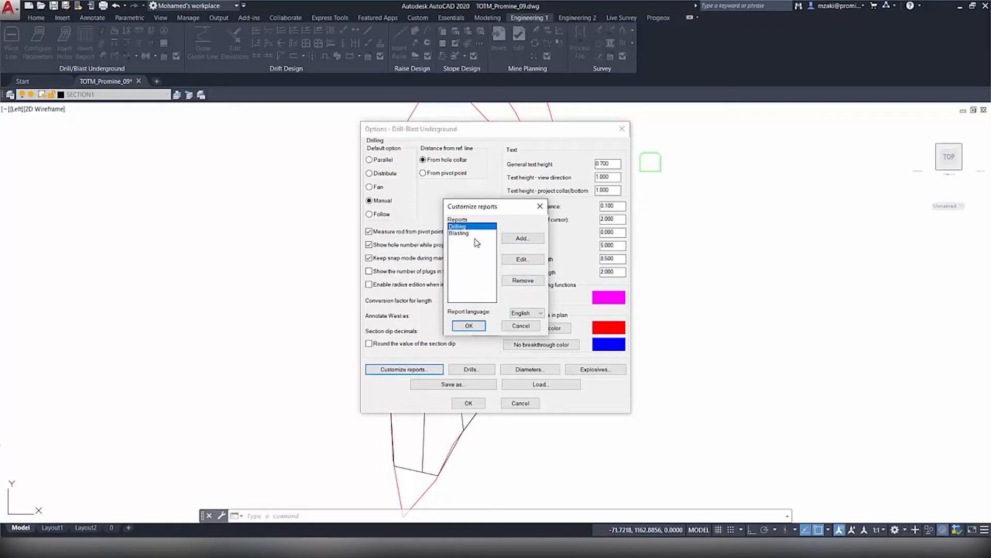
left_click(522, 259)
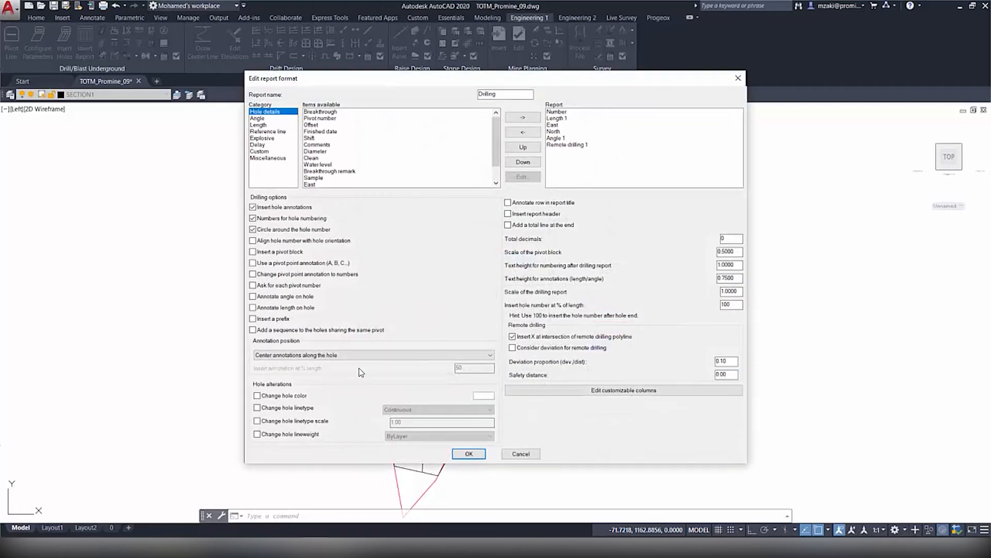
mouse_move(682, 450)
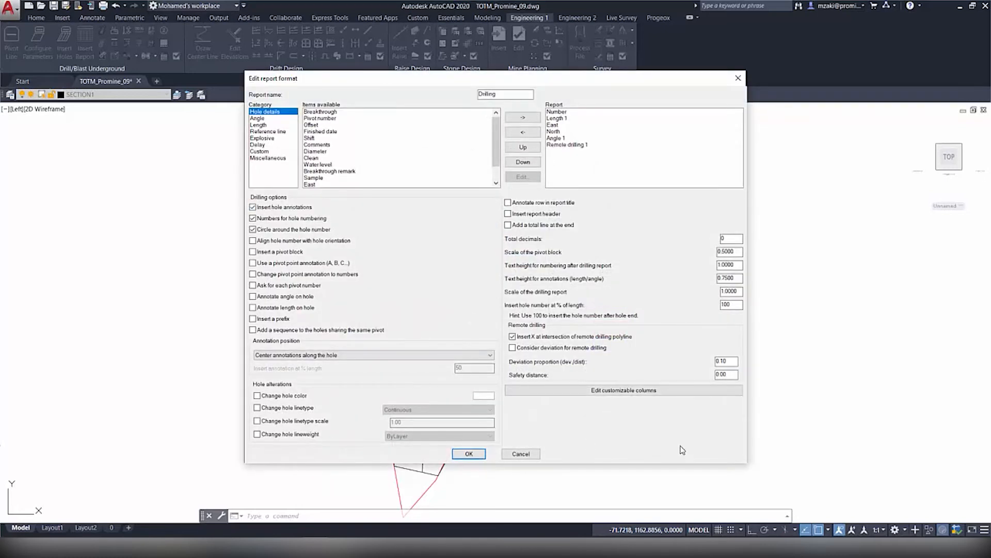
mouse_move(346, 174)
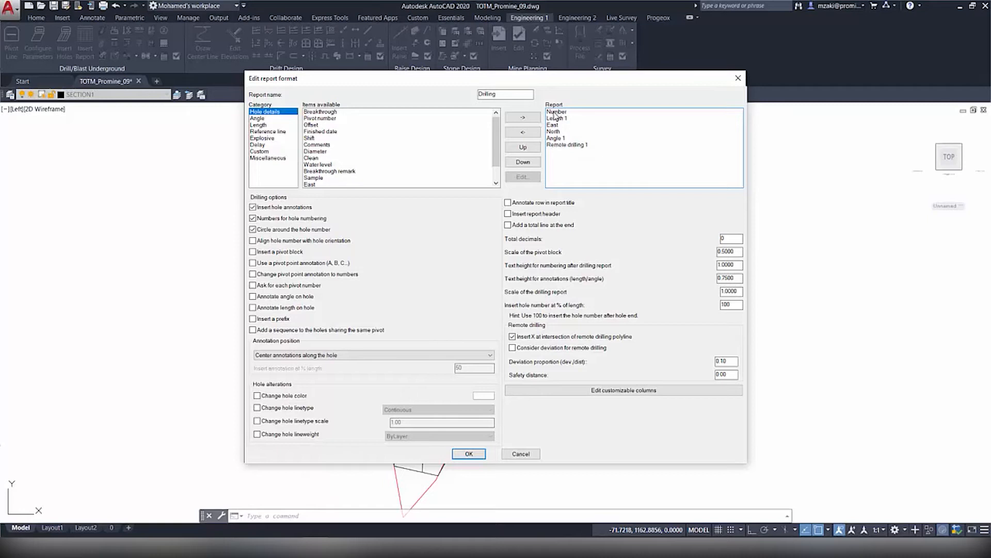
Step: Browse report columns and categories, then remove the Remote drilling 1 column
left_click(557, 118)
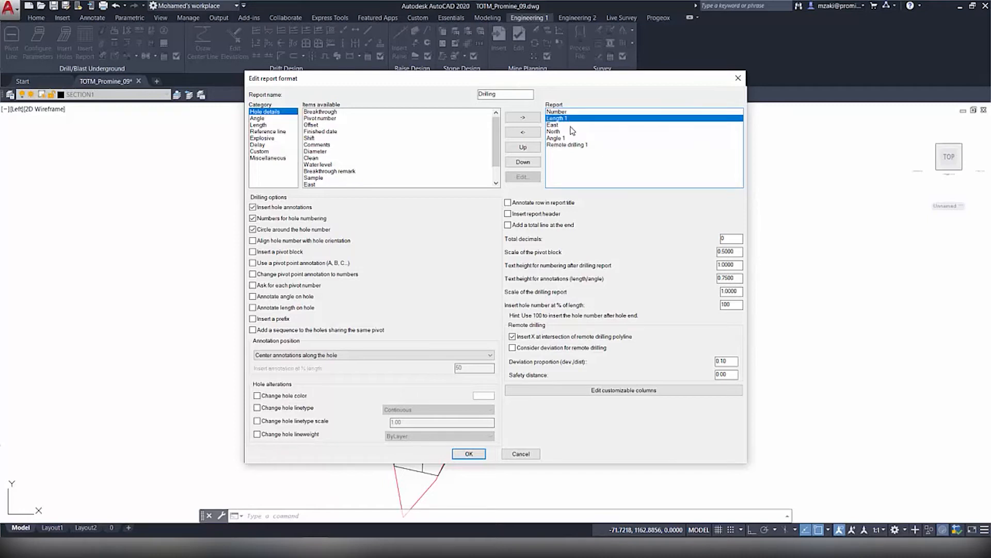
left_click(554, 131)
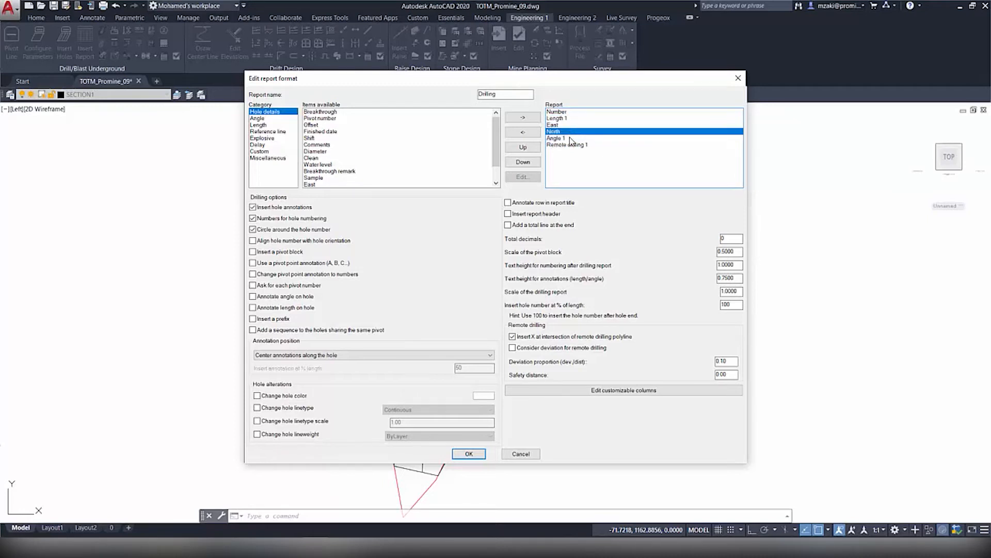
left_click(567, 144)
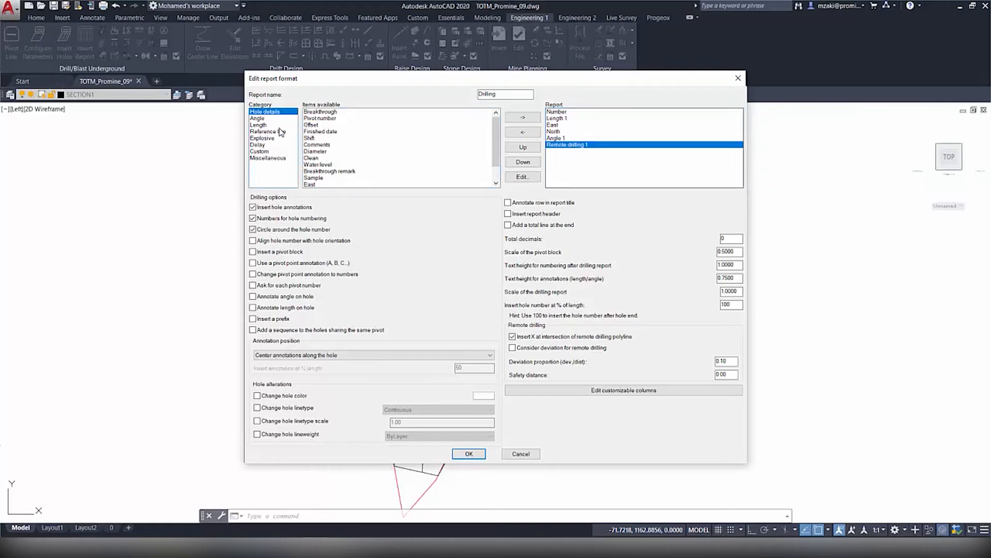
left_click(262, 130)
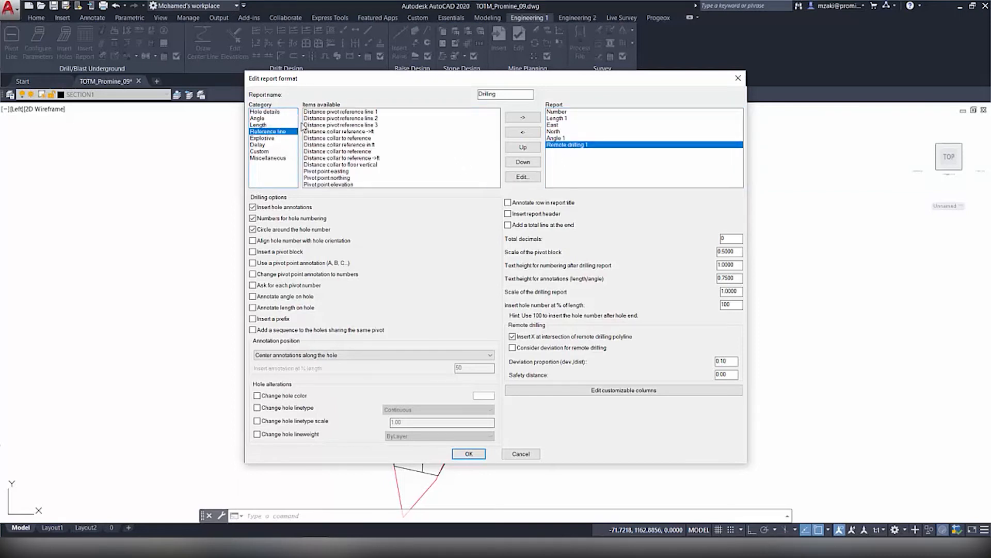
left_click(259, 151)
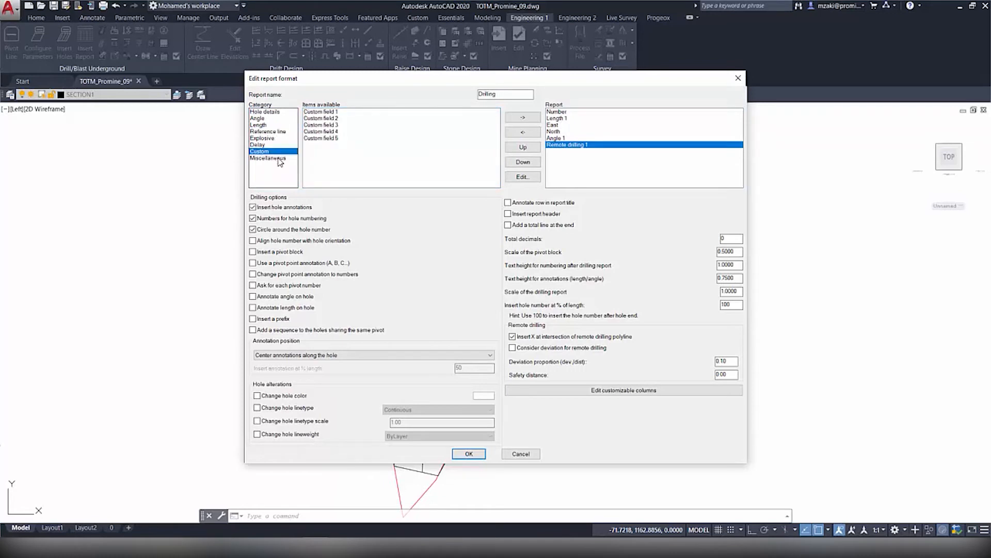
left_click(268, 158)
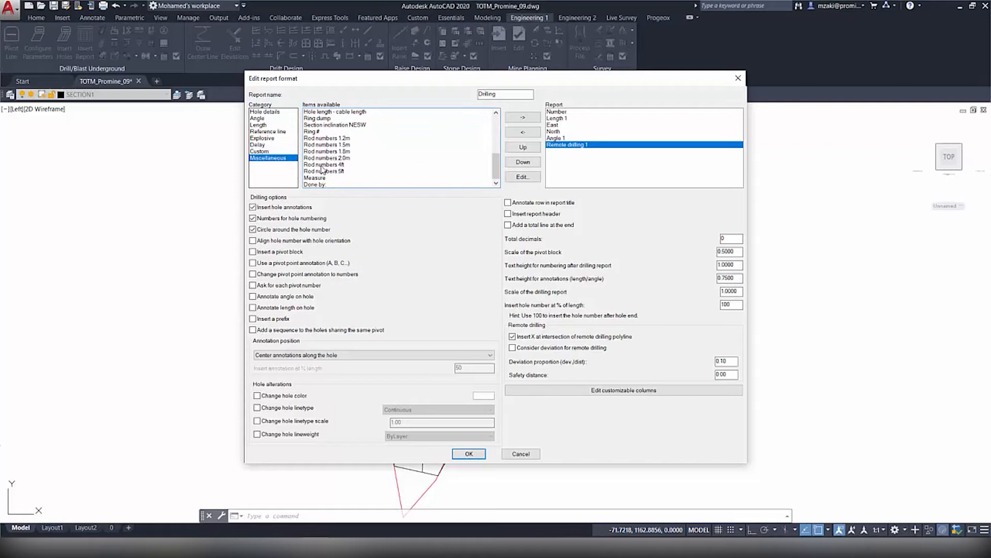
left_click(258, 125)
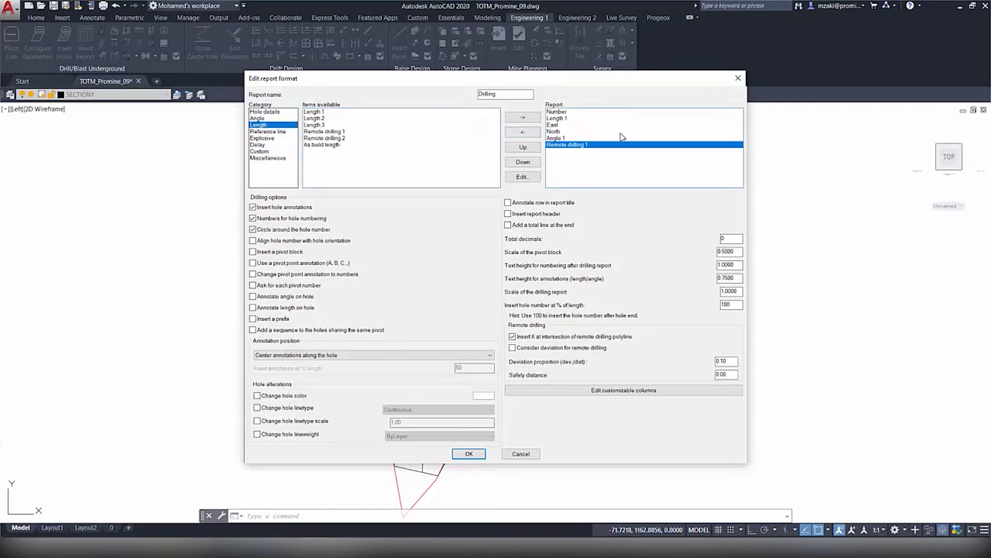
mouse_move(591, 161)
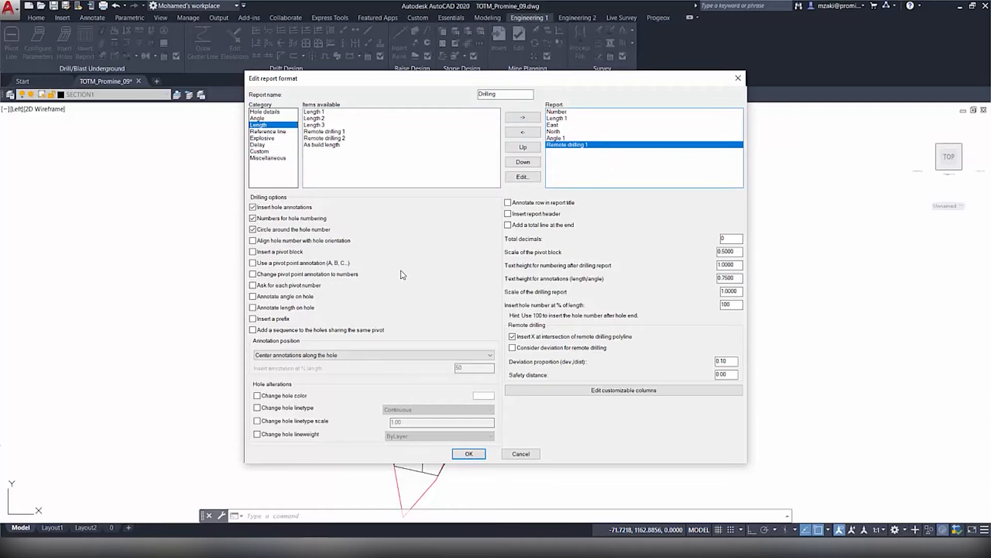
left_click(522, 177)
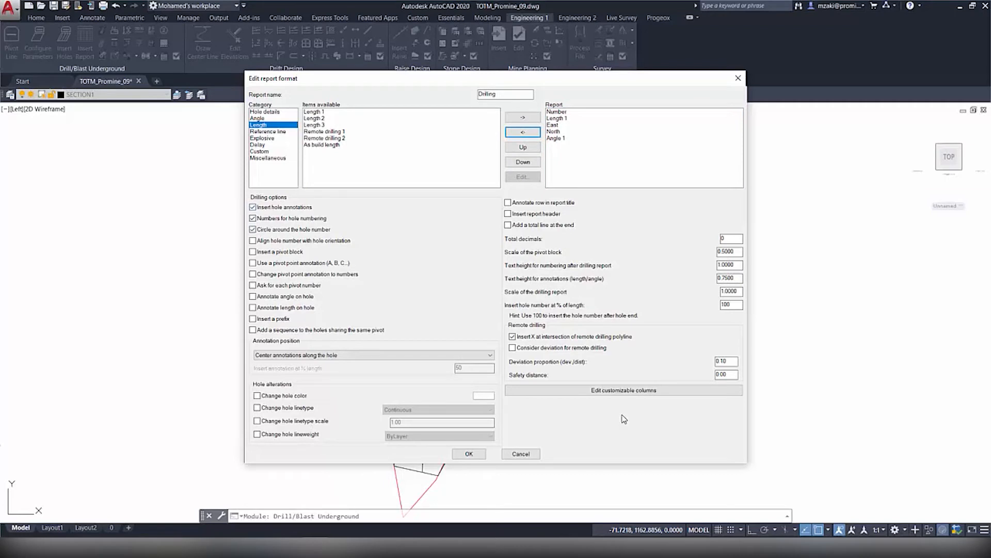
mouse_move(501, 322)
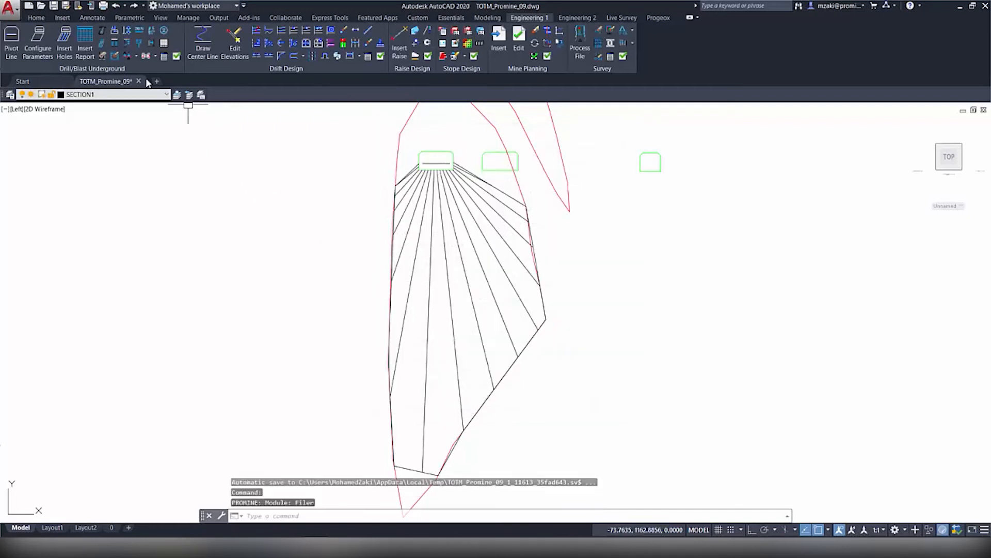
Step: Insert an English Drilling report by fencing across fan holes 1–15
left_click(85, 42)
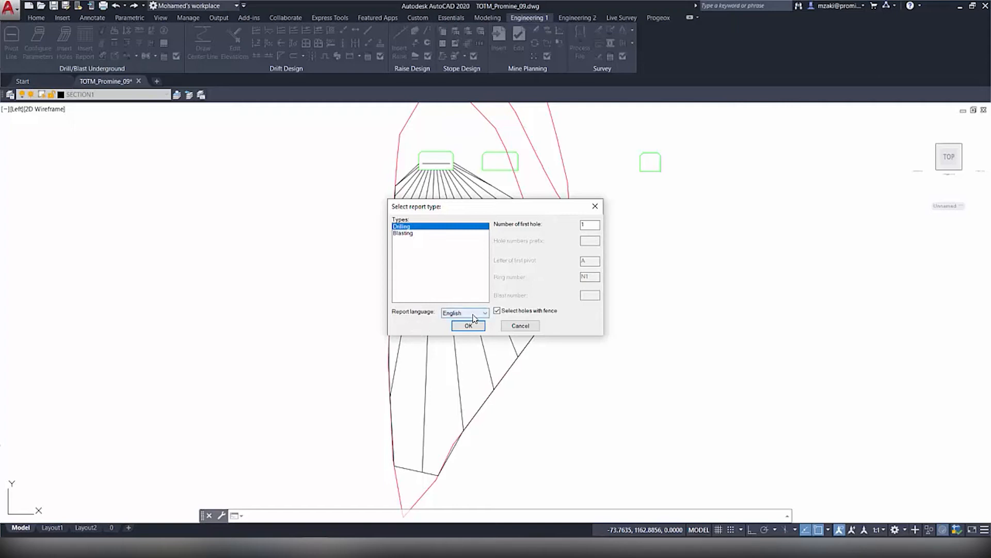
left_click(484, 312)
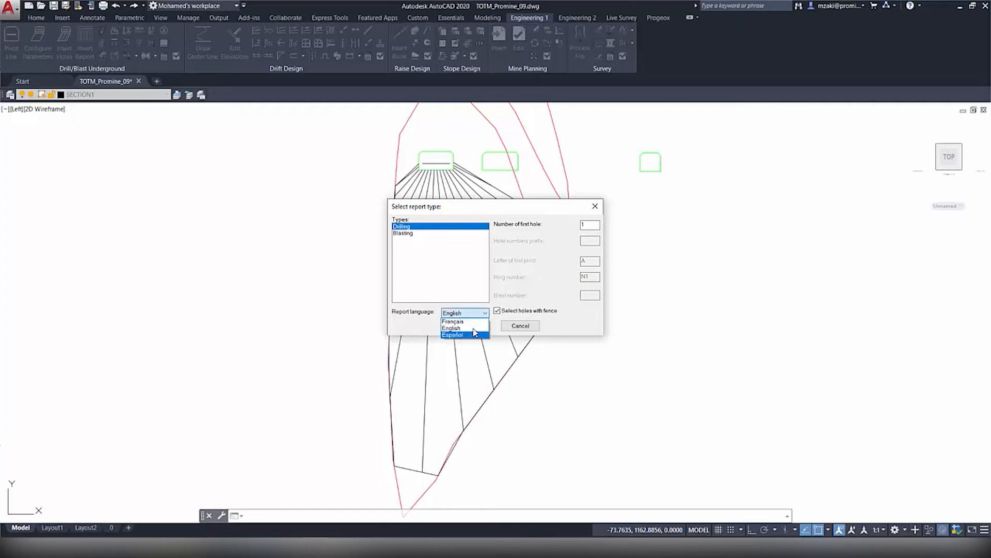
left_click(452, 329)
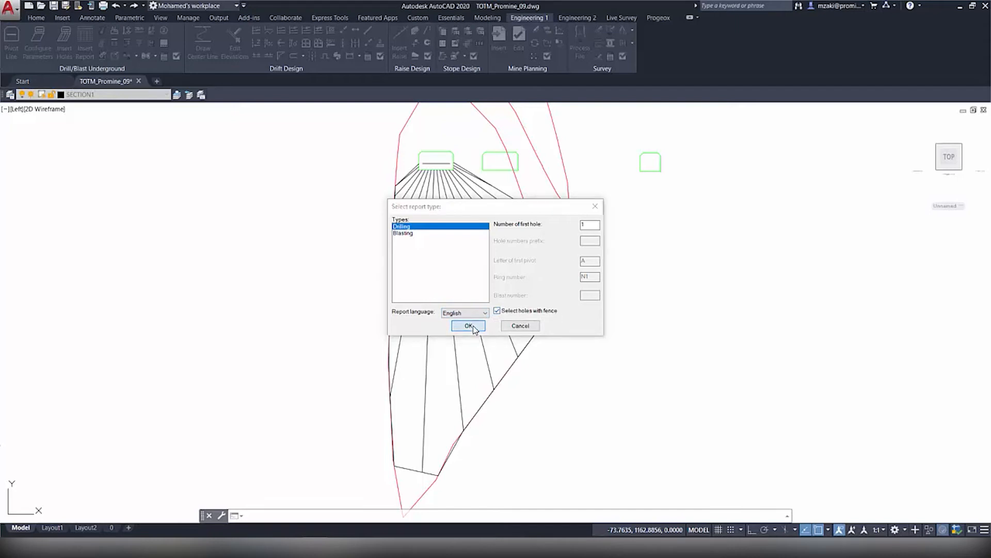
left_click(468, 326)
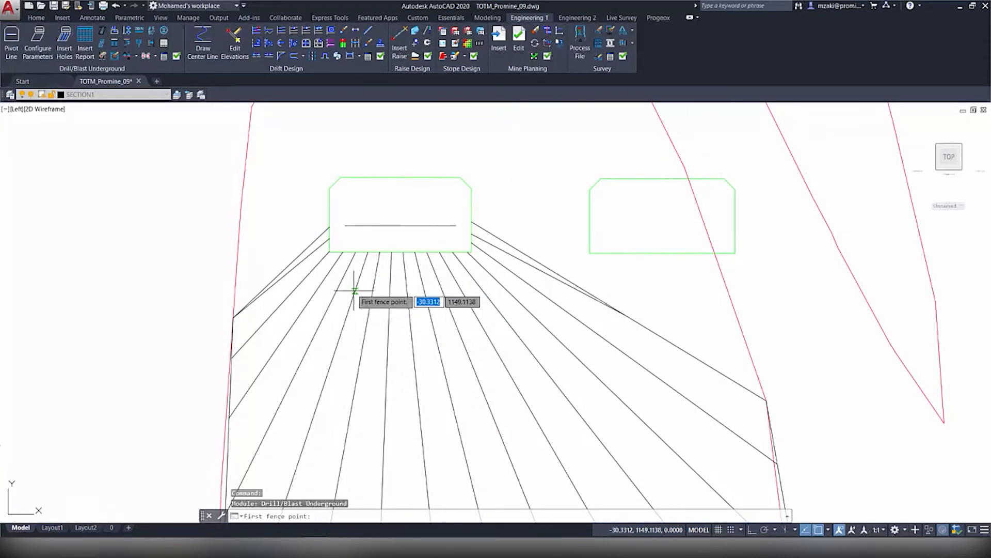
left_click(353, 288)
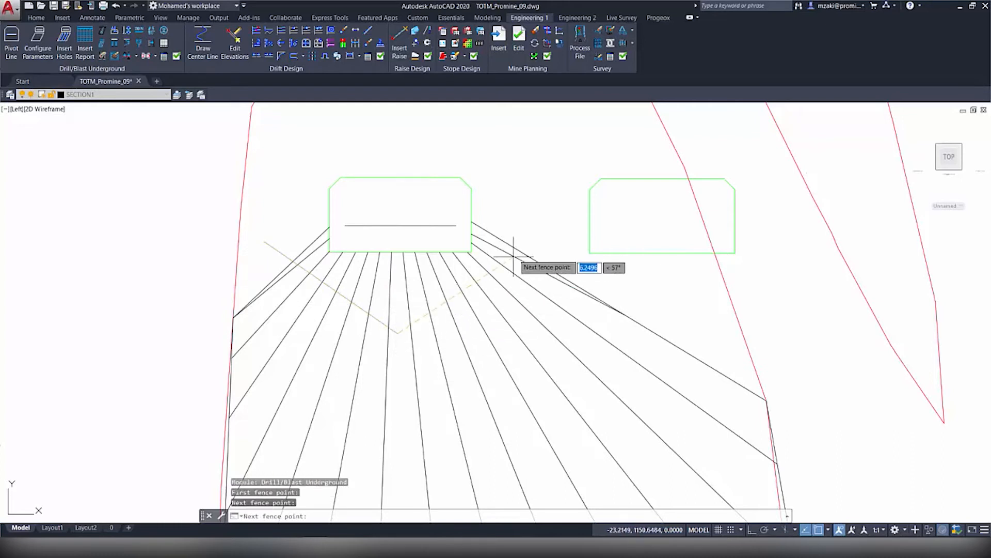
left_click(512, 243)
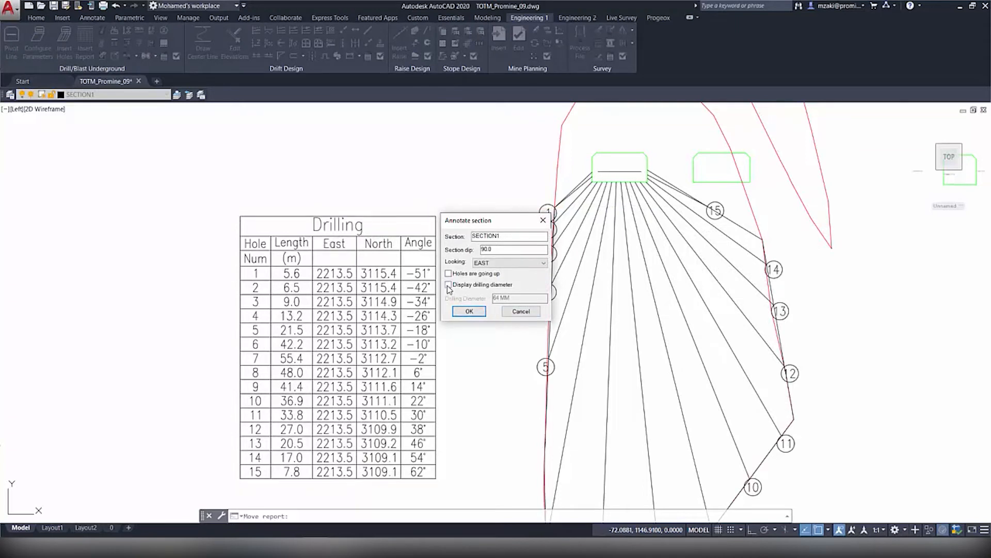
Step: Annotate the section with the 64 MM drilling diameter shown
left_click(448, 285)
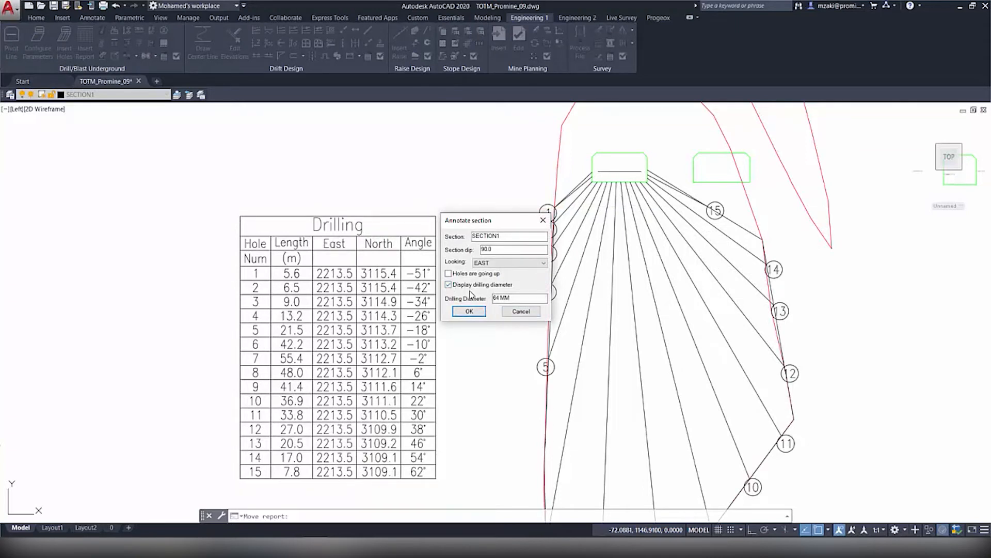
left_click(469, 310)
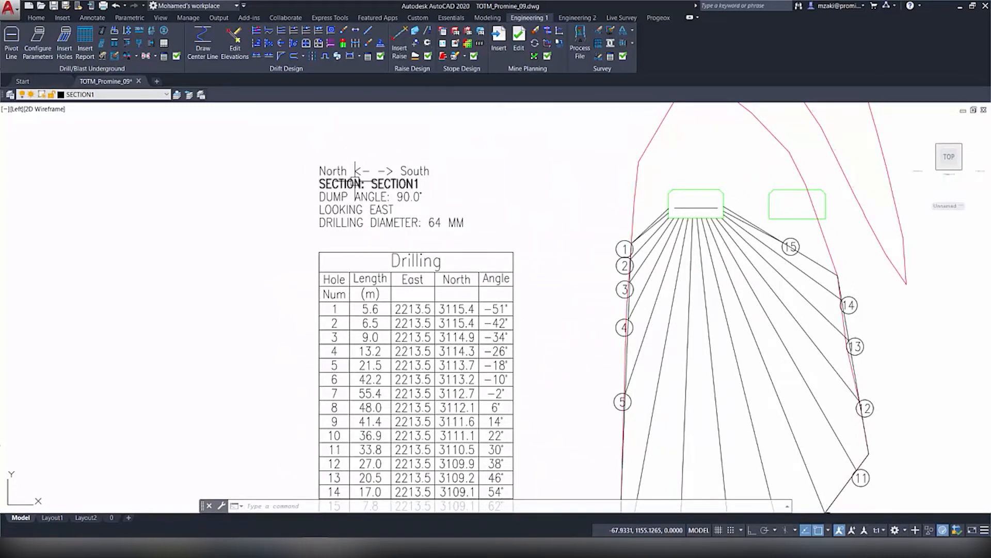
mouse_move(479, 164)
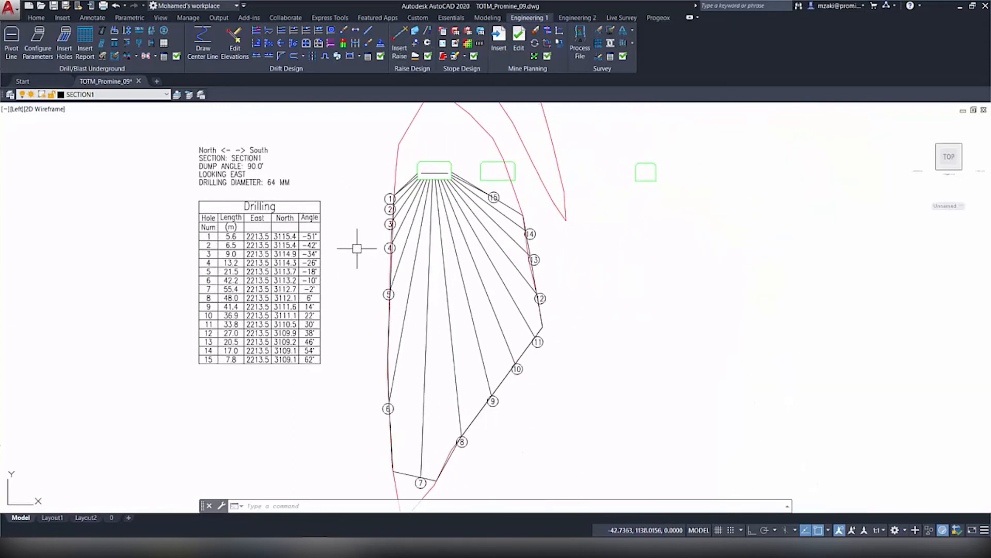
mouse_move(343, 166)
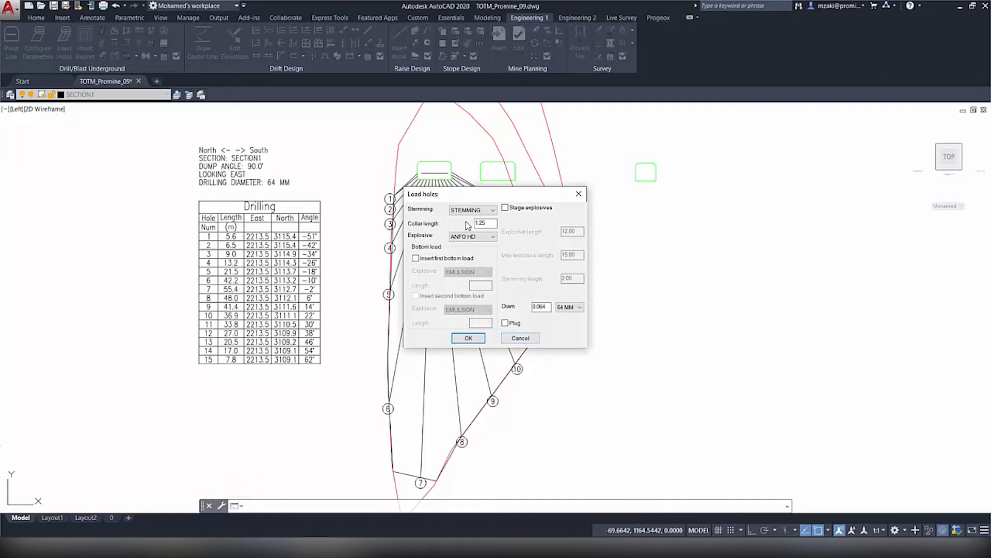
Step: Load the fan holes with 1.25 collar, ANFO HD explosive and 64 MM diameter
left_click(484, 223)
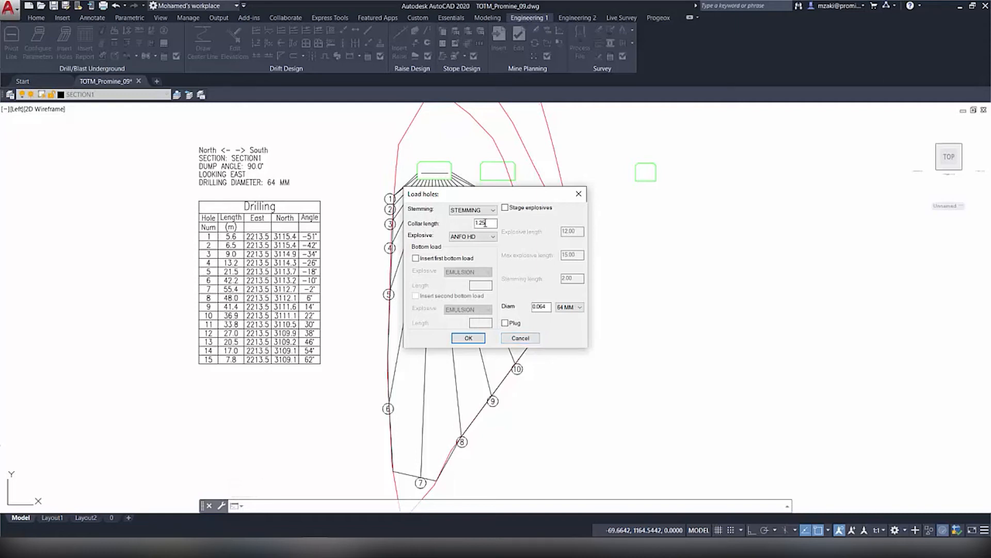
triple_click(485, 223)
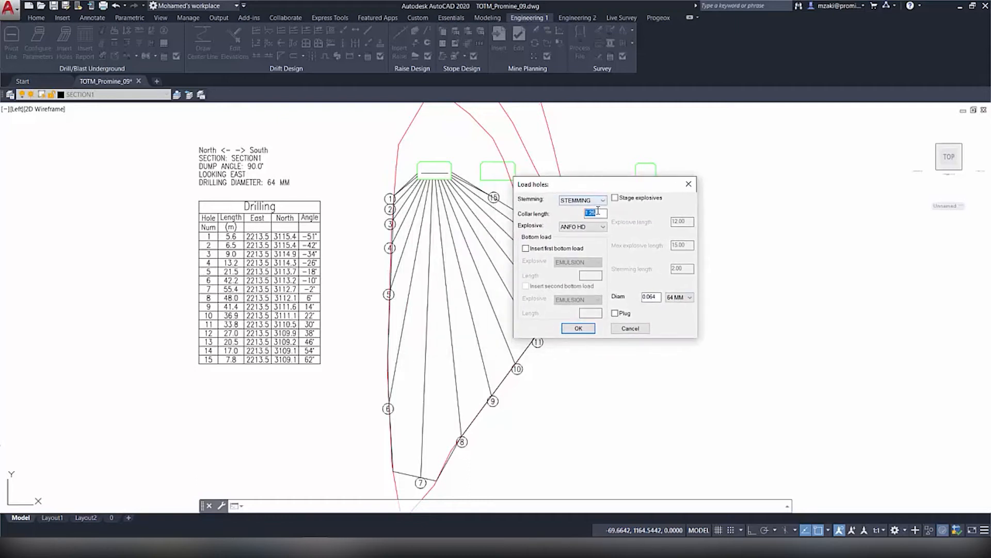
left_click(601, 226)
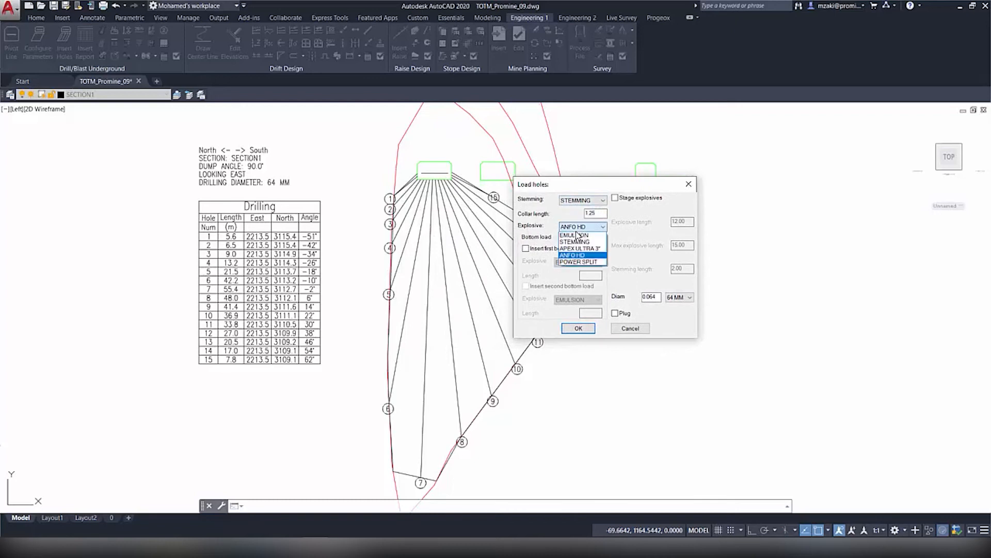
mouse_move(580, 248)
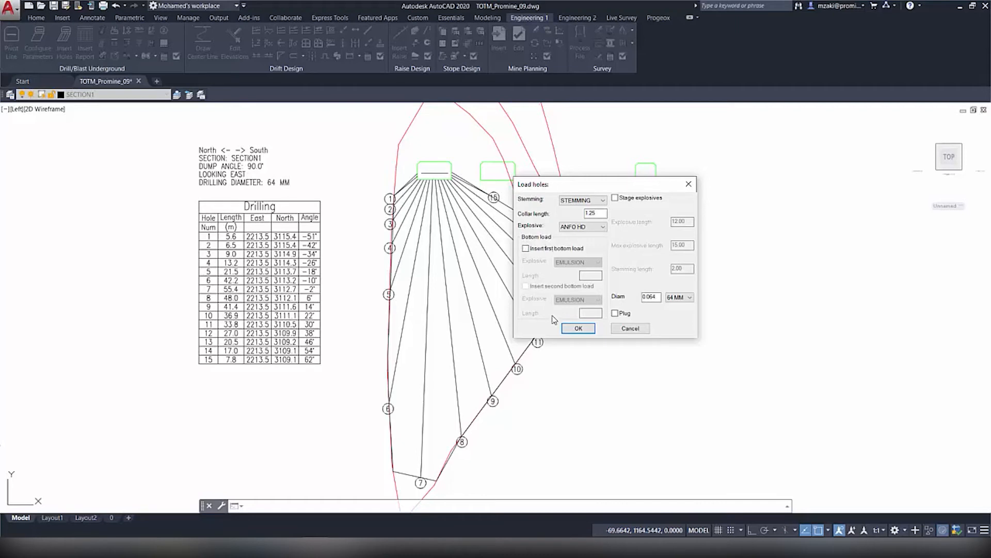
left_click(591, 213)
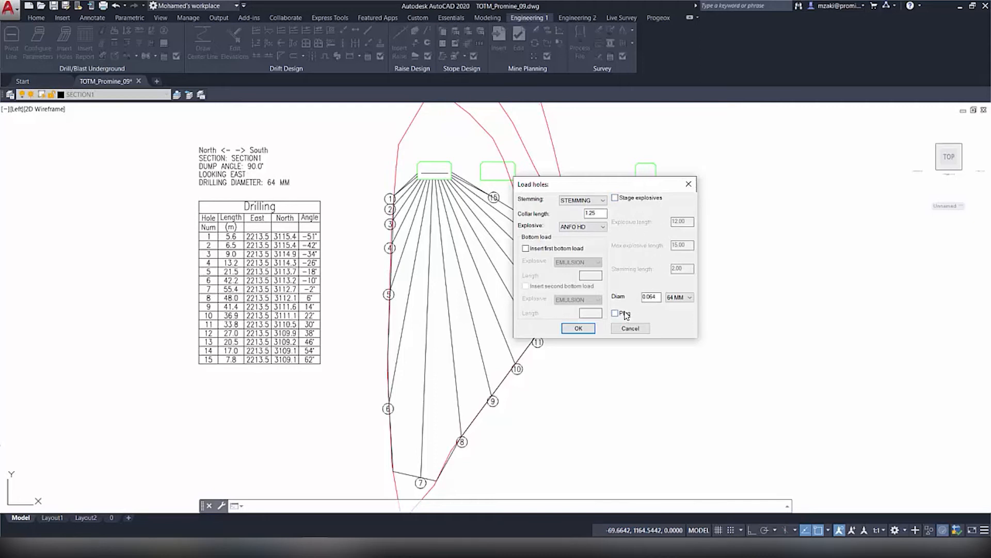
left_click(689, 297)
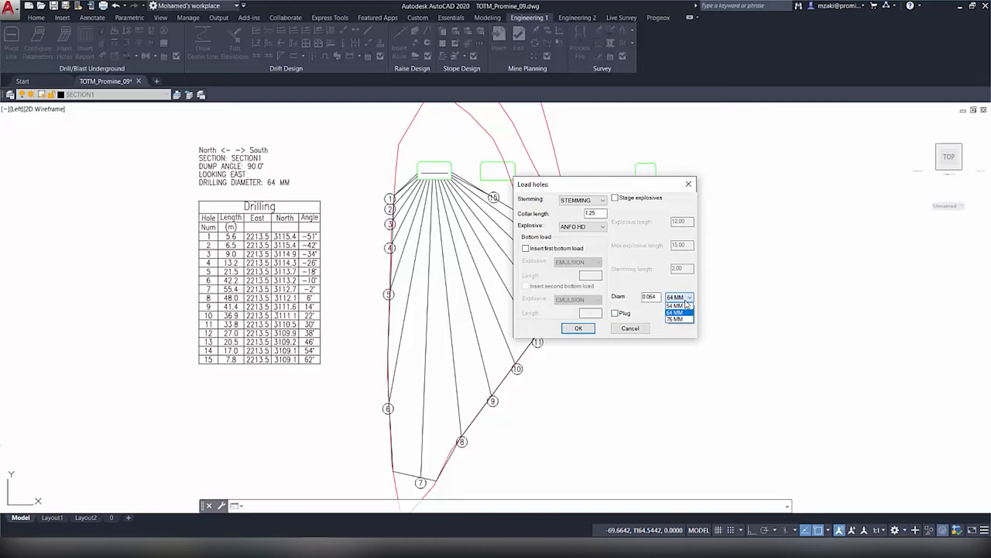
left_click(677, 312)
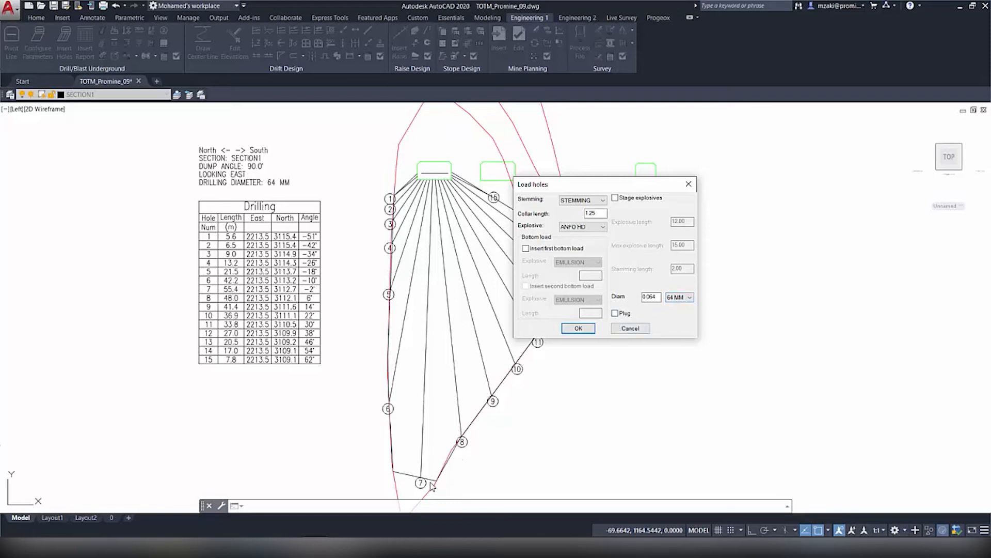
mouse_move(374, 453)
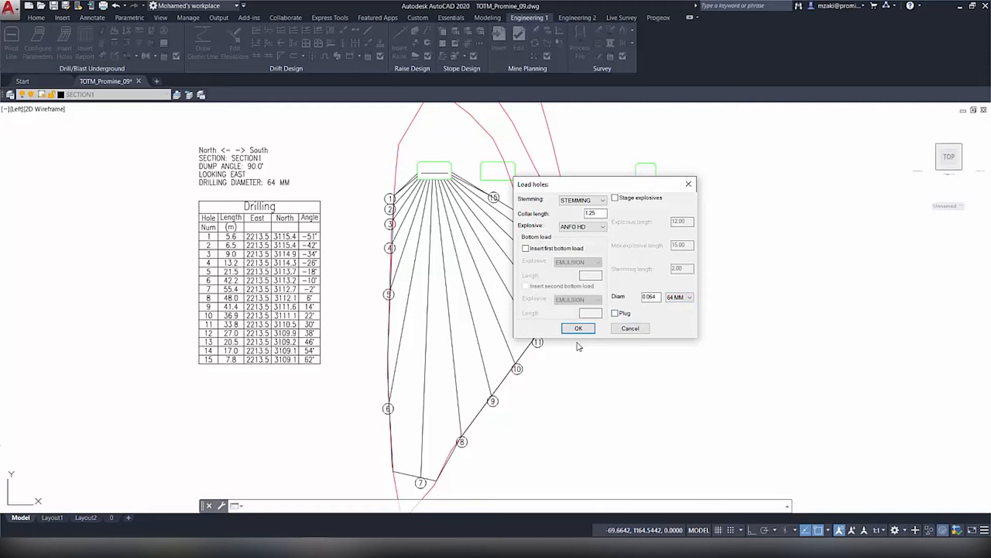
left_click(577, 328)
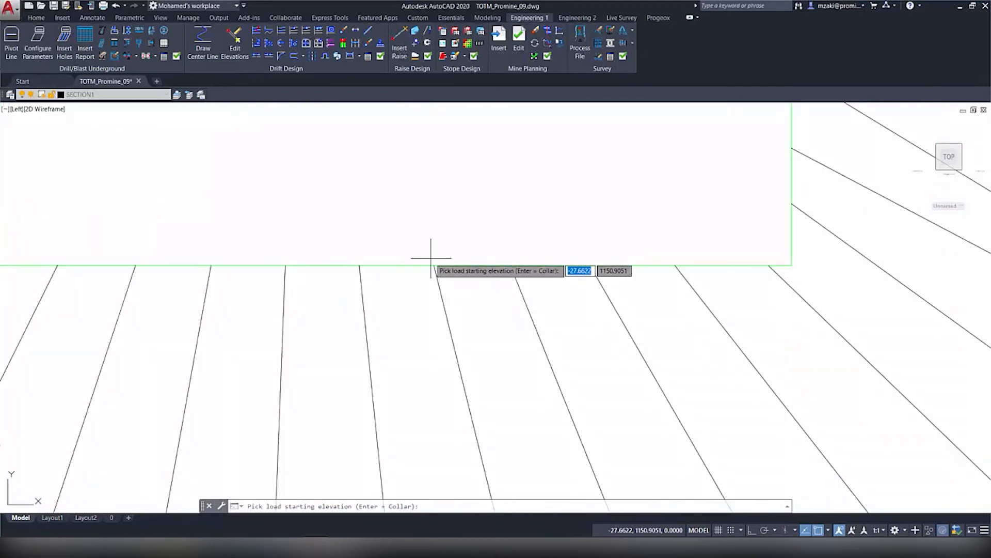
mouse_move(435, 264)
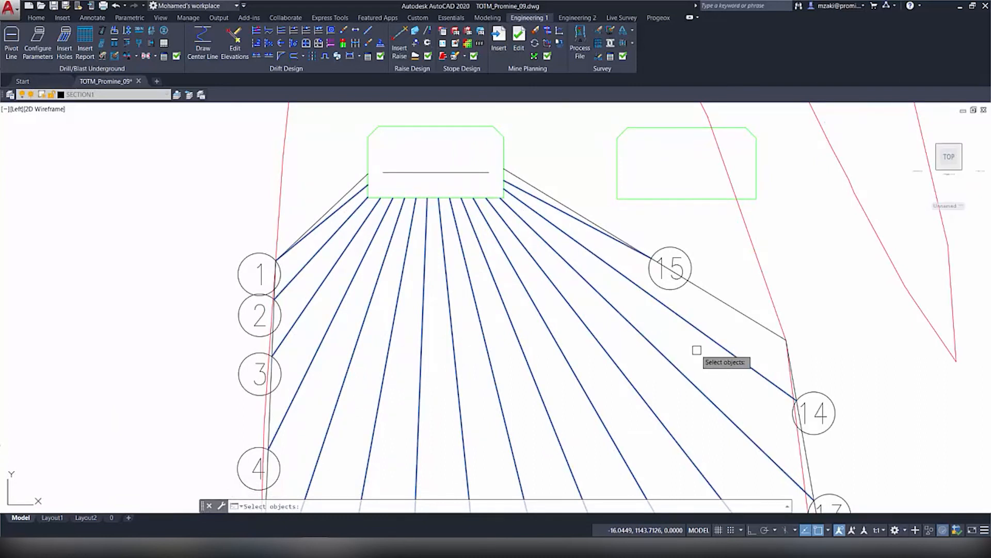
left_click_drag(696, 350, 712, 391)
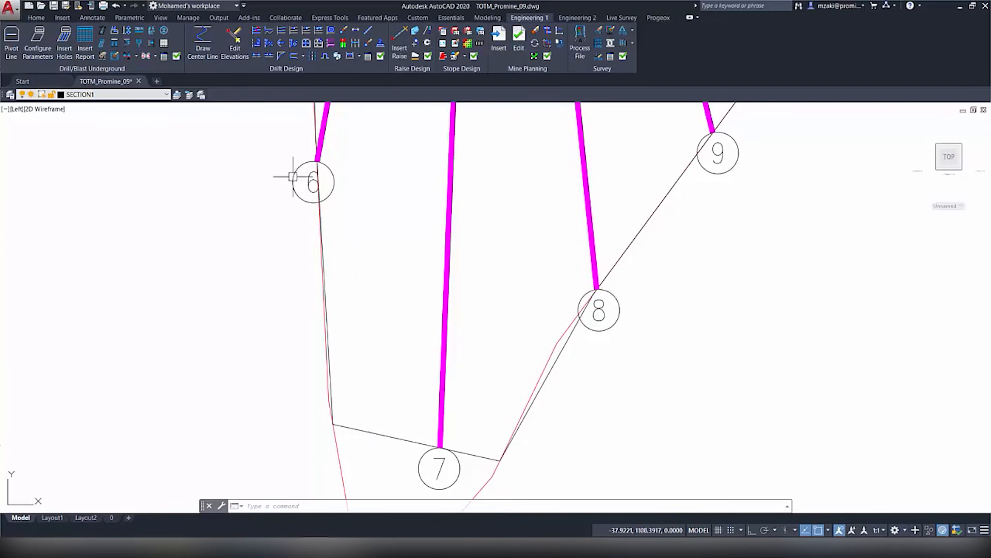
mouse_move(404, 337)
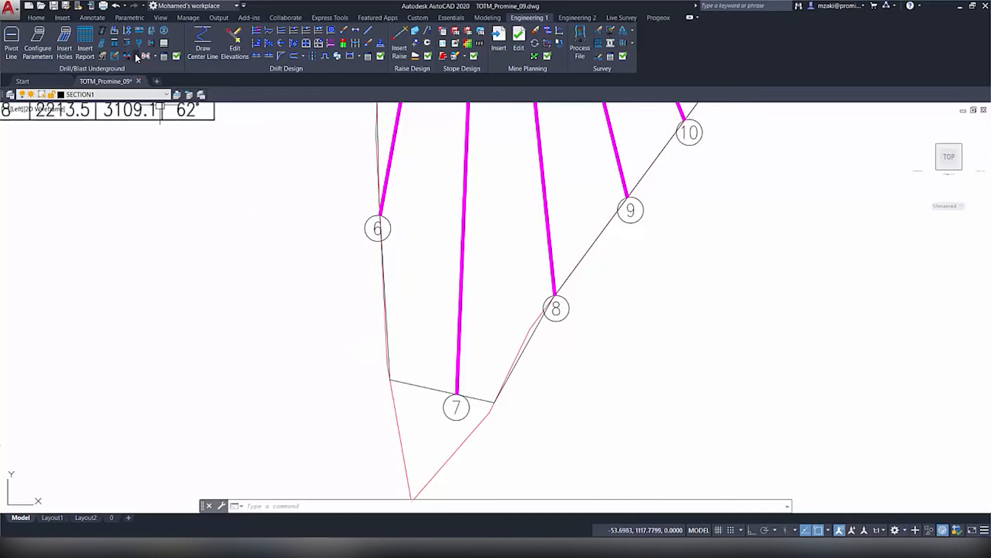
Step: Recharge hole 7: ANFO HD to 54.38, emulsion to 55.38, with a plug
left_click(127, 56)
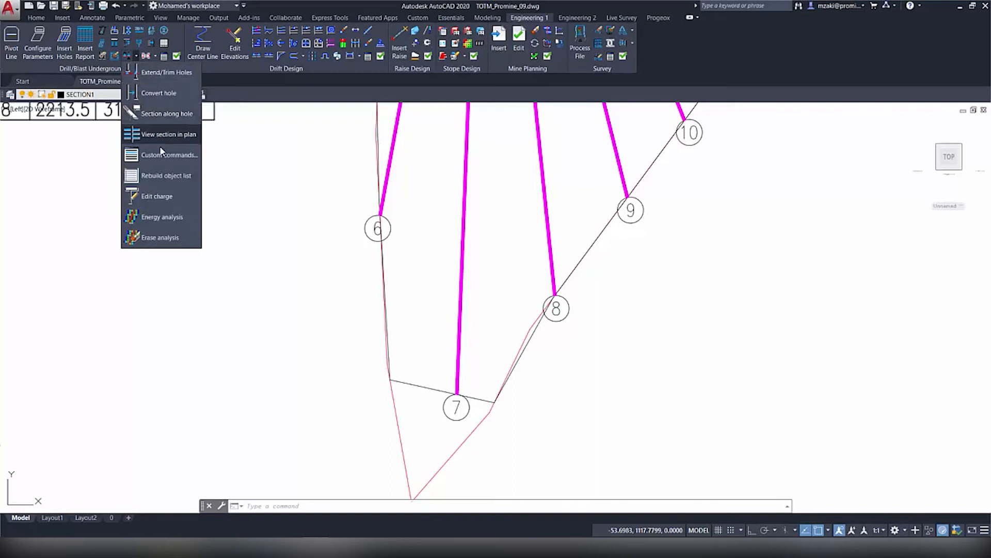
mouse_move(165, 201)
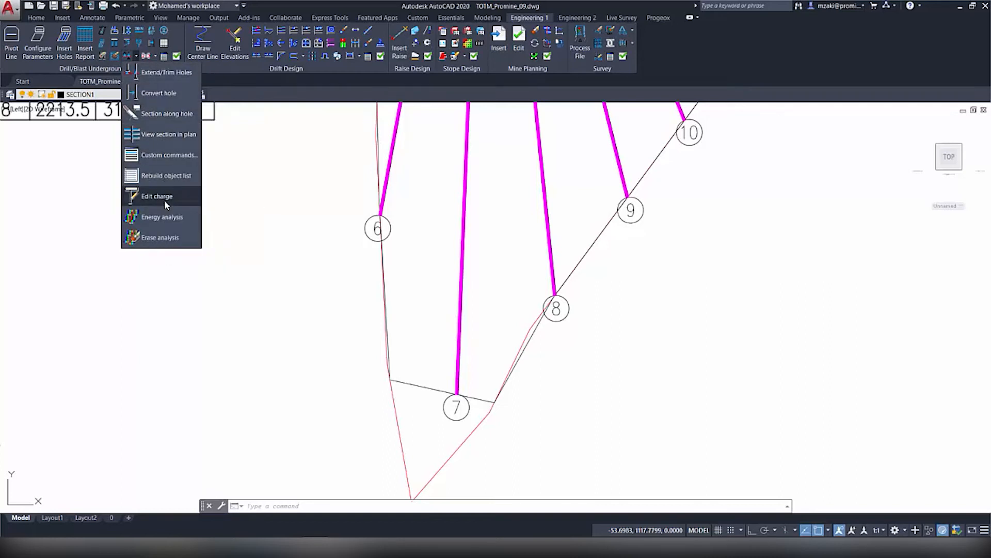
left_click(156, 197)
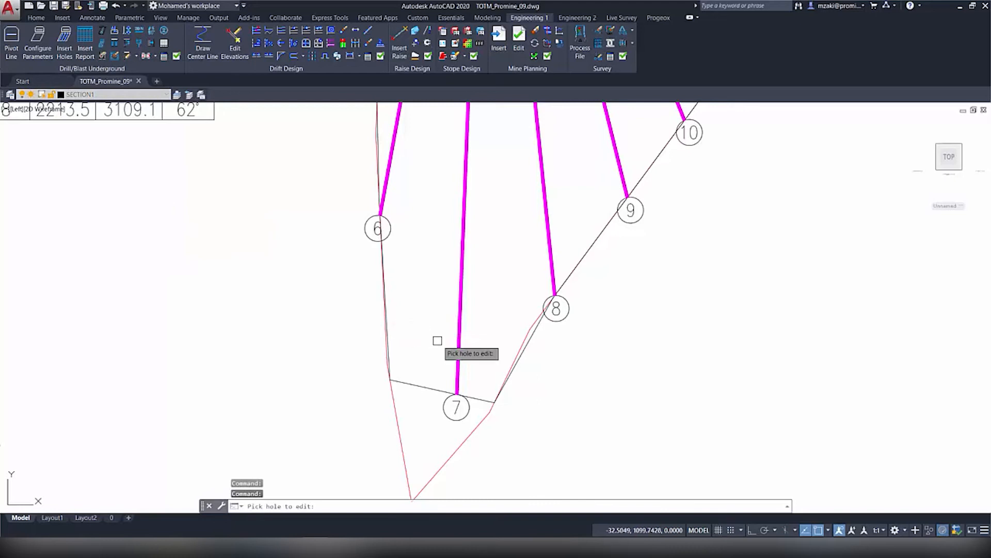
left_click(455, 407)
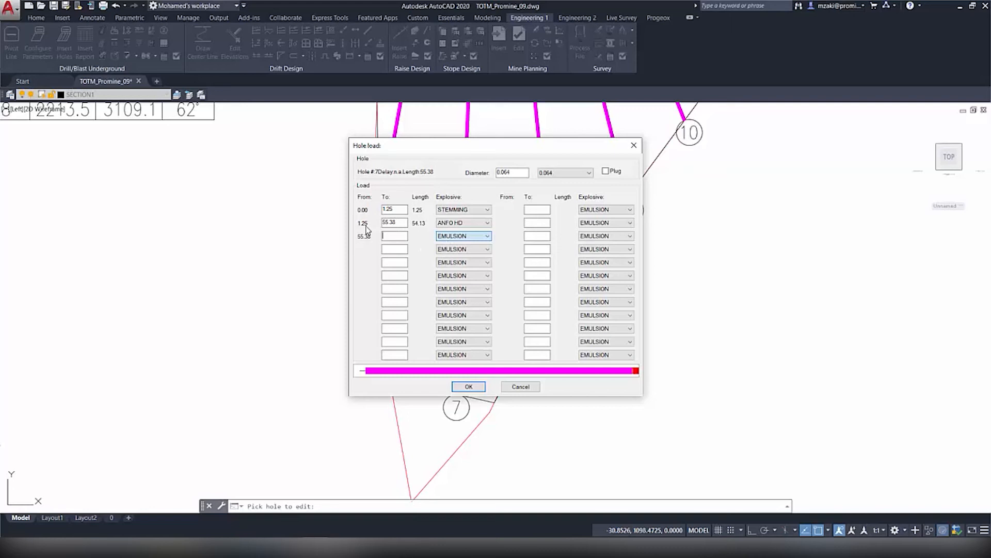
left_click(394, 223)
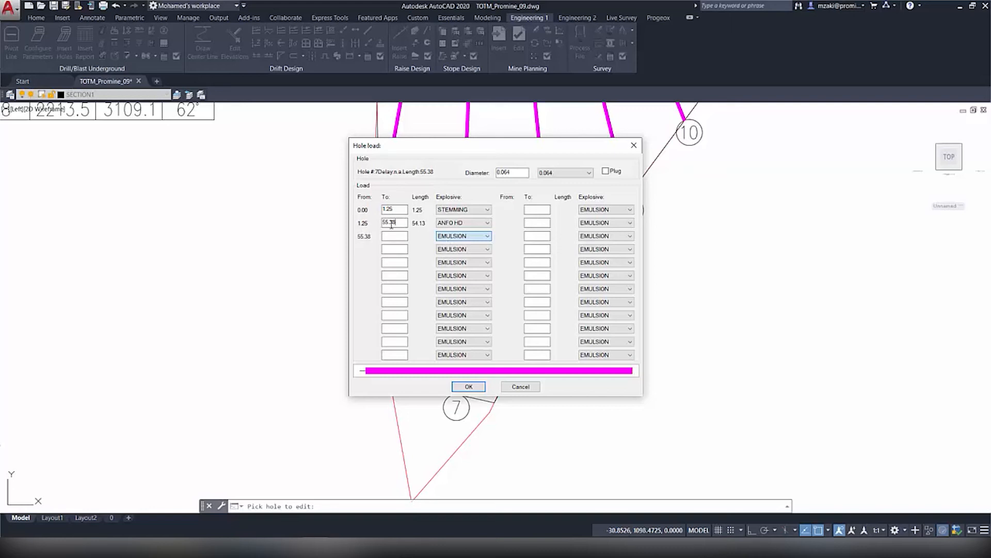
type("54")
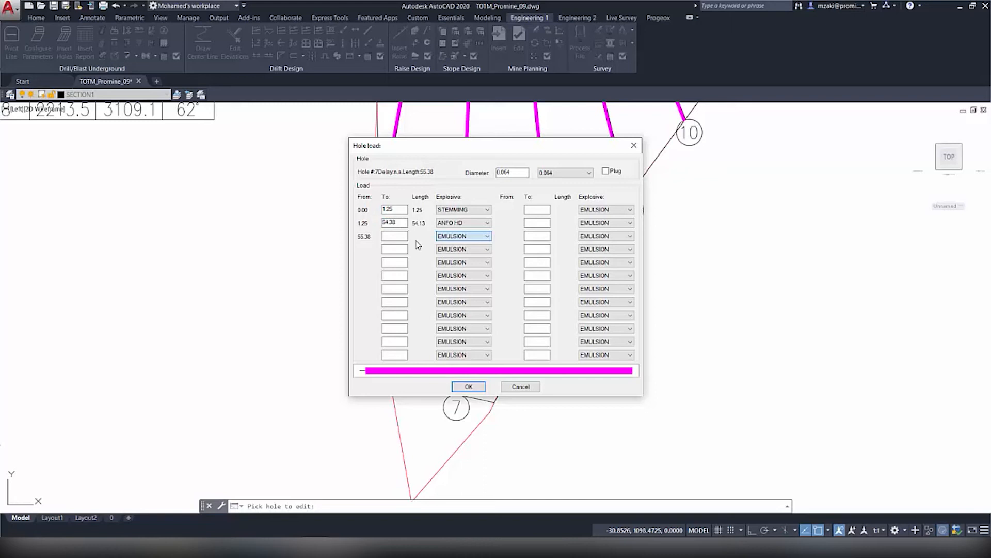
type("55.38")
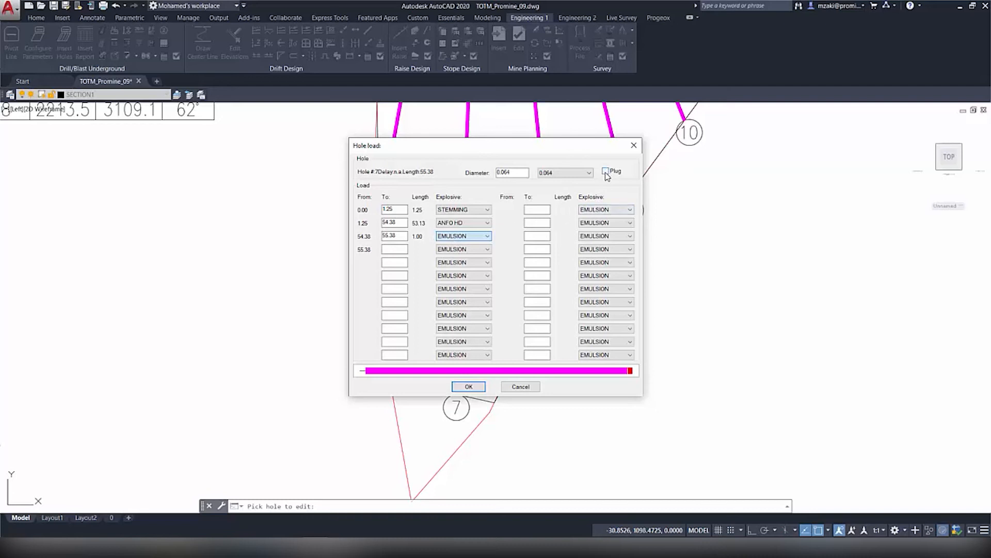
left_click(606, 171)
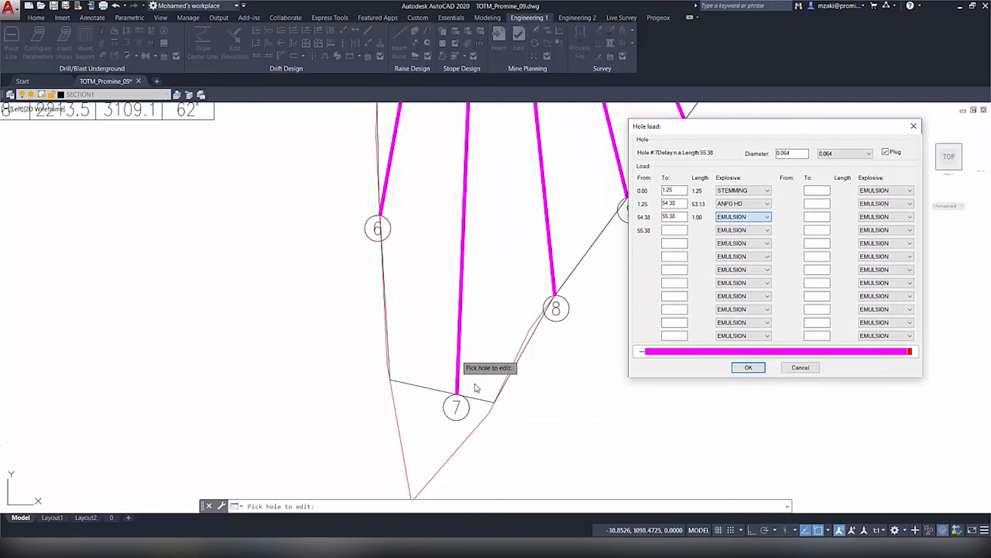
mouse_move(815, 410)
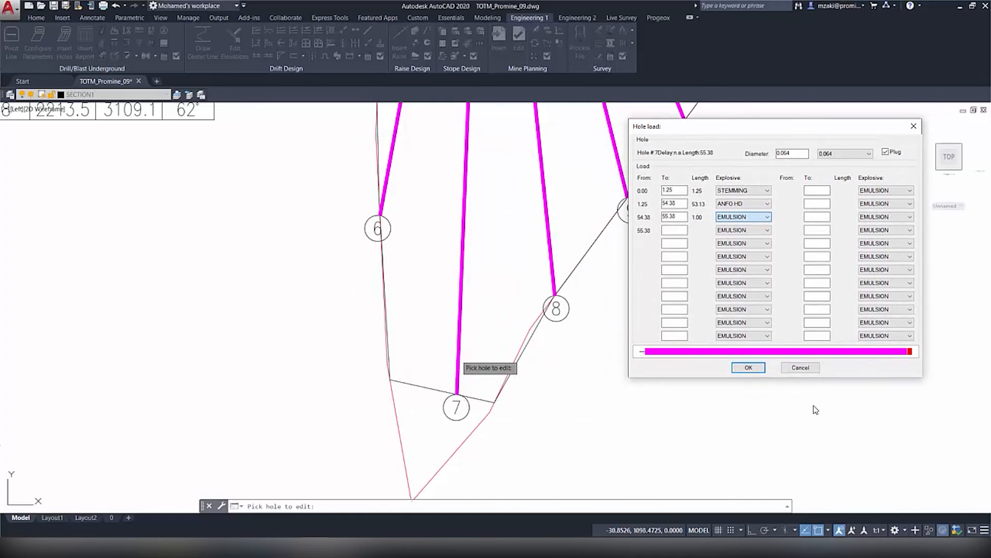
left_click(748, 367)
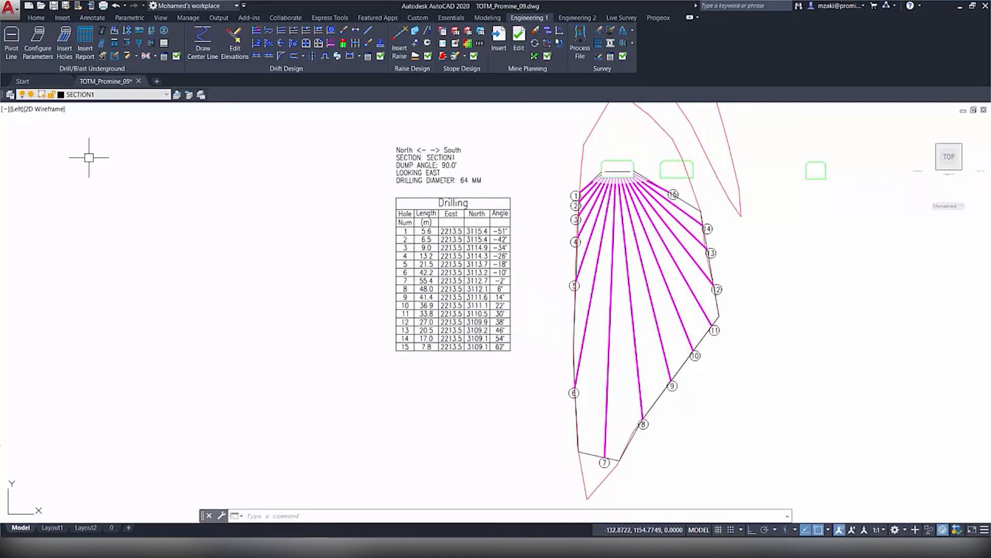
Step: Start a Blasting report insertion, then dismiss the report type dialog
left_click(85, 48)
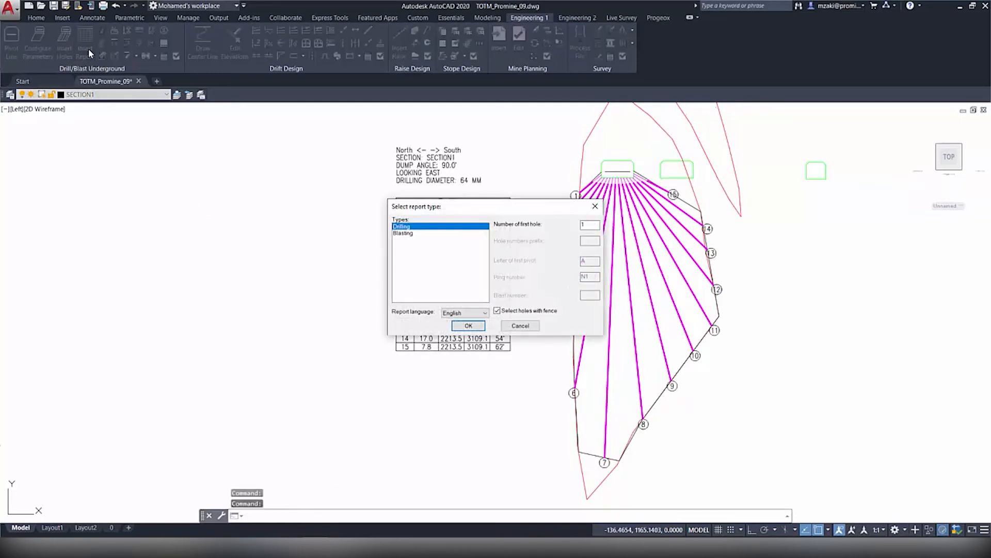
left_click(403, 232)
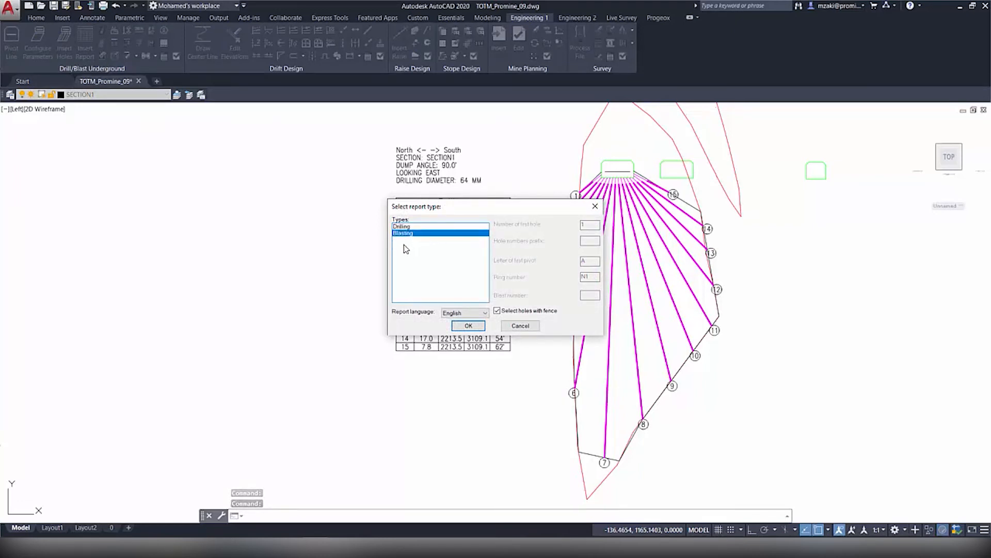
left_click(468, 324)
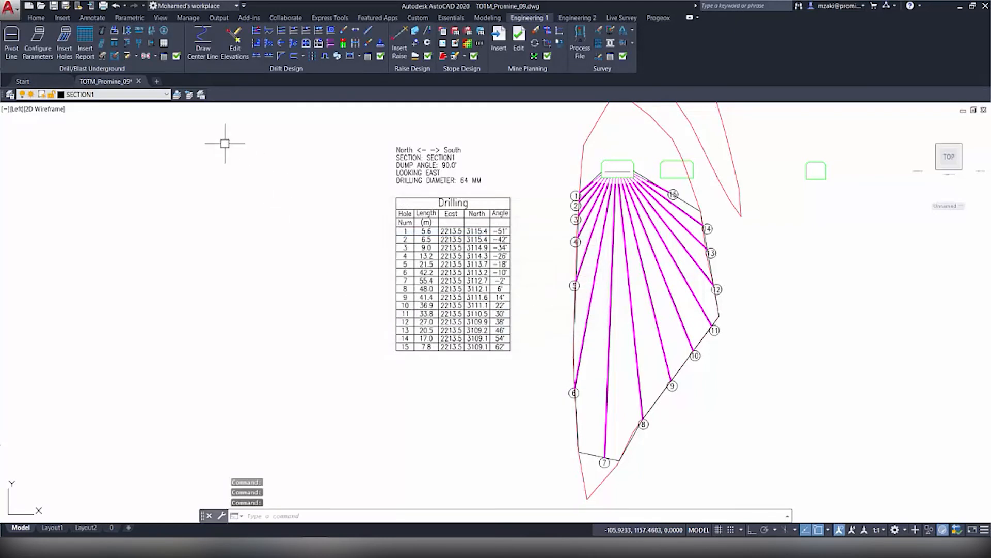
Step: Give the Blasting report columns Number, Load from, Load to, Explosive, Collar, Explosive length, Plug
left_click(177, 57)
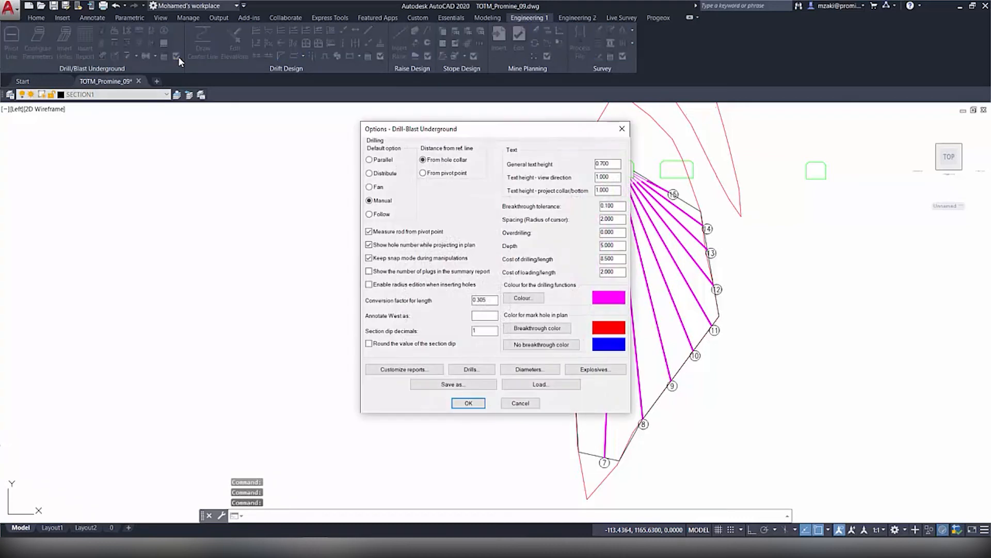
left_click(403, 370)
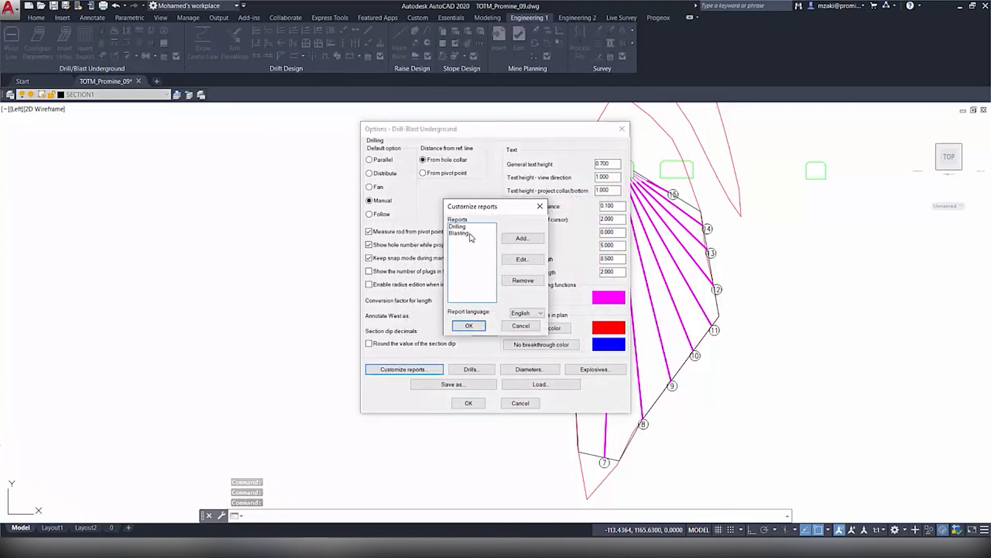
left_click(459, 233)
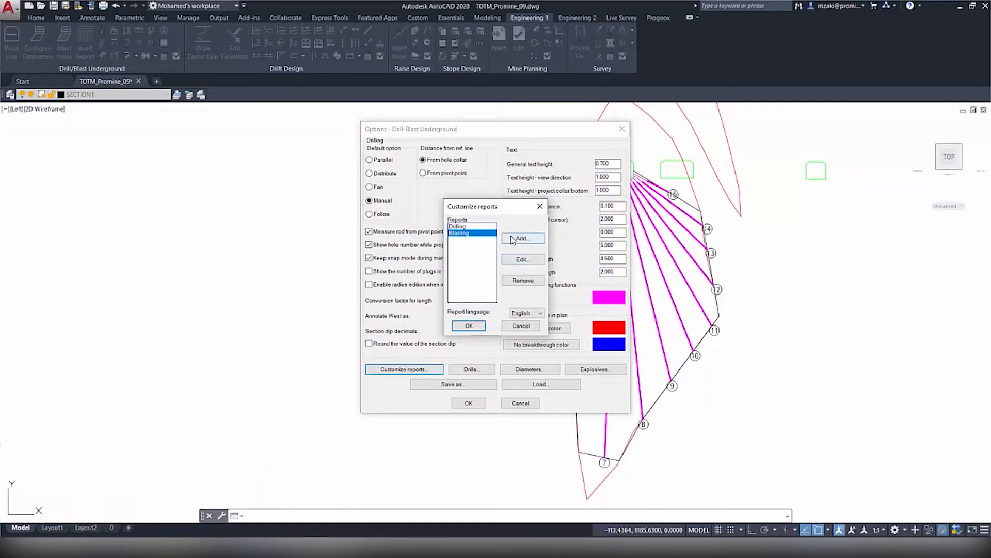
left_click(521, 238)
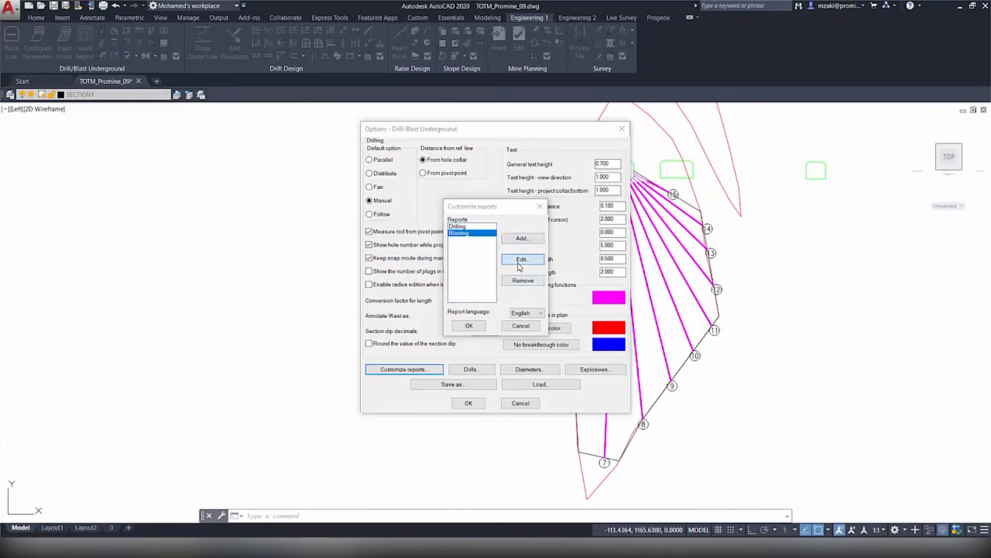
left_click(522, 259)
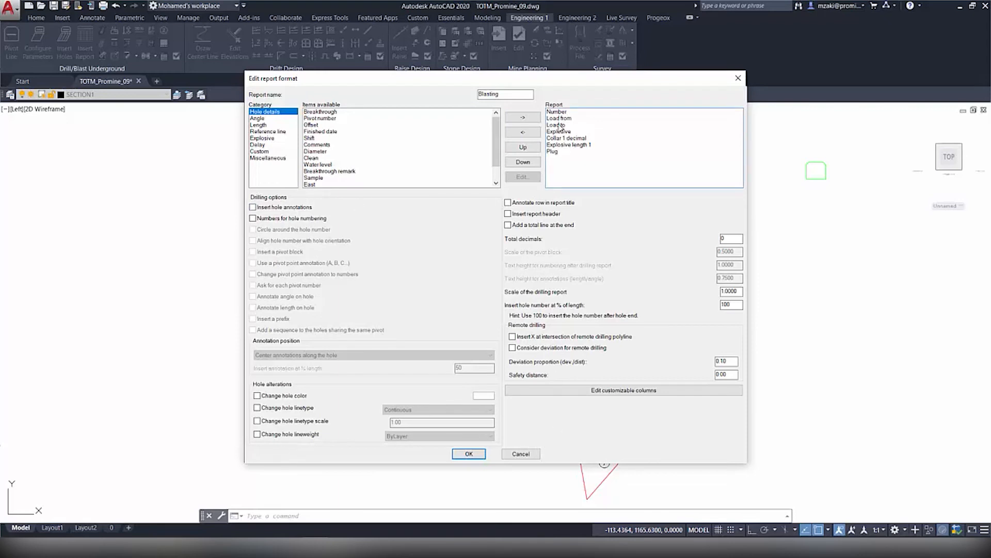
left_click(557, 112)
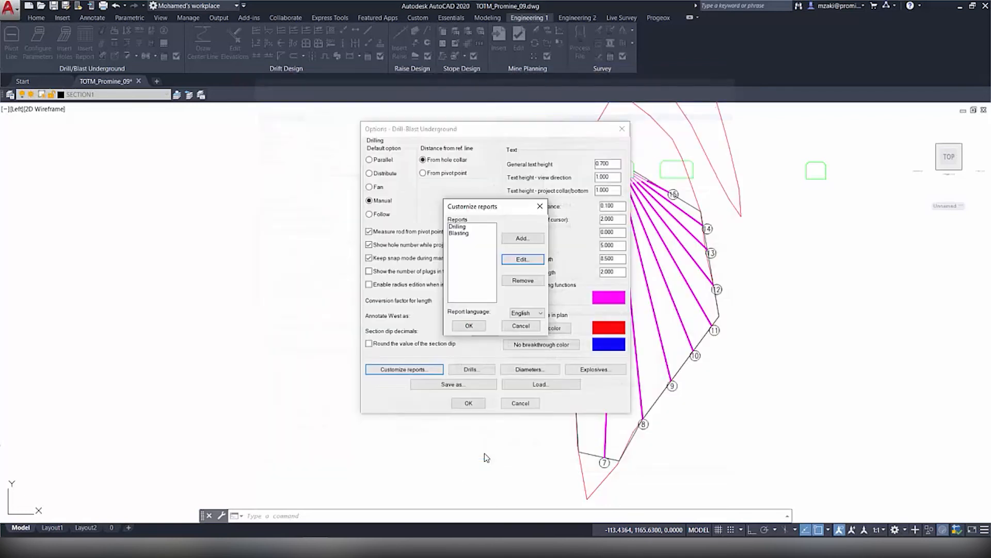
left_click(468, 326)
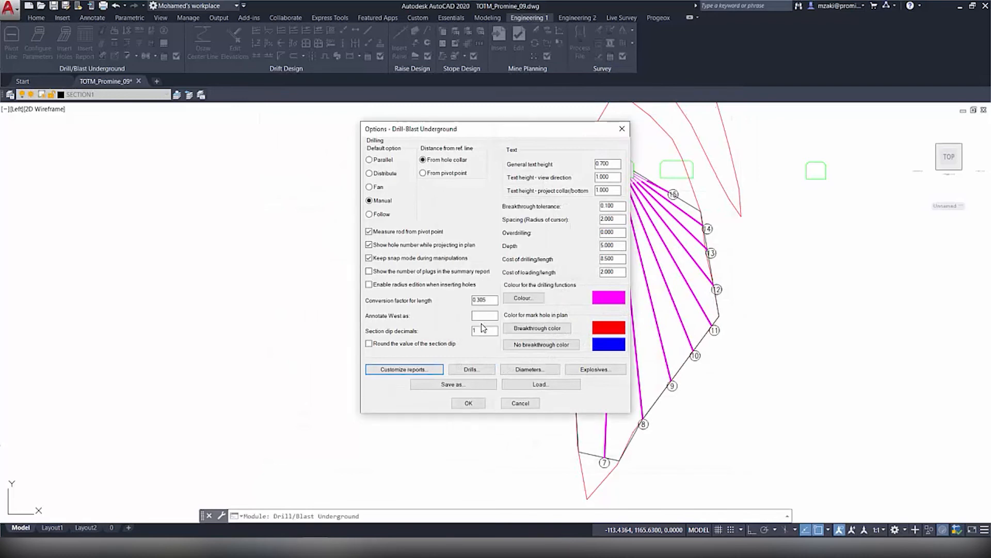
left_click(468, 403)
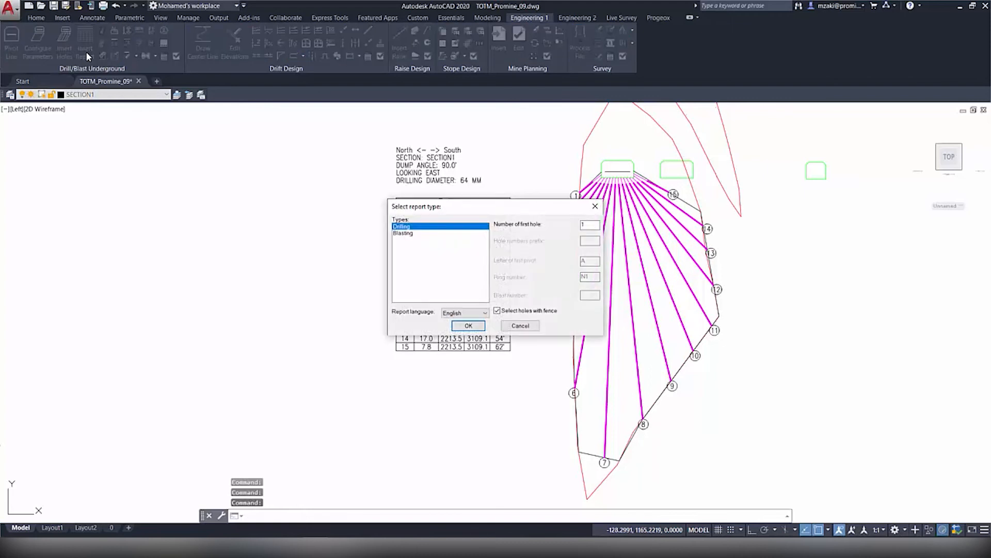
Step: Insert the Blasting report table for holes 1–15 left of the Drilling table
left_click(402, 233)
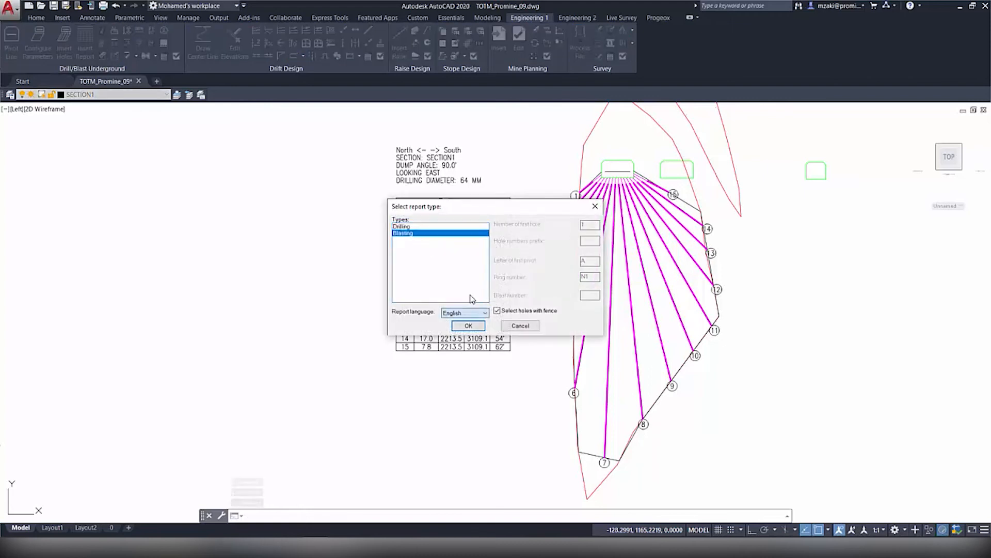
left_click(484, 312)
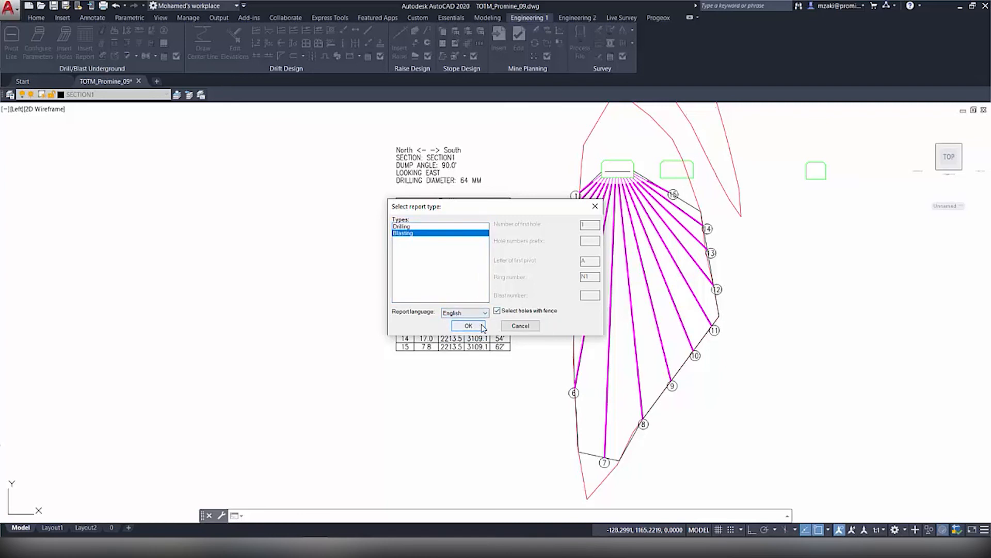
left_click(468, 325)
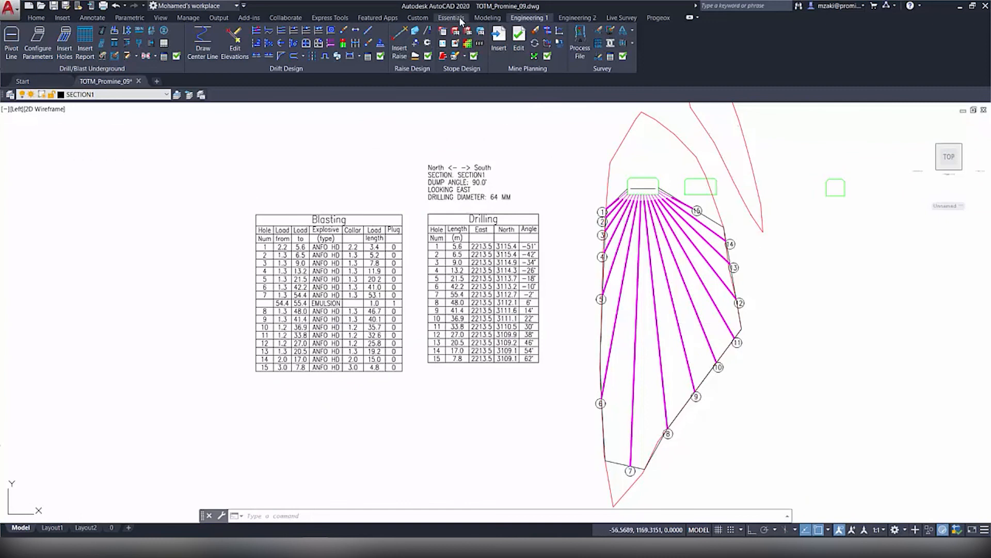
Step: Create a layout on layer 0 using AutoCAD PDF (High Quality Print), 1:750, without grid
left_click(451, 17)
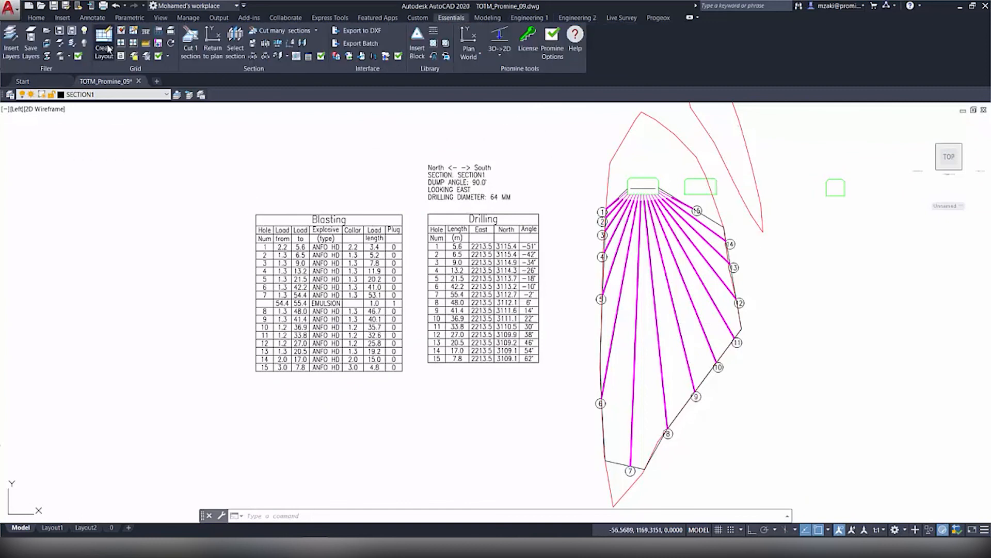
left_click(103, 42)
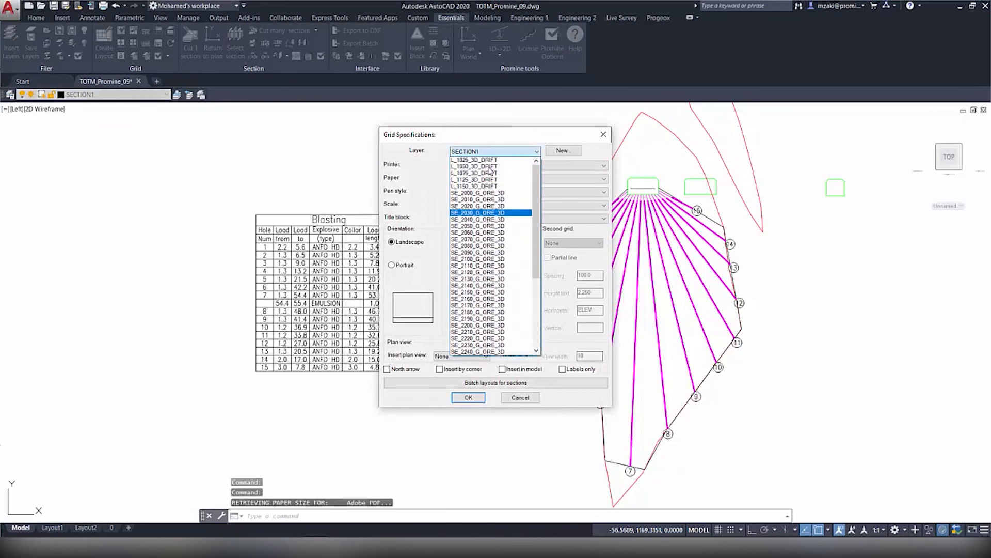
left_click(474, 164)
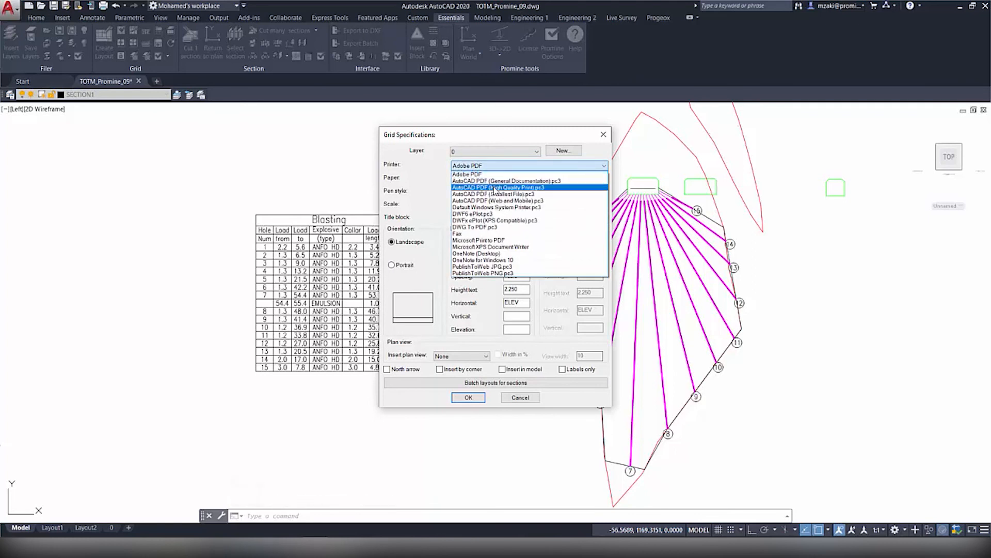
left_click(494, 187)
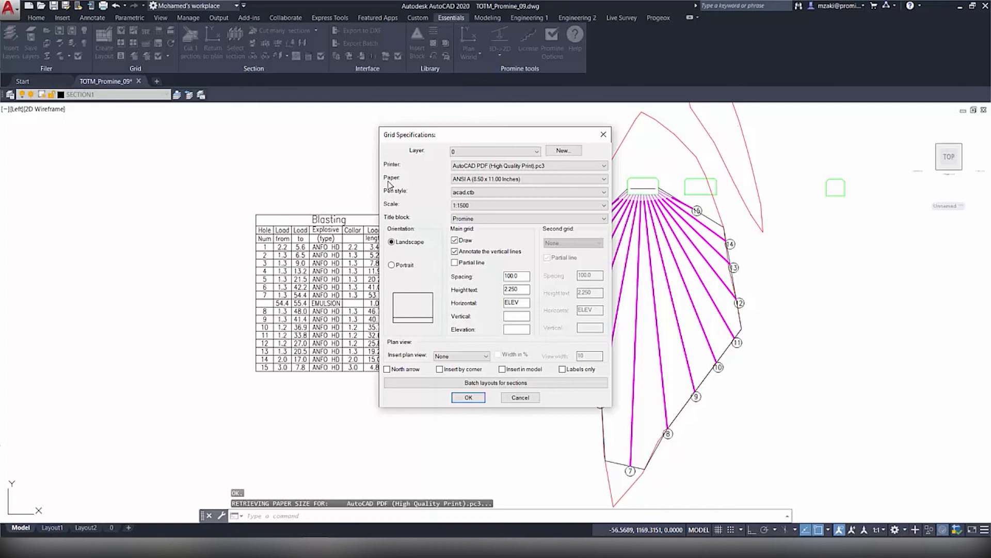
mouse_move(404, 208)
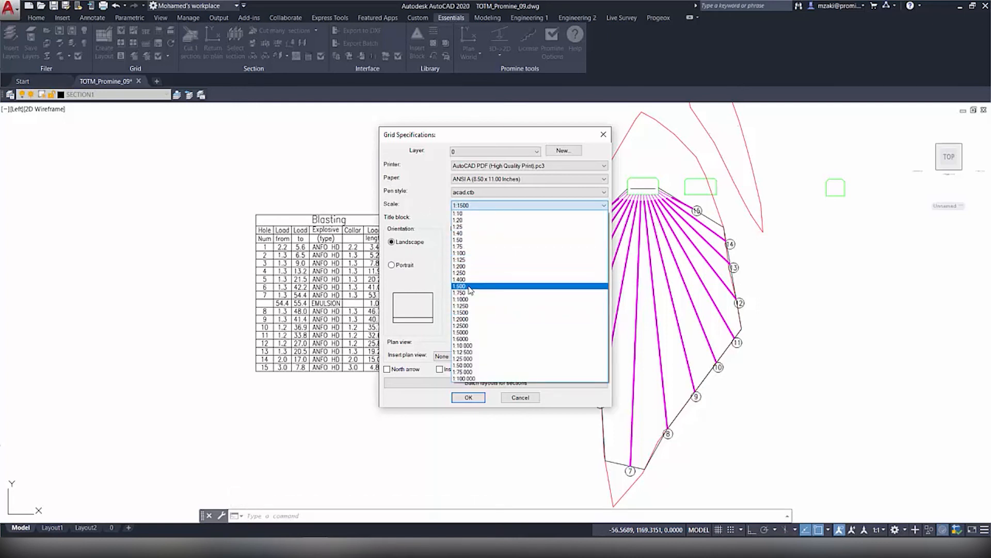
left_click(459, 293)
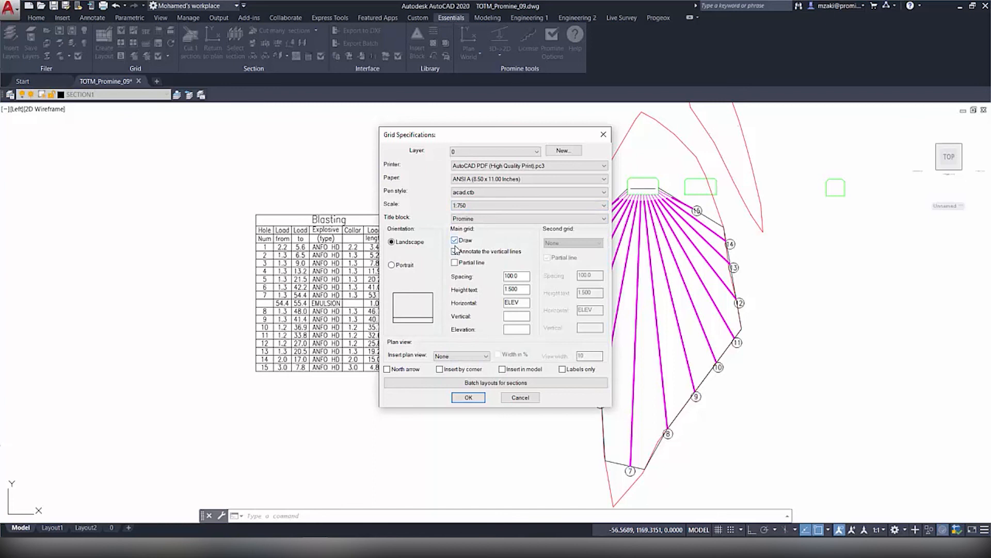
left_click(454, 240)
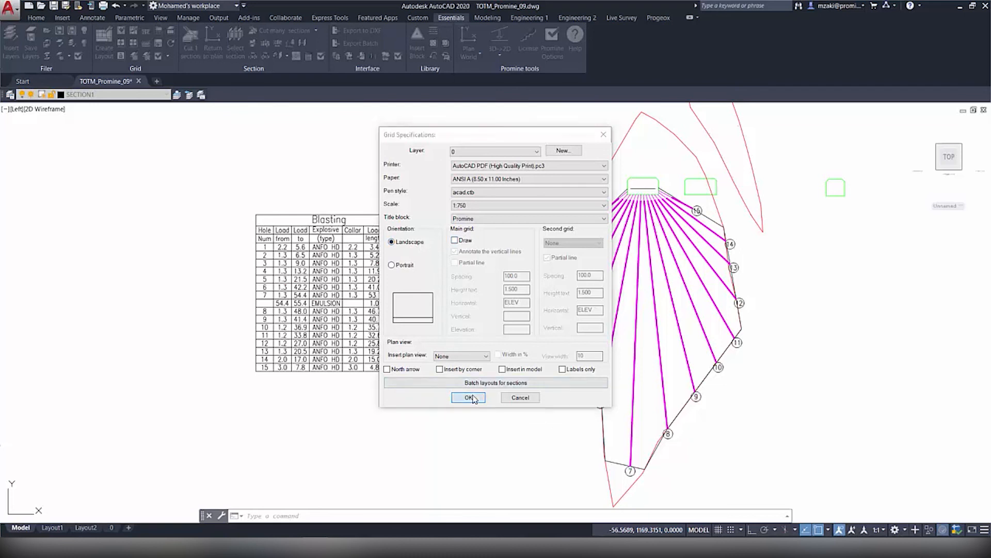
left_click(467, 397)
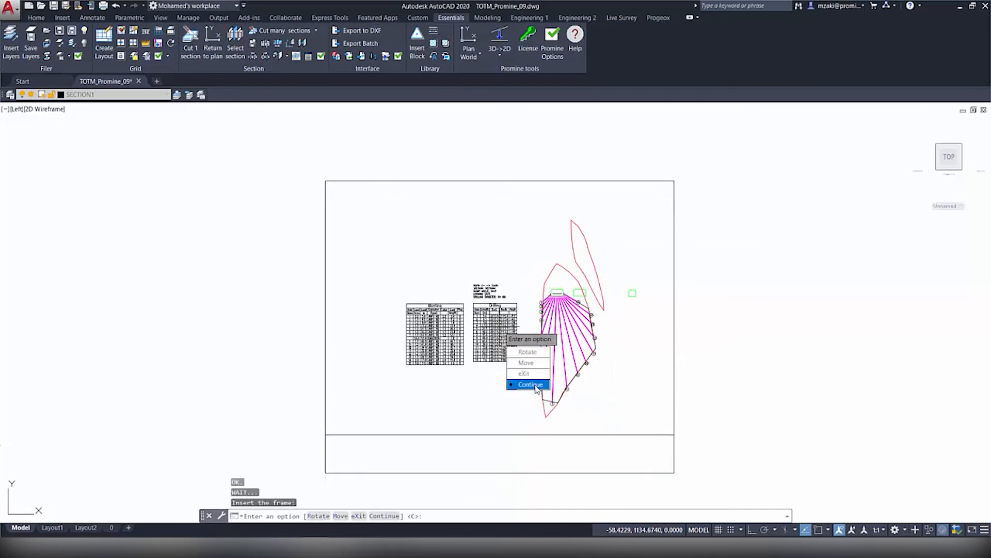
Step: Place the frame, title it SECTION1 / Pattern, and reopen attributes to fix Title 2
left_click(530, 384)
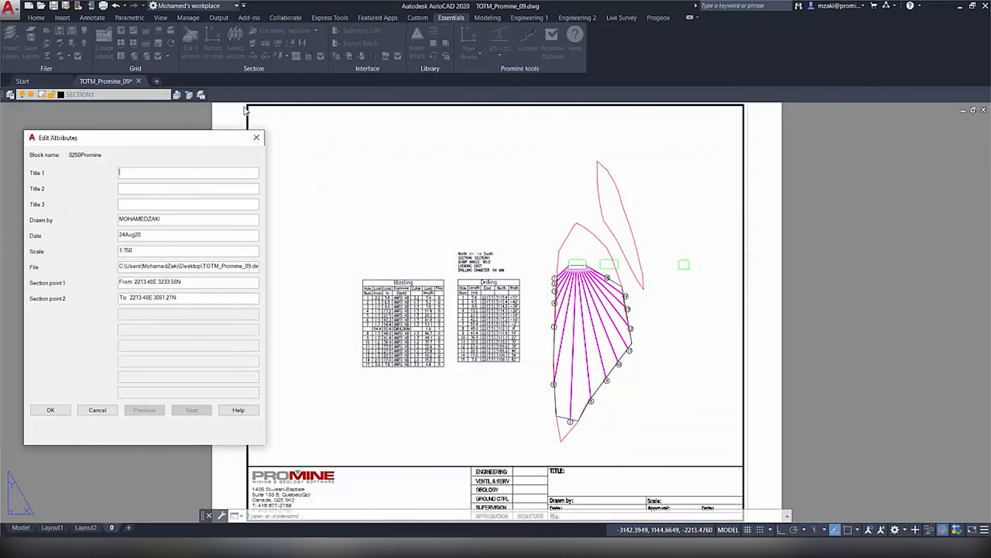
mouse_move(713, 184)
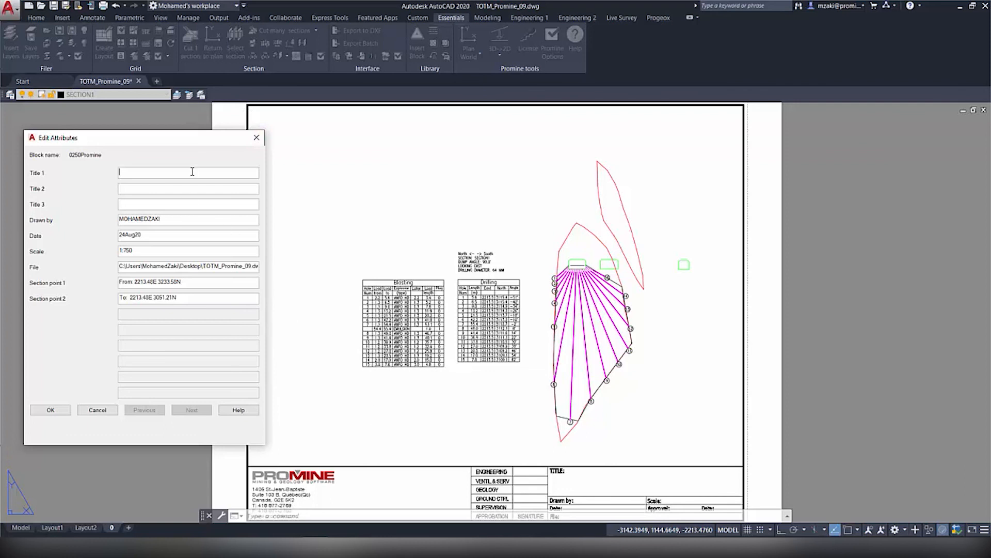
type("Section1")
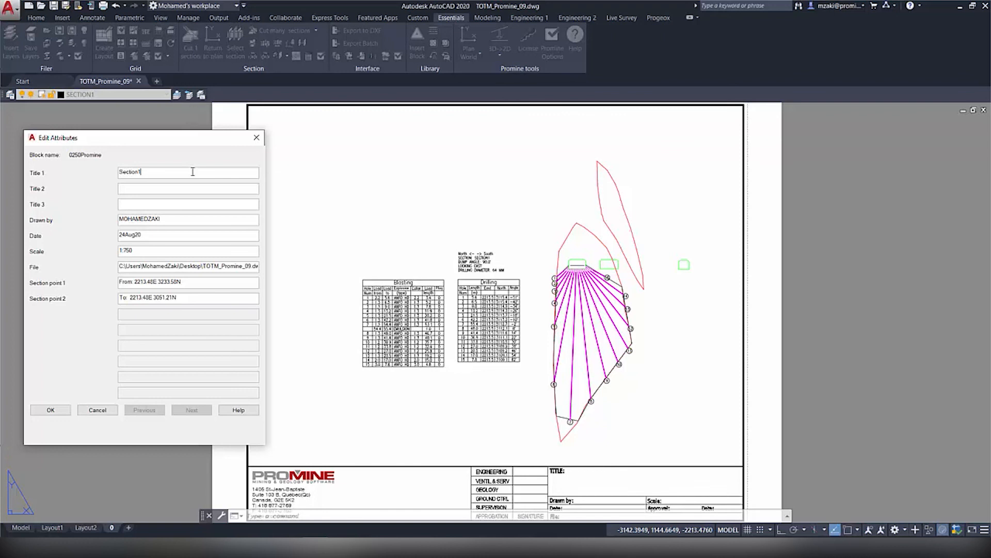
type("Patter")
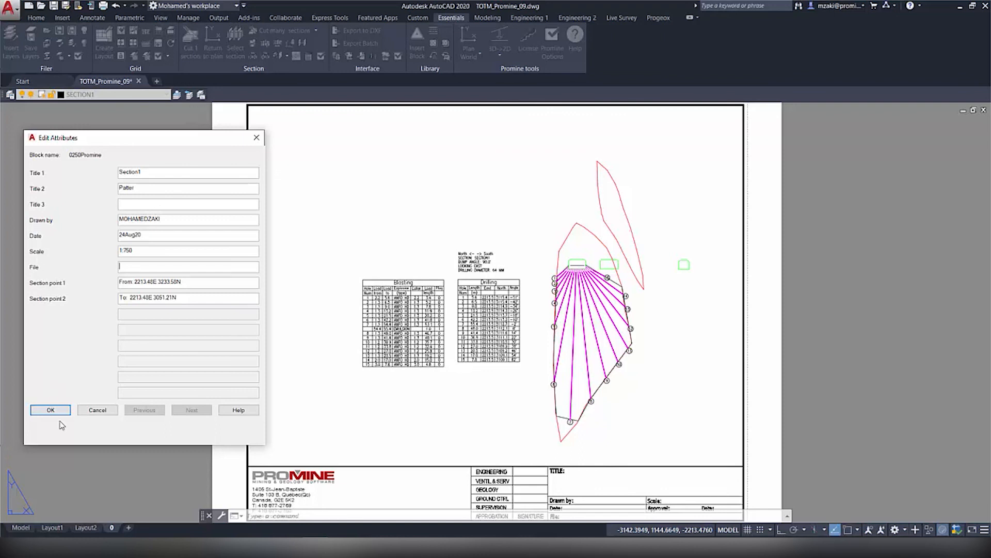
left_click(50, 409)
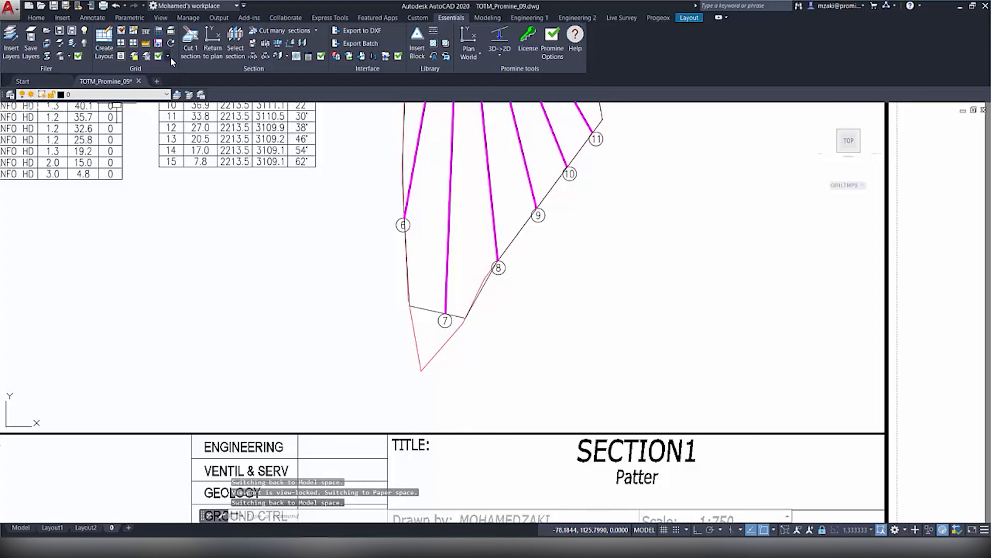
left_click(171, 60)
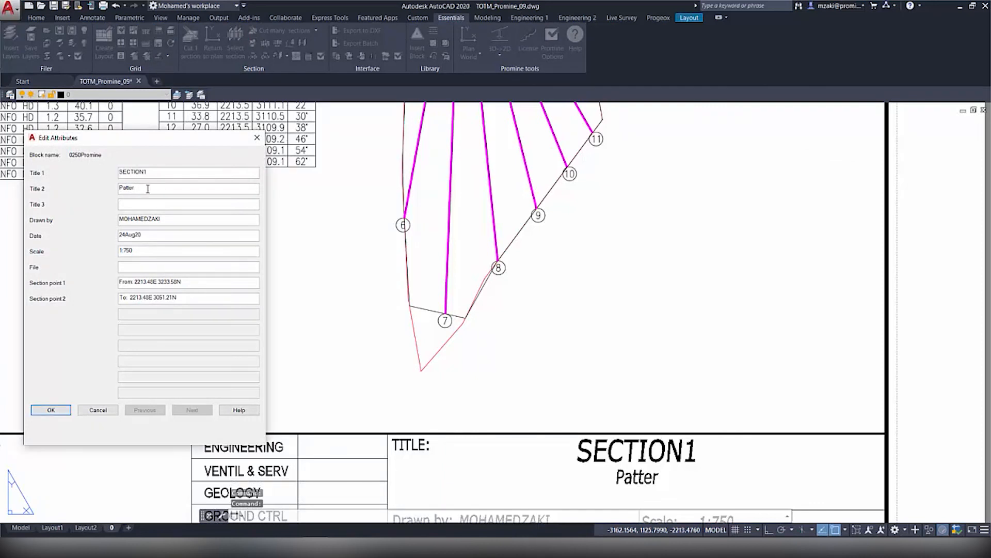
left_click(51, 409)
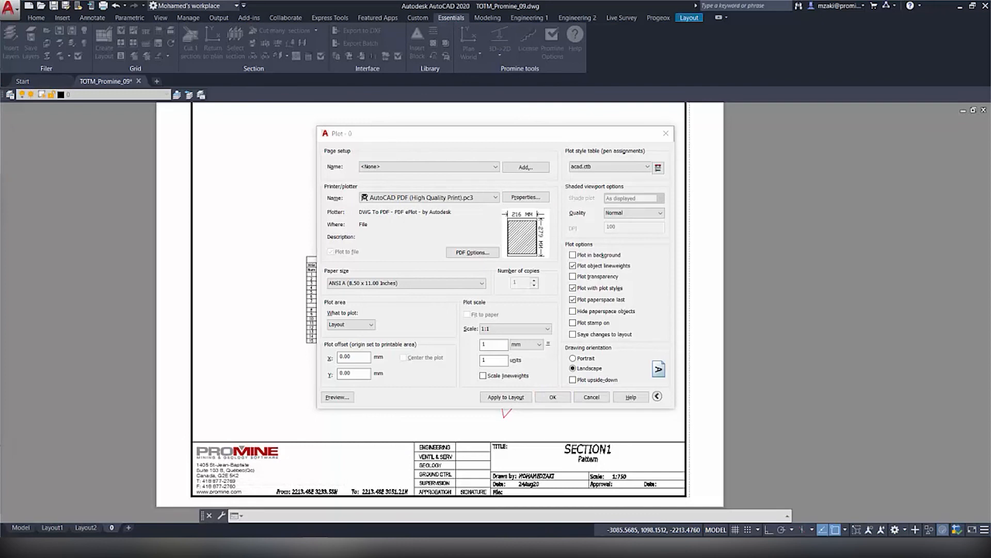
Step: Plot the layout to PDF on ANSI A paper
left_click(552, 396)
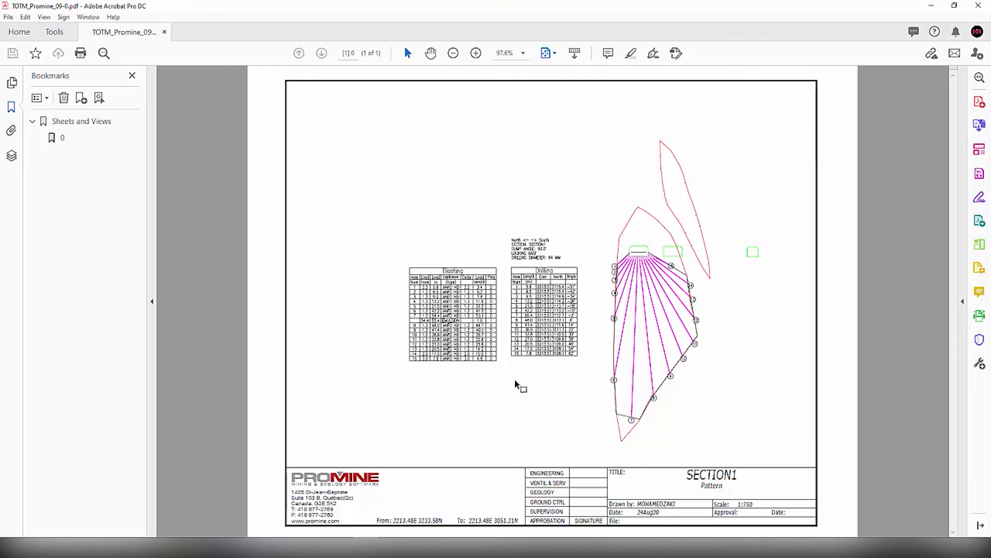
mouse_move(580, 360)
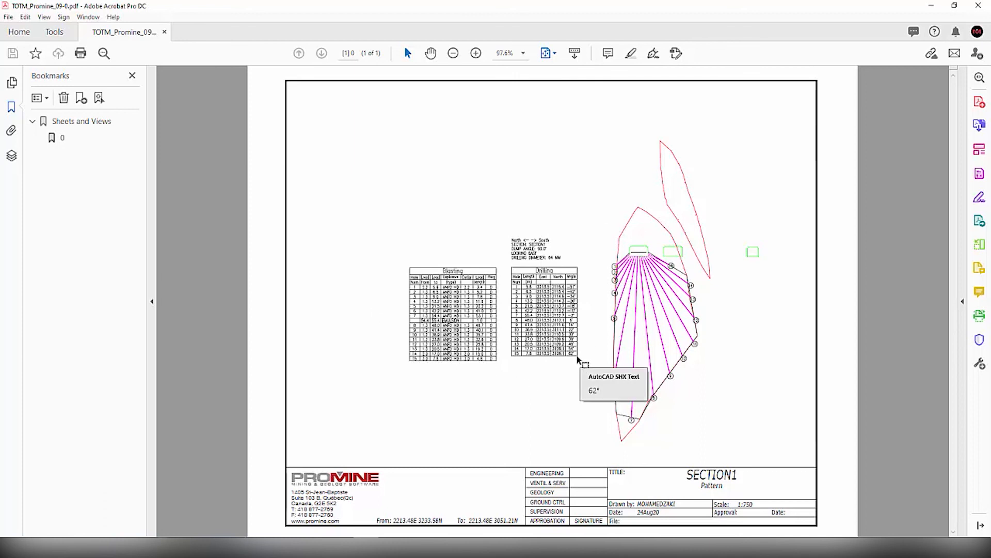
mouse_move(563, 399)
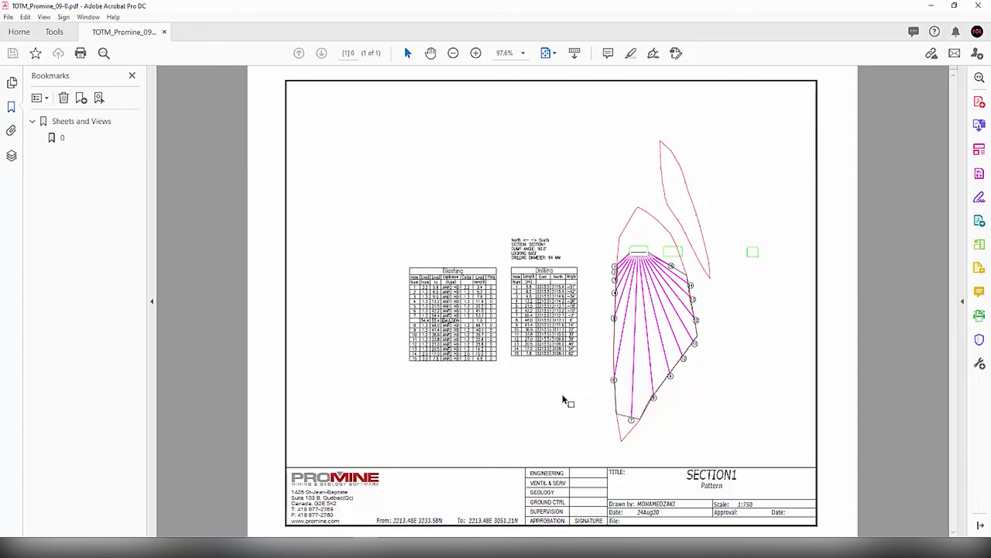
mouse_move(531, 416)
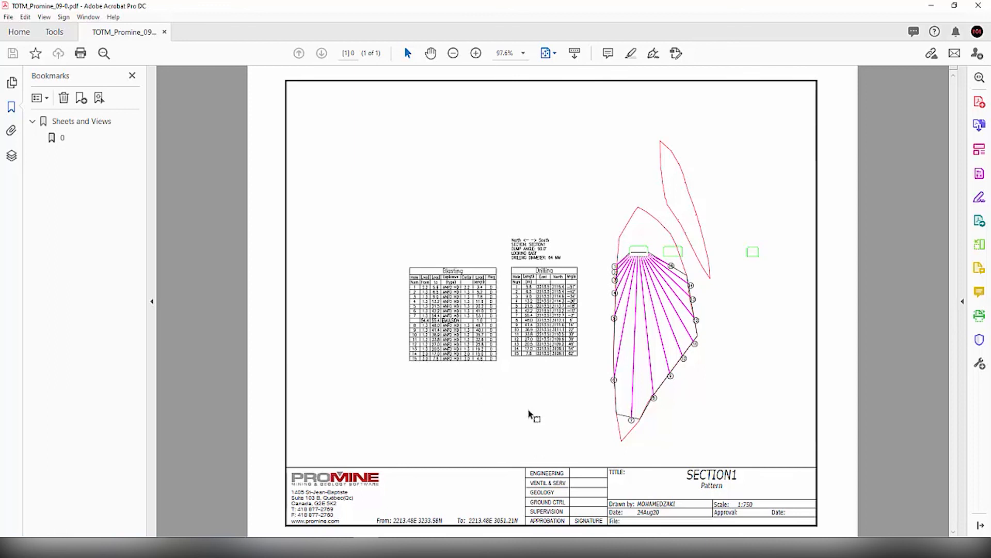